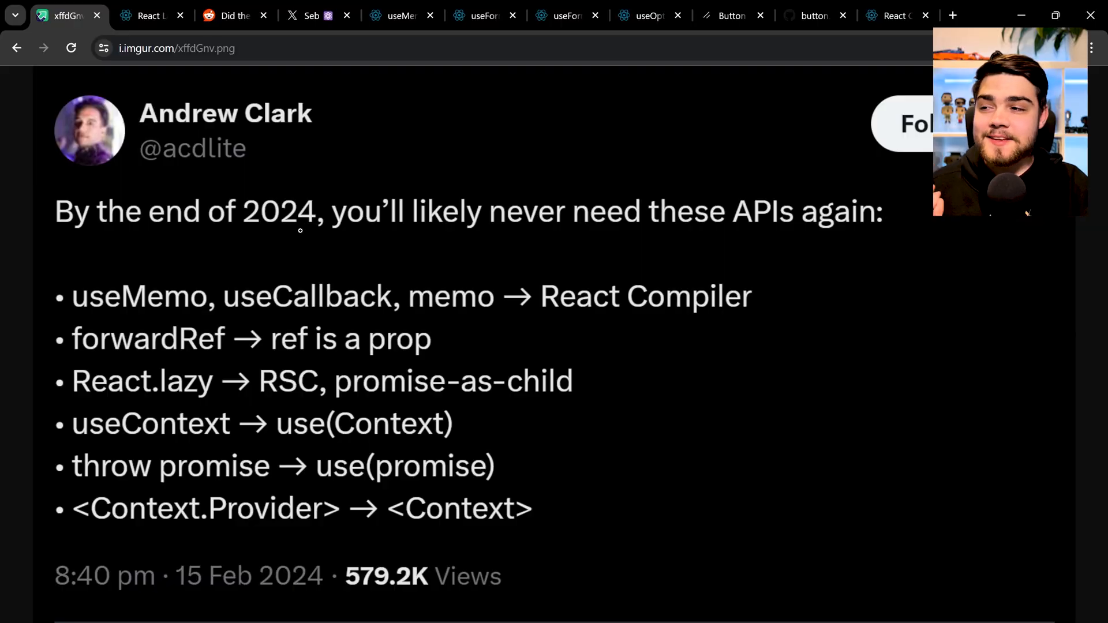
mouse_move(771, 245)
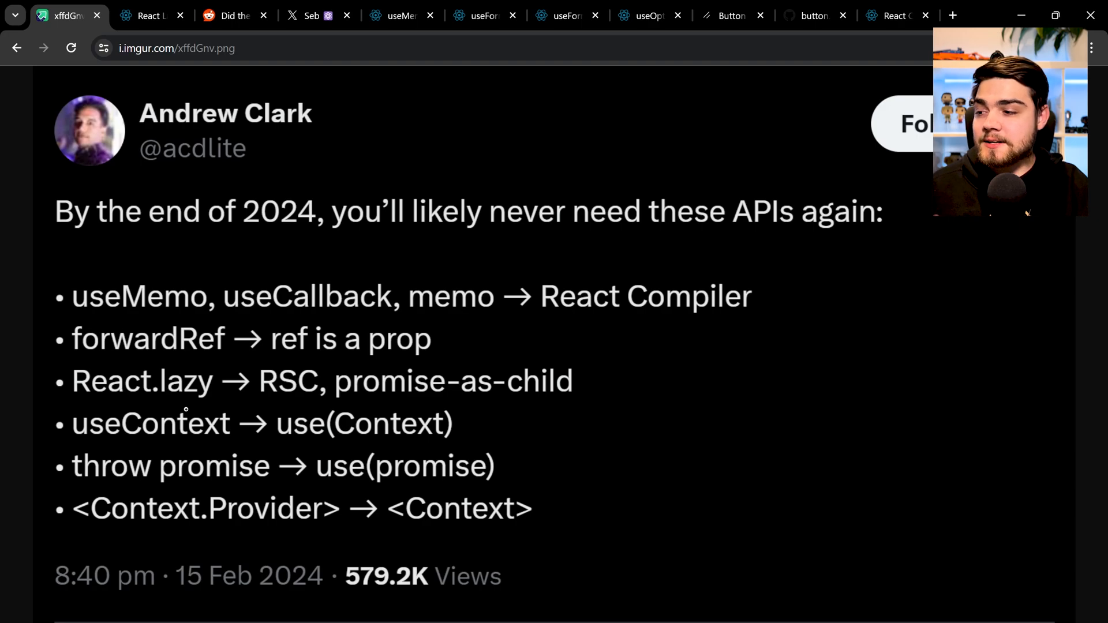
mouse_move(705, 435)
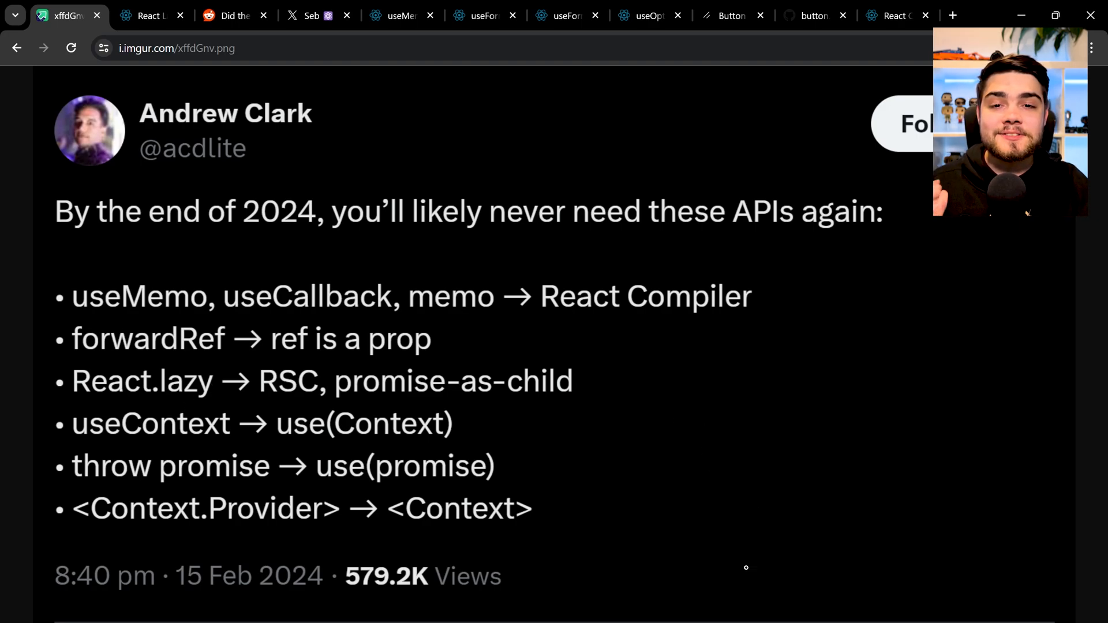
- Scroll the React Labs February 2024 post to the React Compiler heading and highlight it
left_click(145, 16)
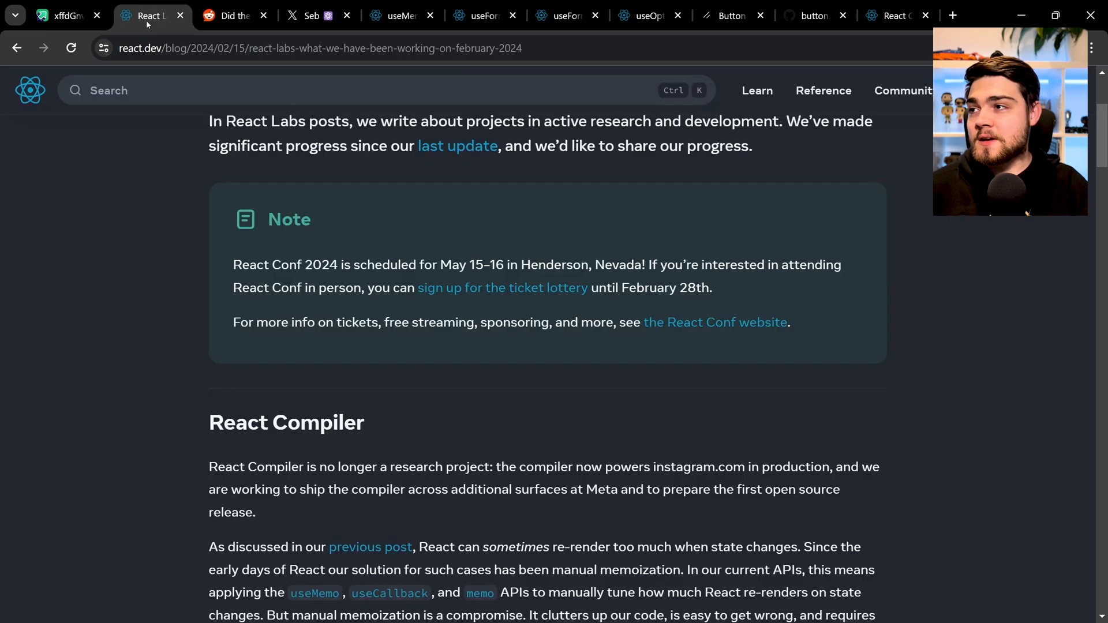
scroll("up", 3)
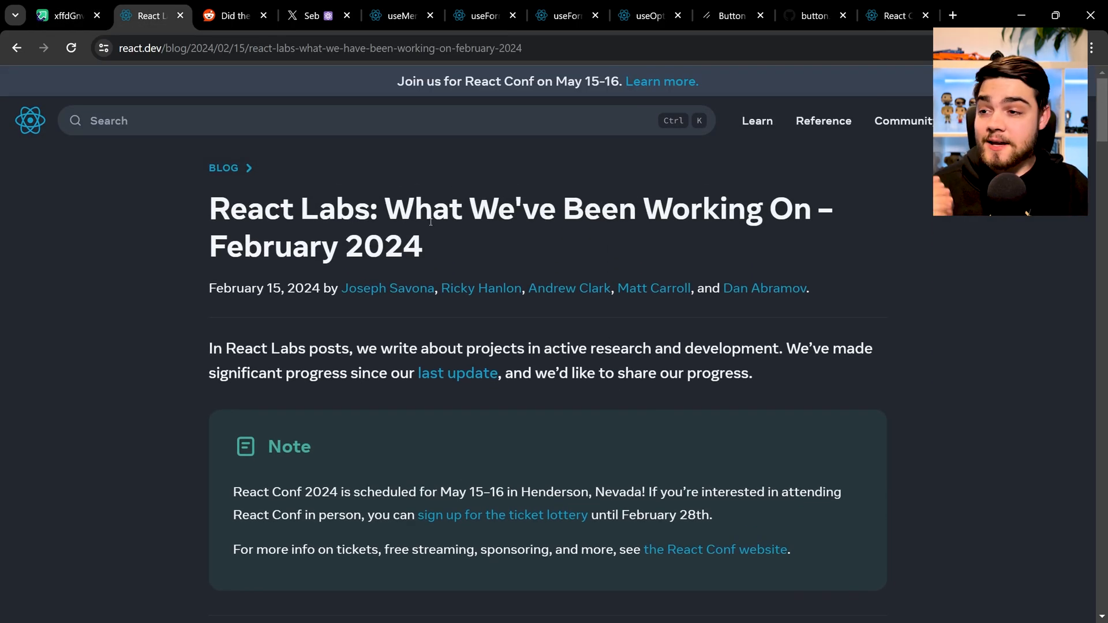
scroll("down", 3)
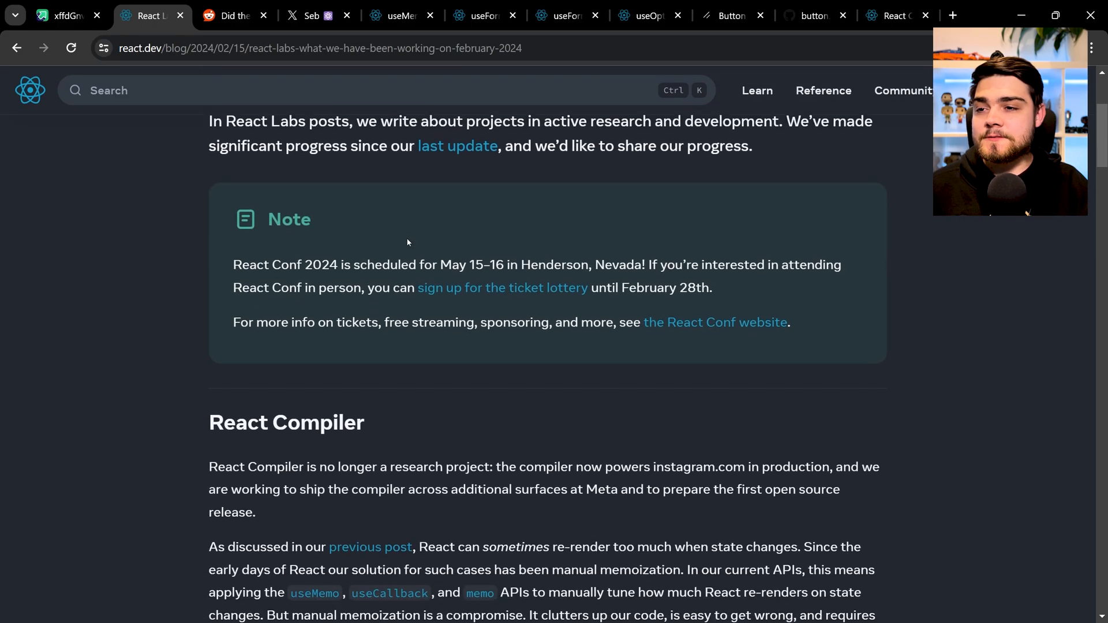
mouse_move(495, 400)
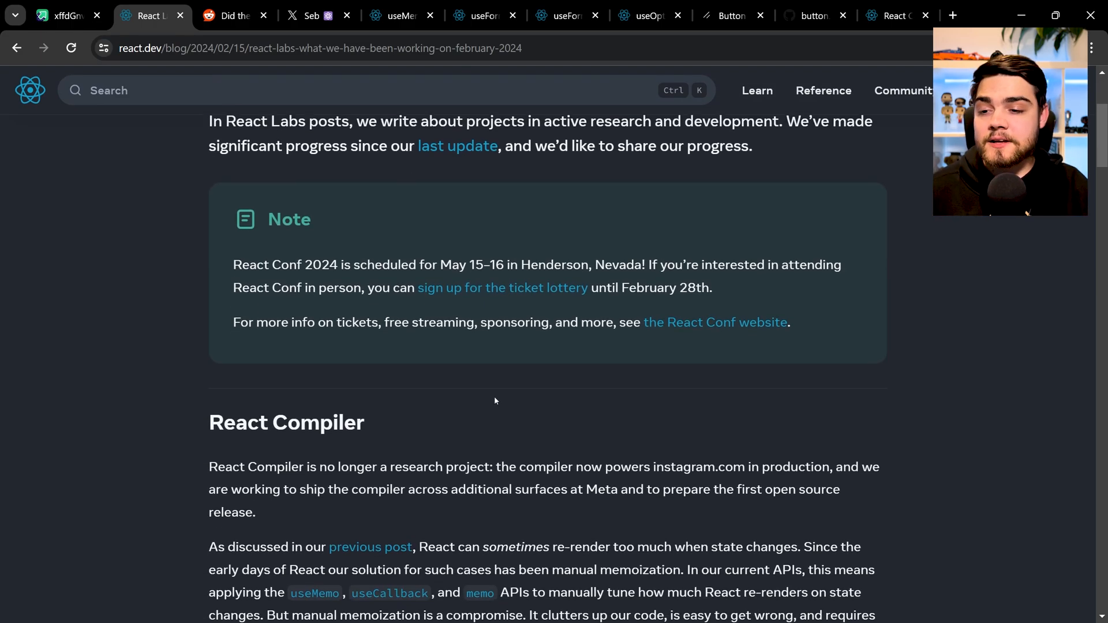
scroll("down", 3)
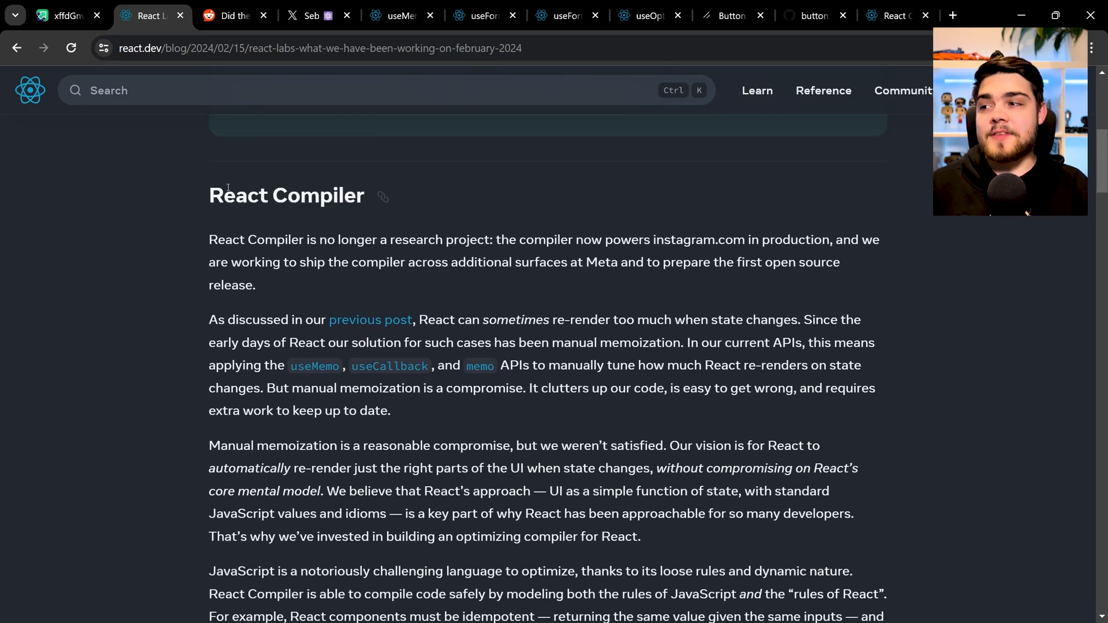
double_click(286, 195)
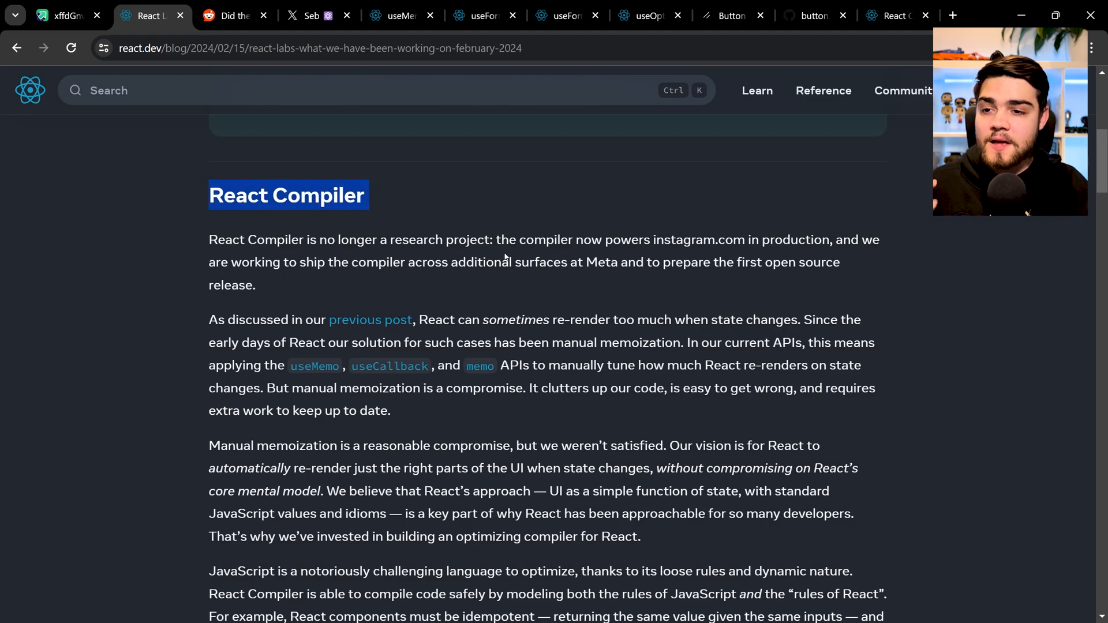
mouse_move(550, 268)
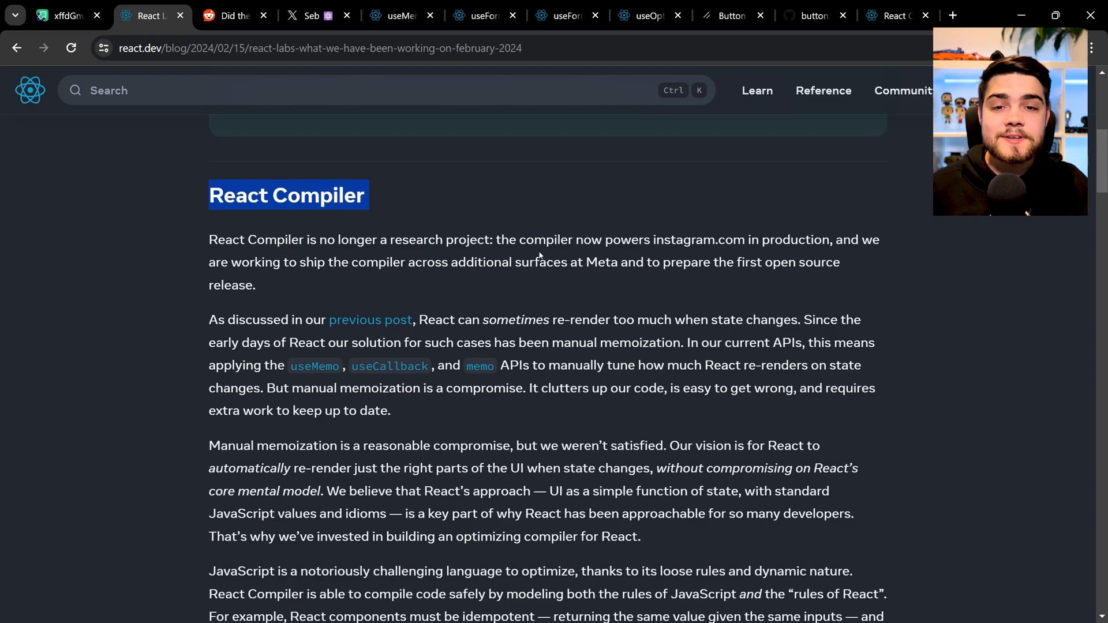
scroll("down", 3)
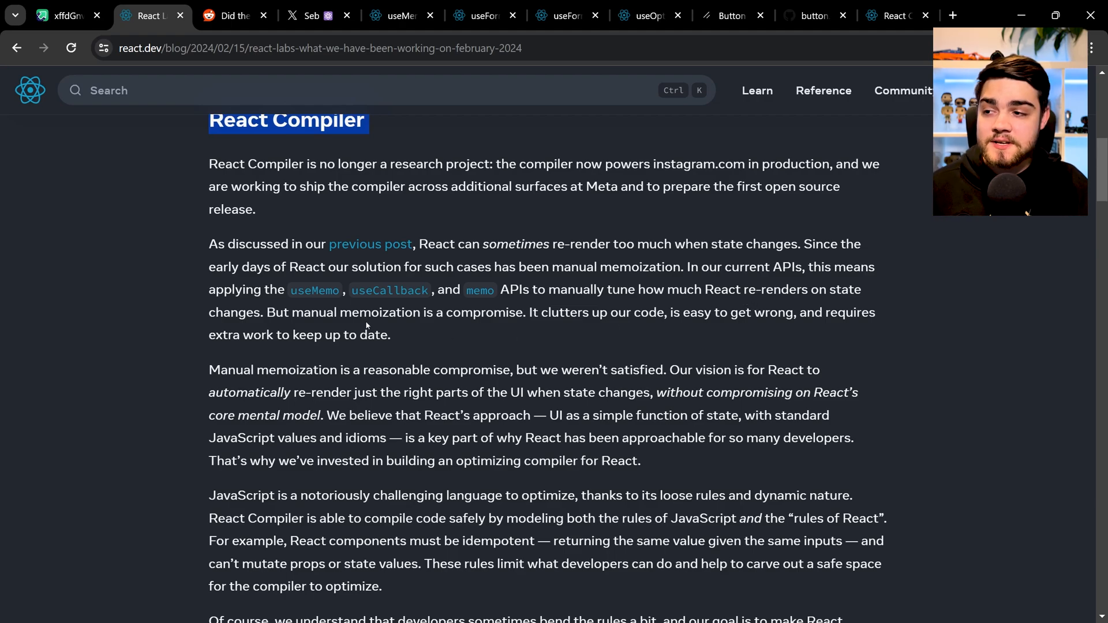
- Switch to the useMemo reference page and scroll to its TodoList code example
left_click(399, 15)
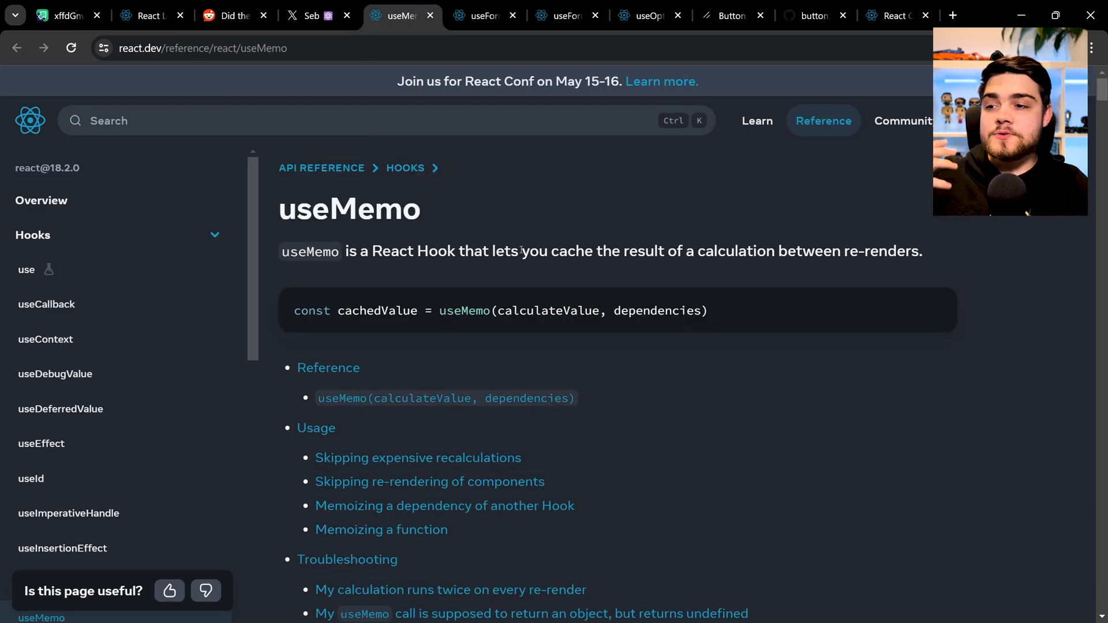
scroll("down", 3)
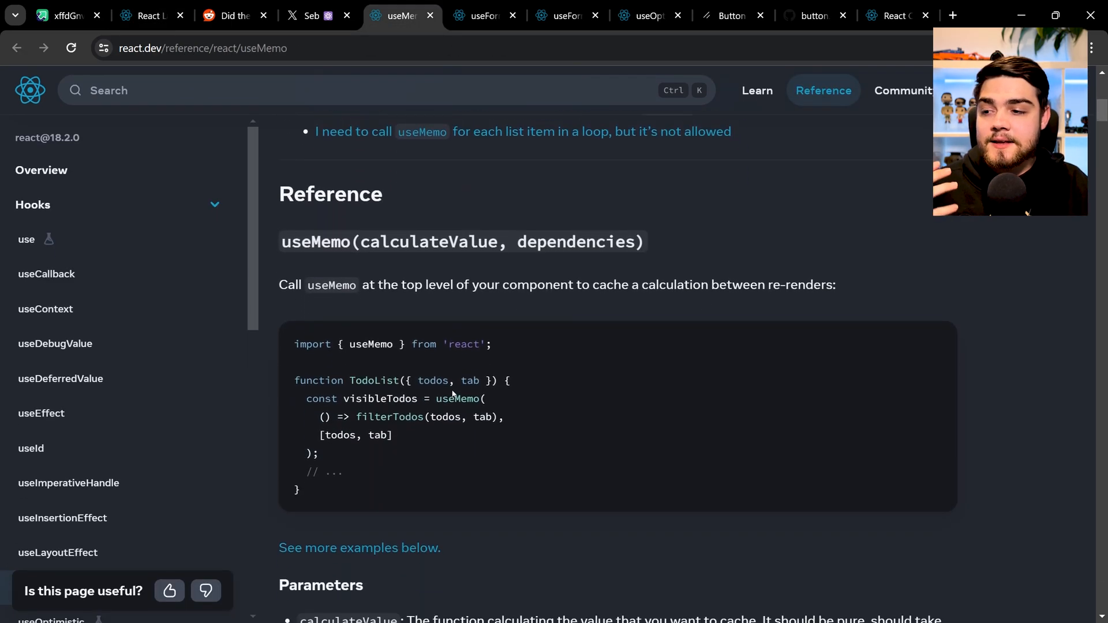
scroll("down", 3)
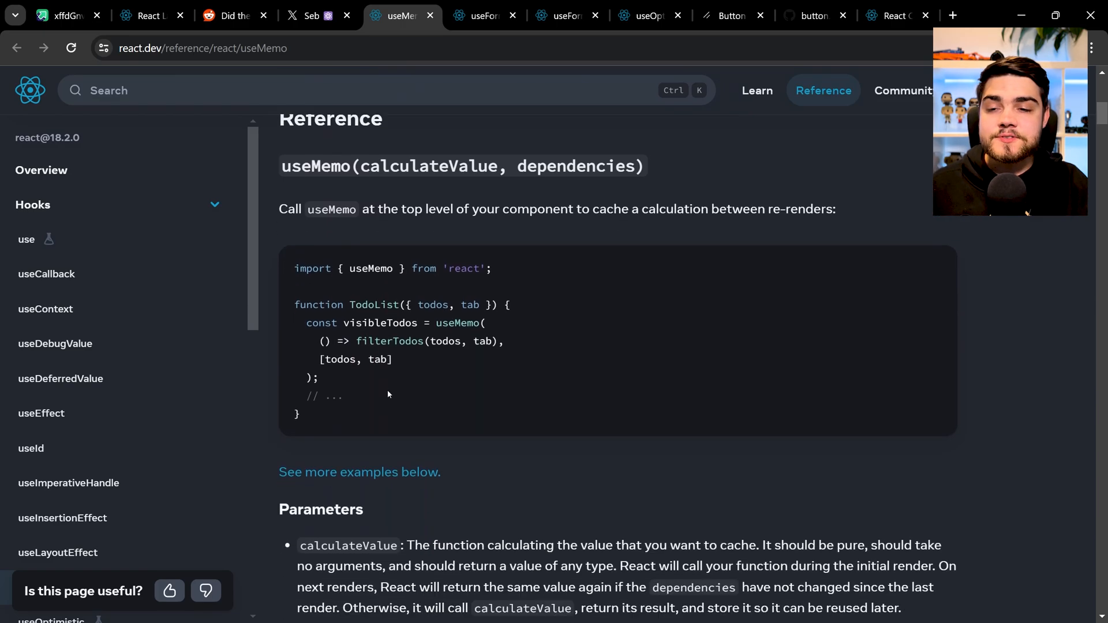
mouse_move(620, 266)
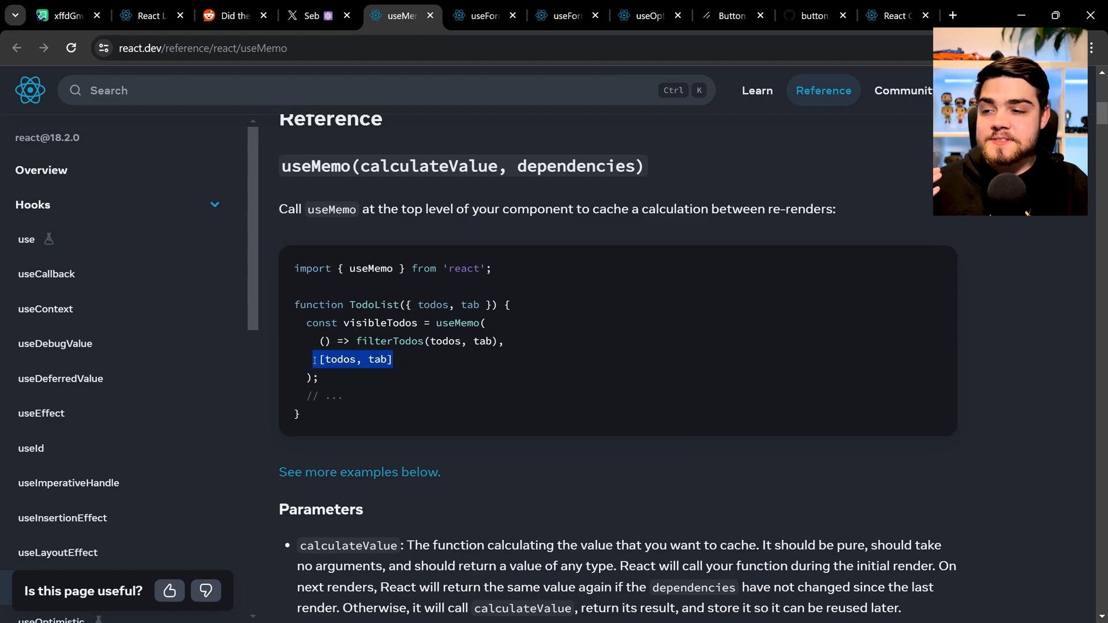
left_click(459, 341)
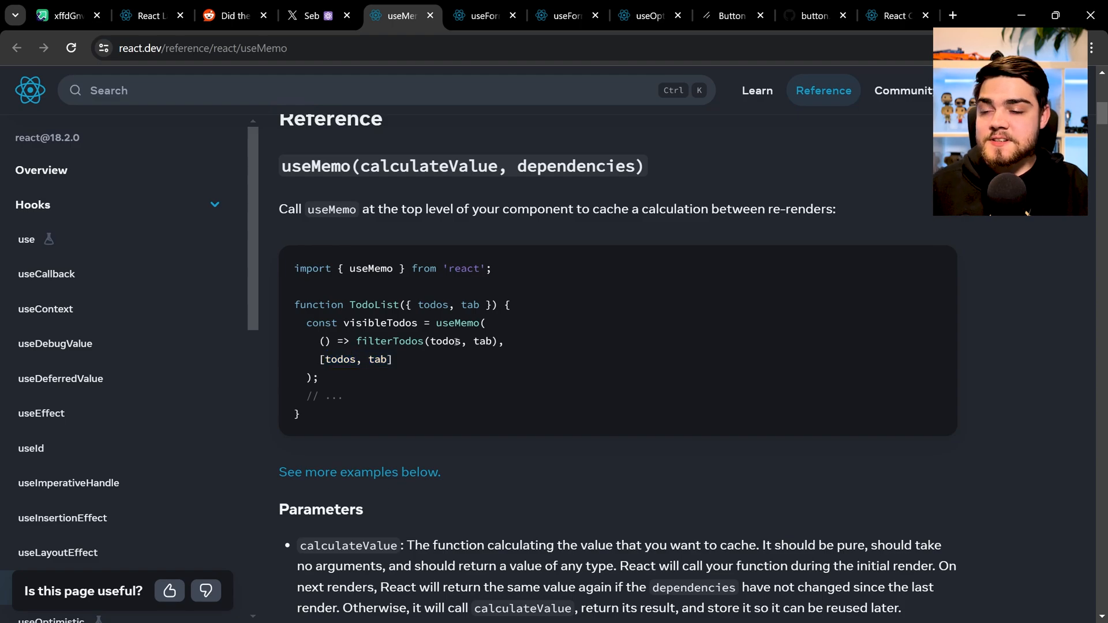
- Highlight useMemo, filterTodos, and the todos and tab dependencies in the example code
double_click(456, 323)
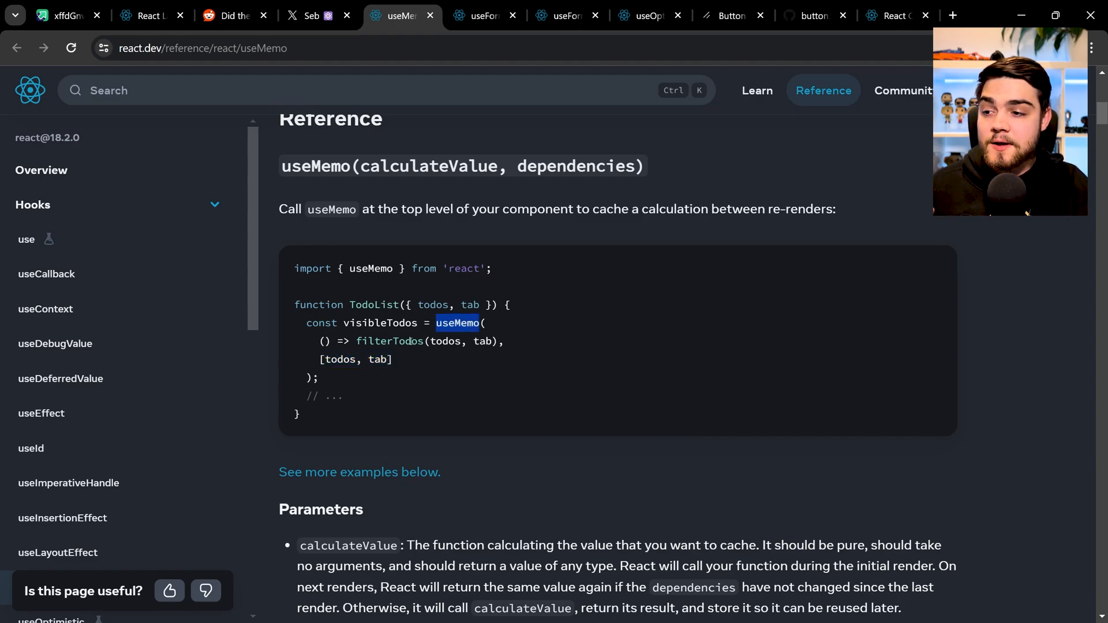
double_click(389, 341)
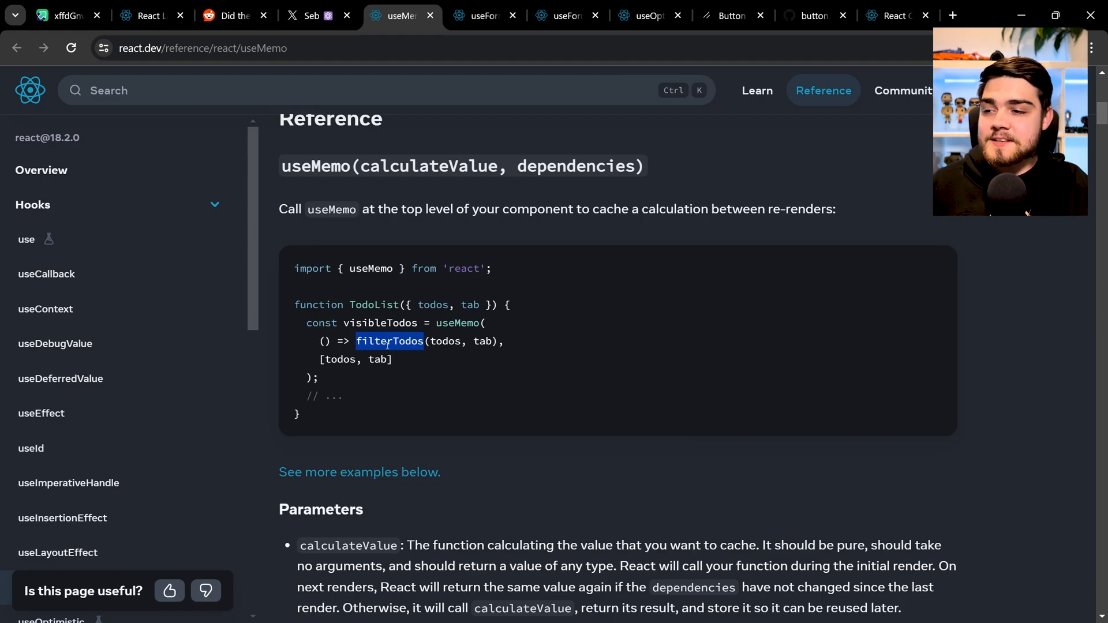
double_click(380, 323)
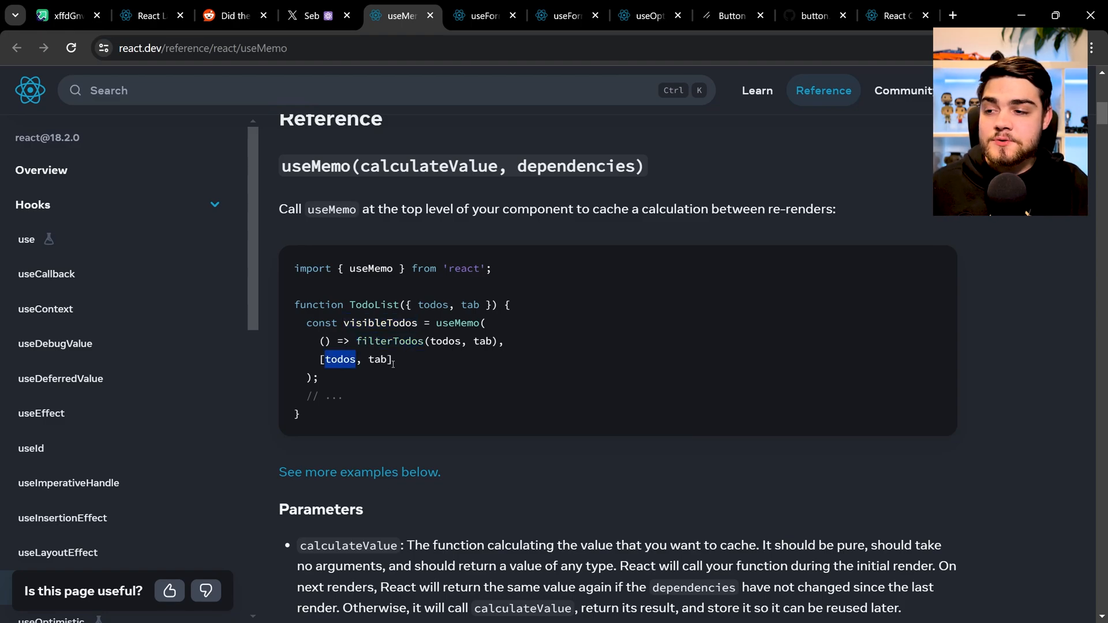
double_click(378, 359)
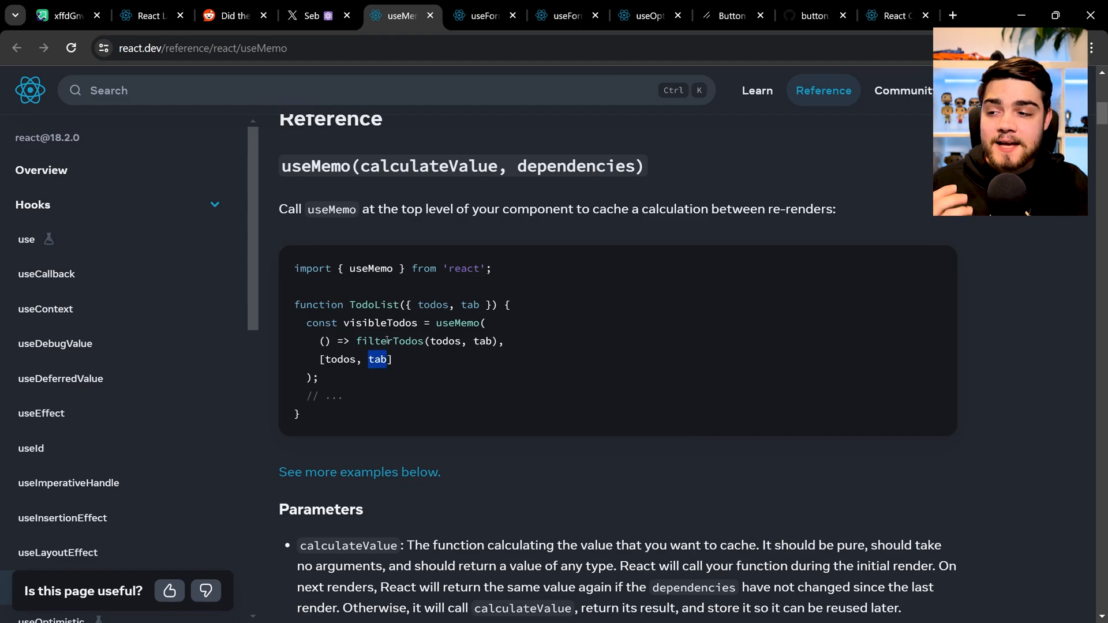
double_click(389, 341)
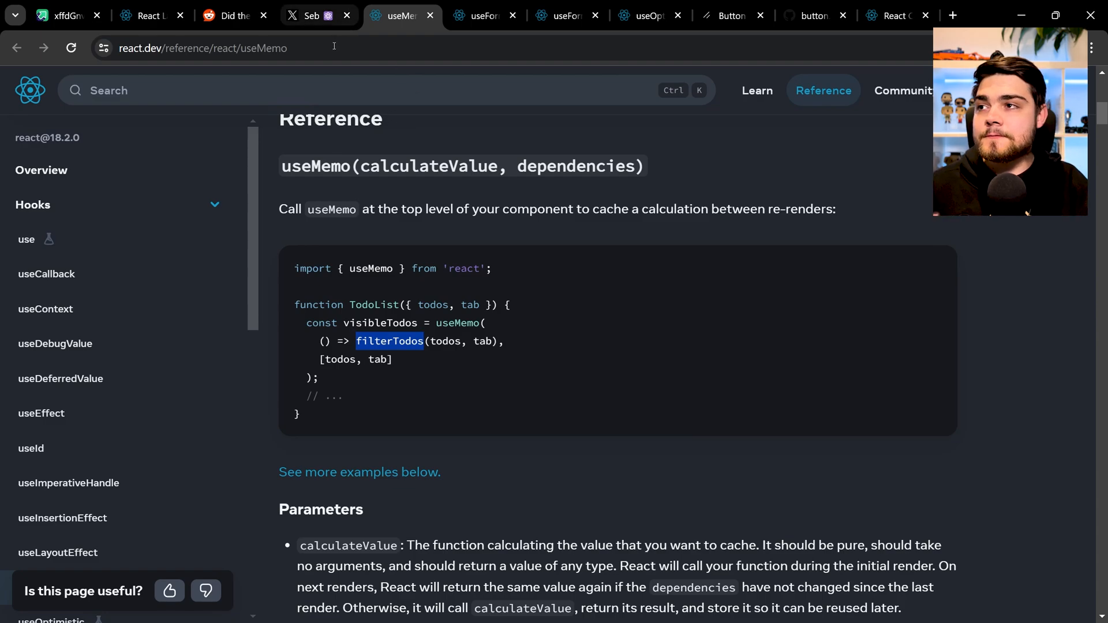
- Scroll the React Labs post through the manual memoization and compiler-rules paragraphs
left_click(145, 16)
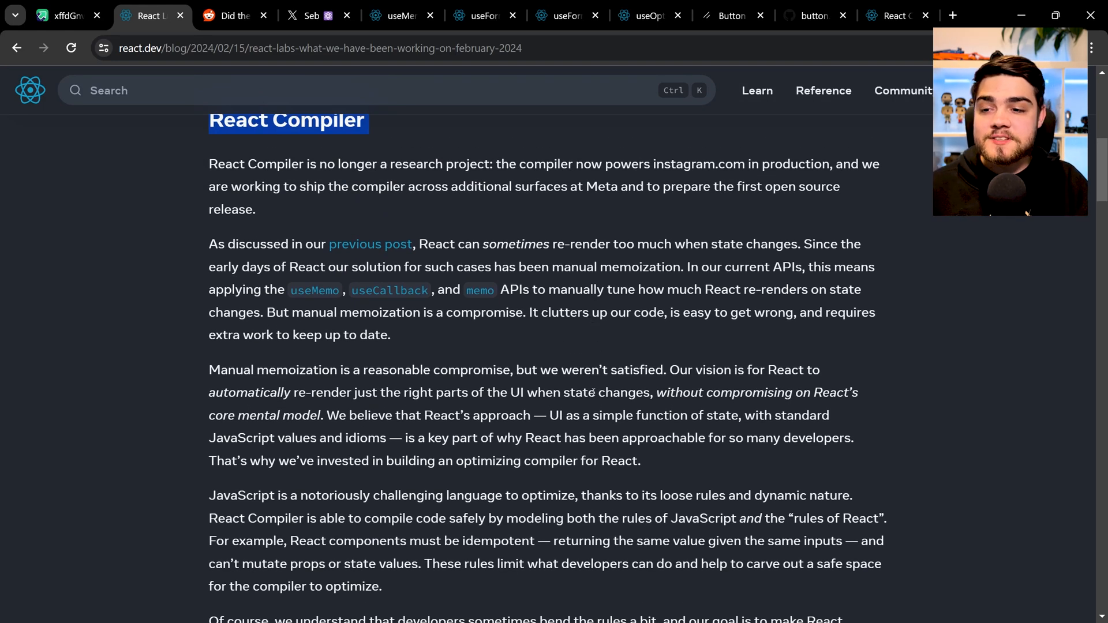
scroll("down", 3)
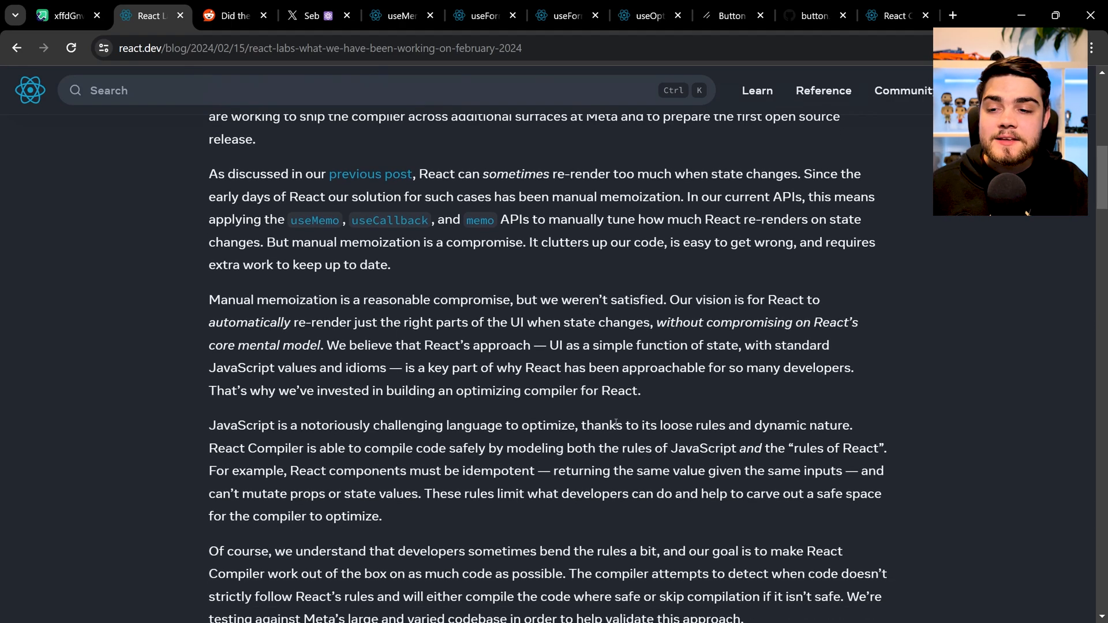
scroll("down", 3)
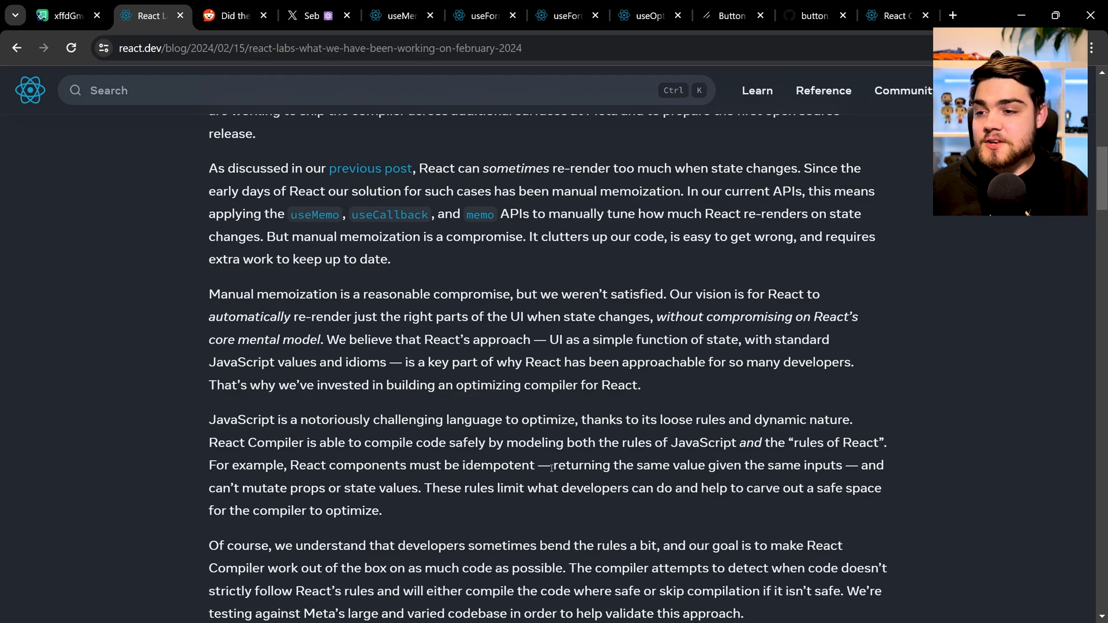
mouse_move(525, 356)
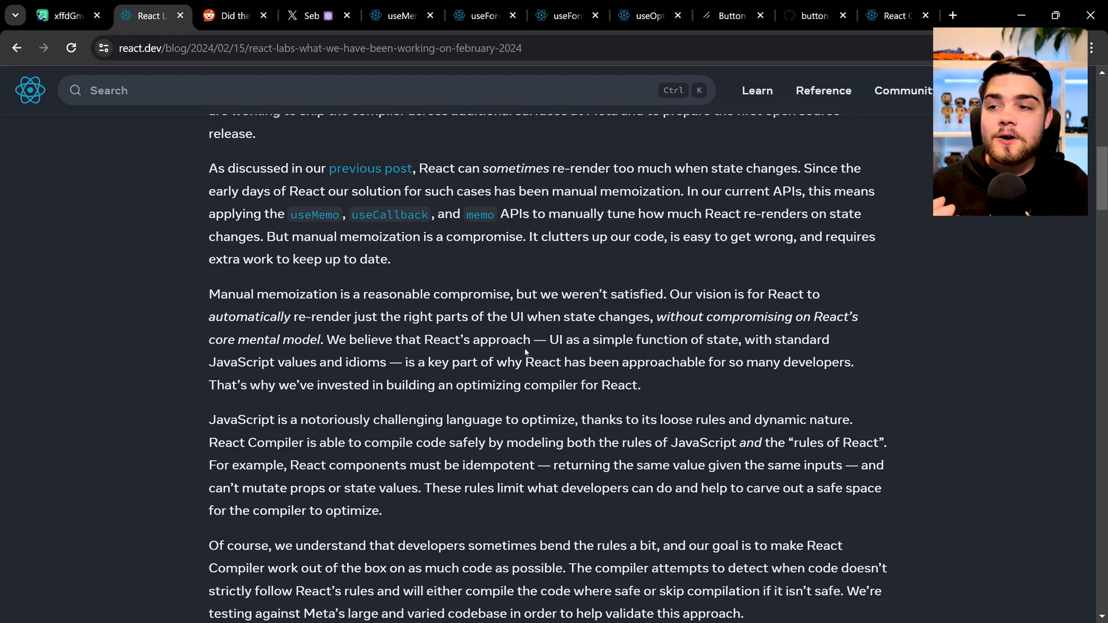
mouse_move(531, 293)
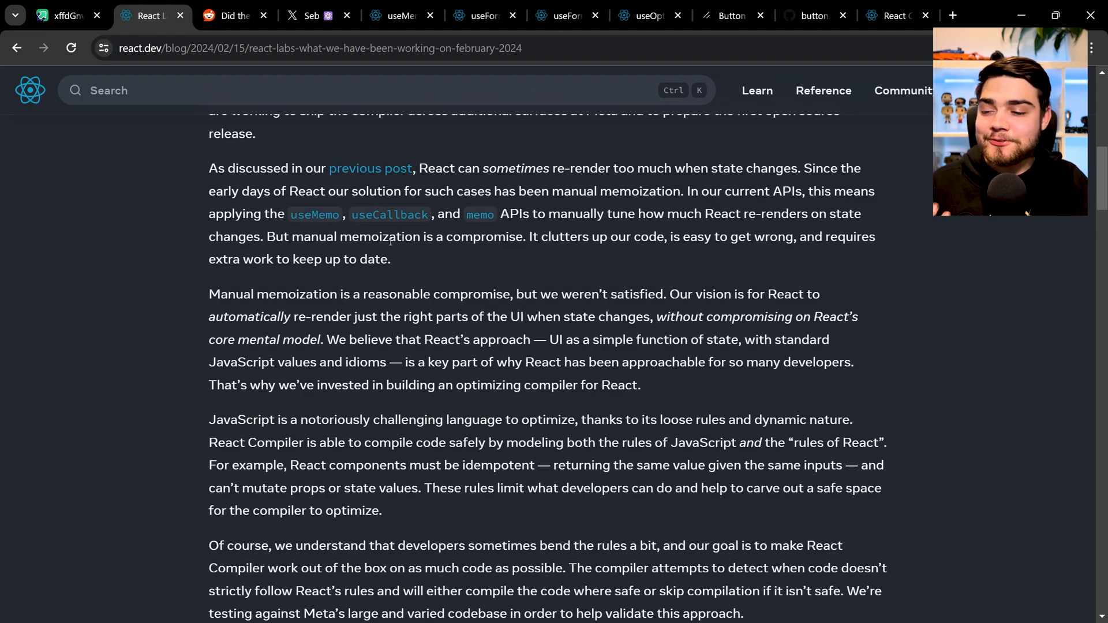
- Switch to the Reddit thread 'Did the React team forget the React Forget compiler?'
left_click(233, 15)
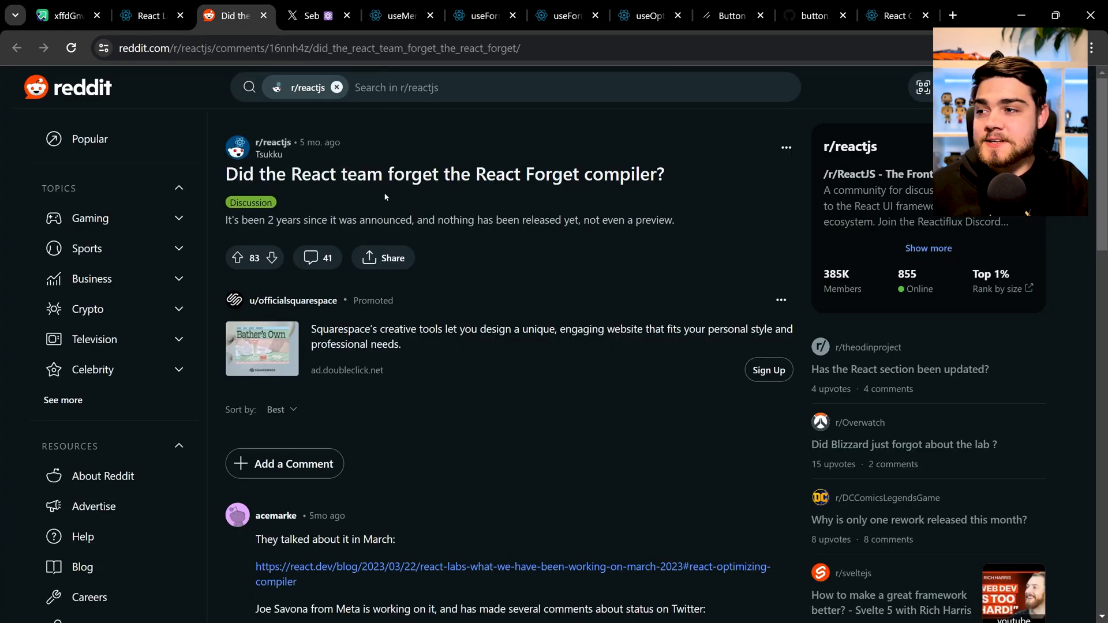
mouse_move(537, 209)
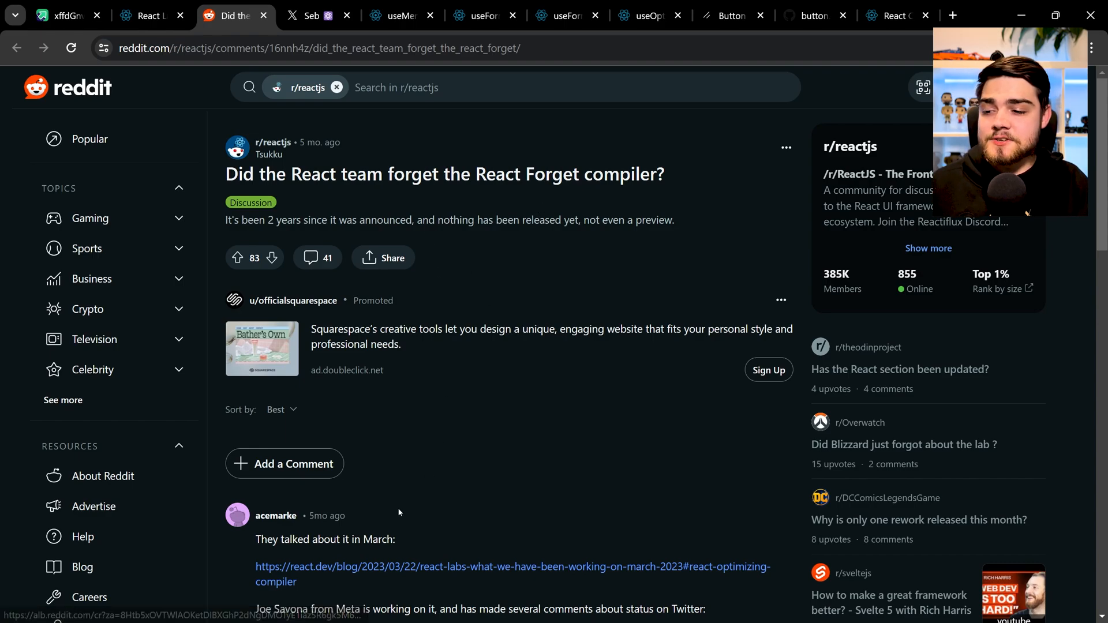
mouse_move(532, 519)
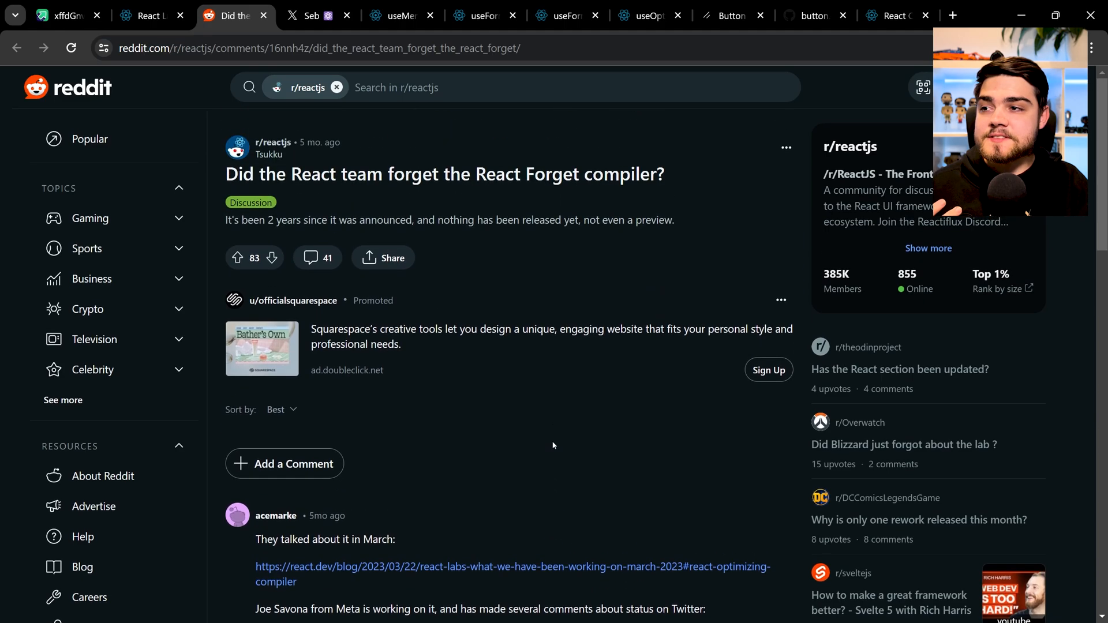
- Scroll the React Labs post's React Compiler section and highlight 'rules of React'
left_click(146, 15)
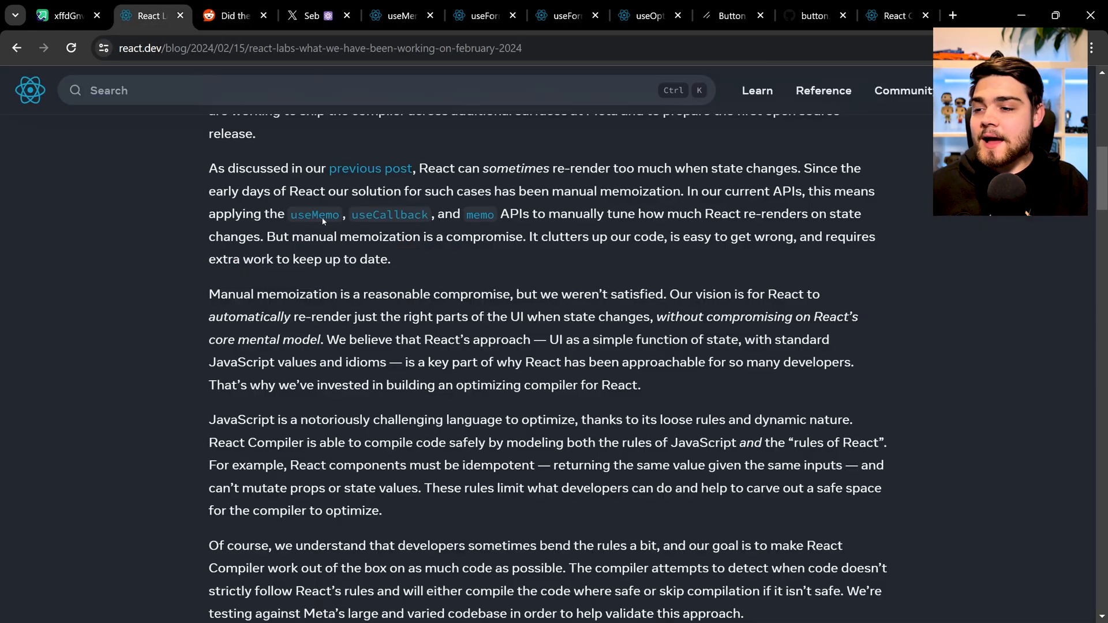
scroll("down", 3)
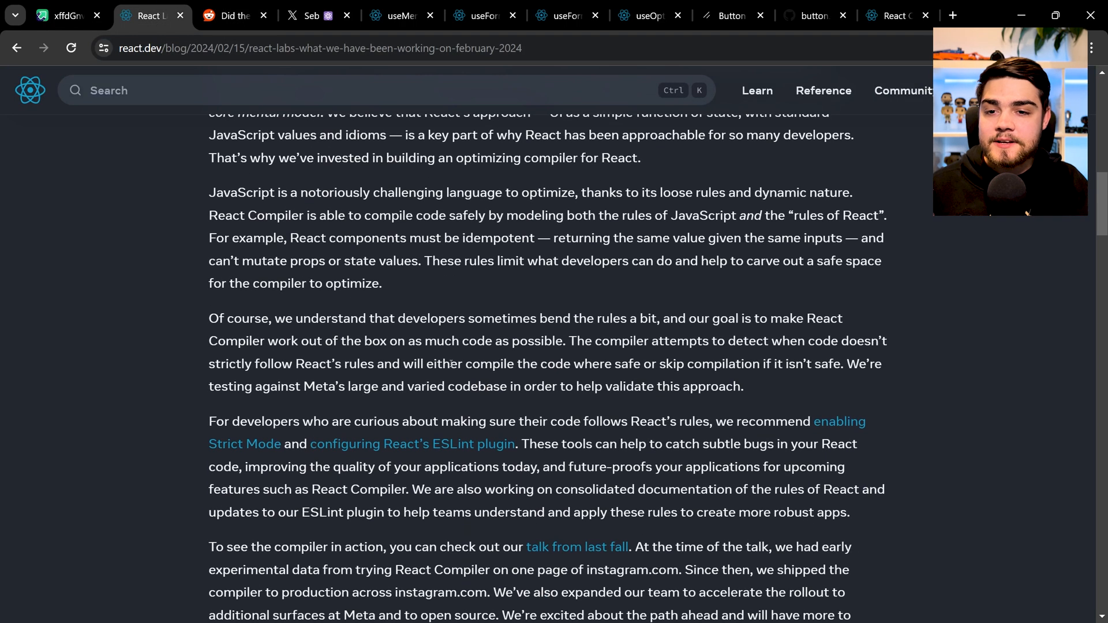
scroll("down", 3)
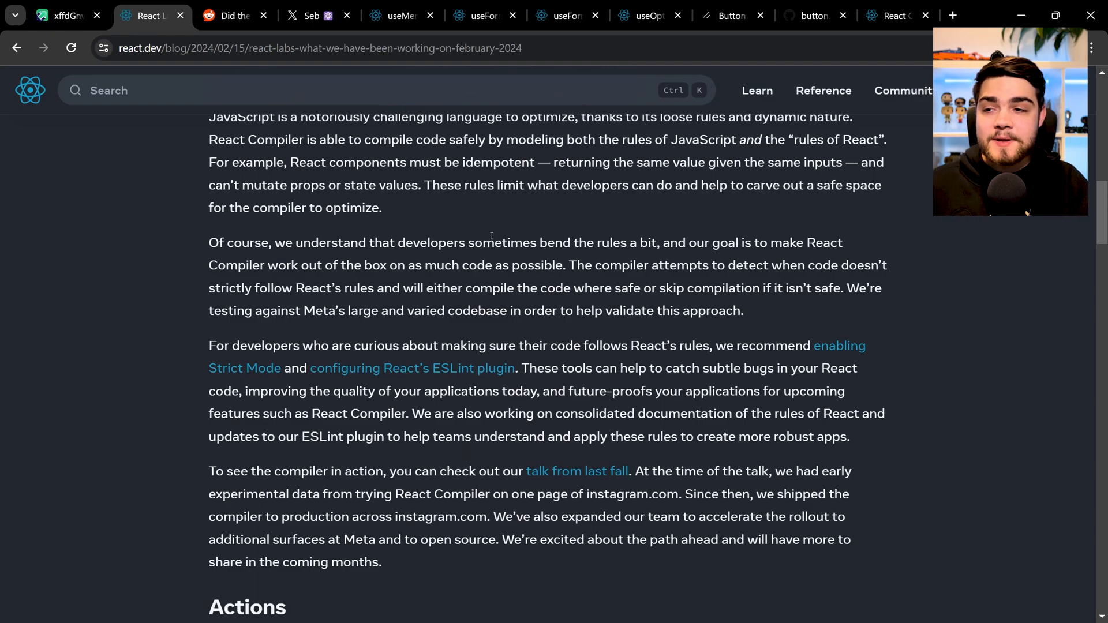
mouse_move(537, 308)
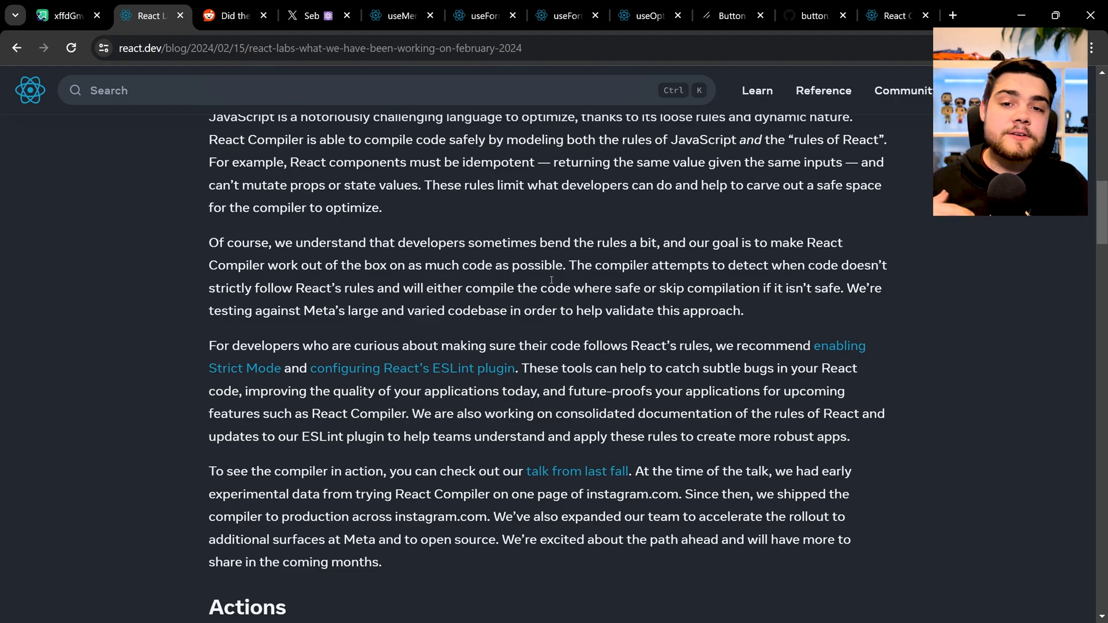
scroll("up", 3)
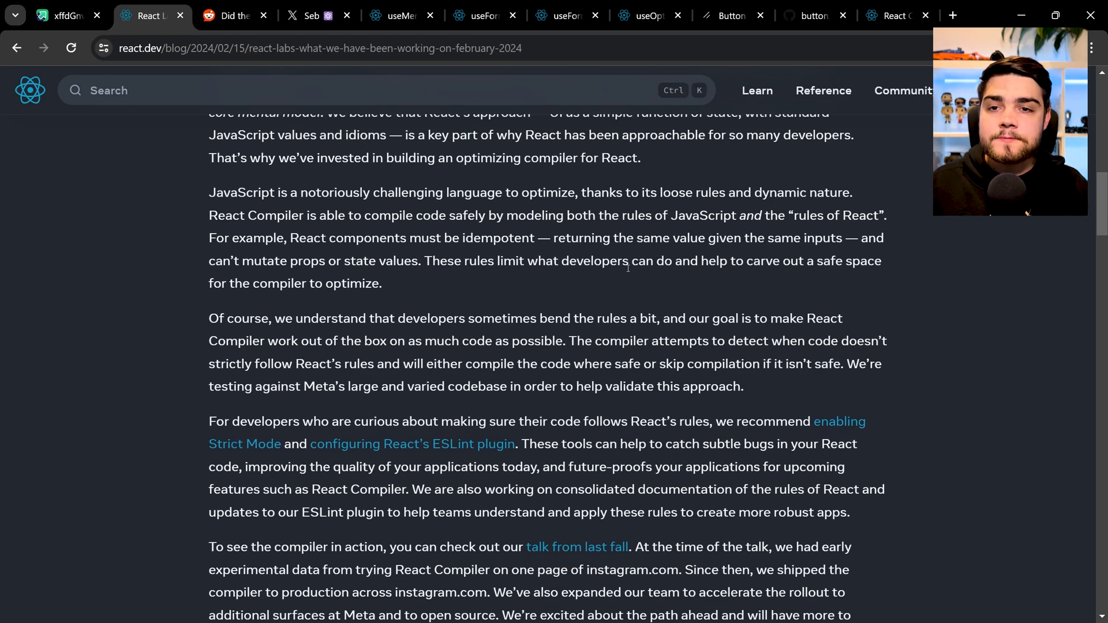
double_click(823, 215)
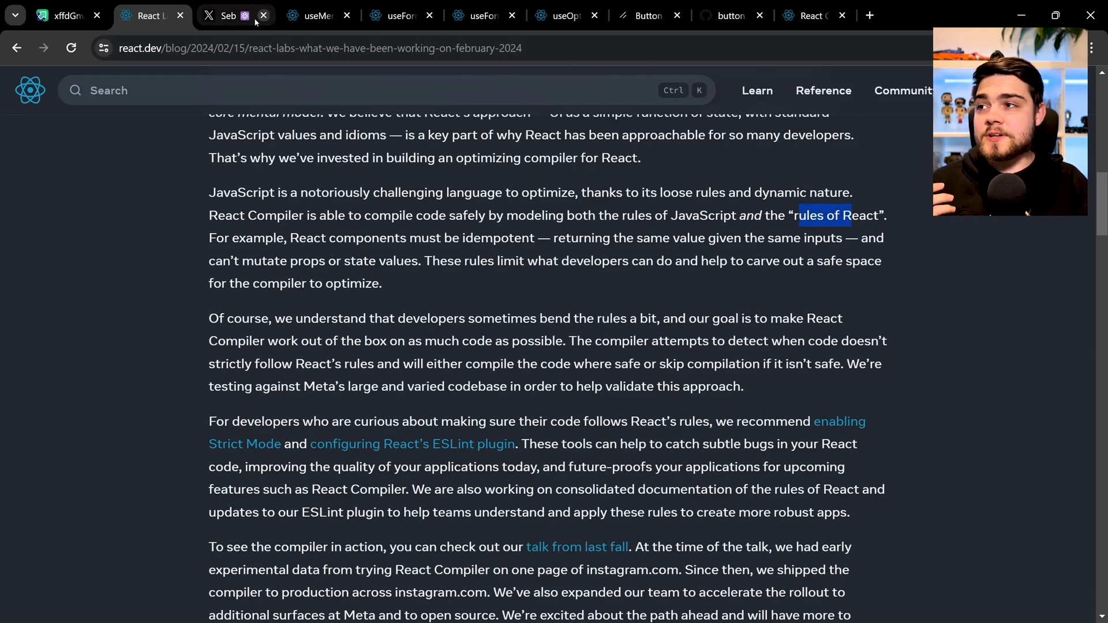
- Switch to the X tab with the React Forget DevTools-badge tweet
left_click(230, 15)
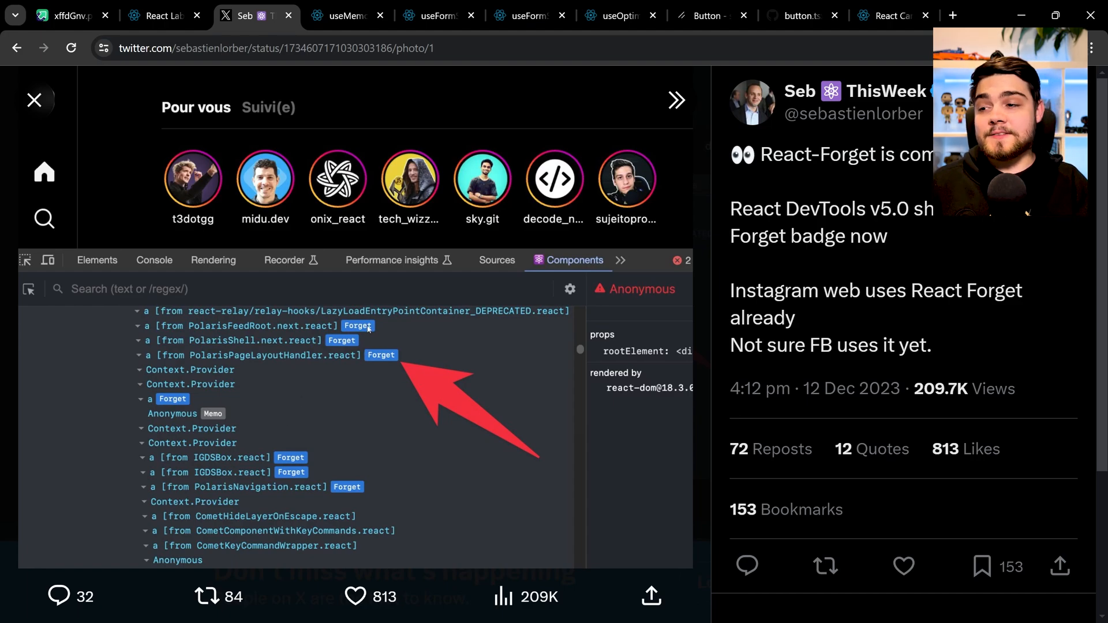
mouse_move(360, 333)
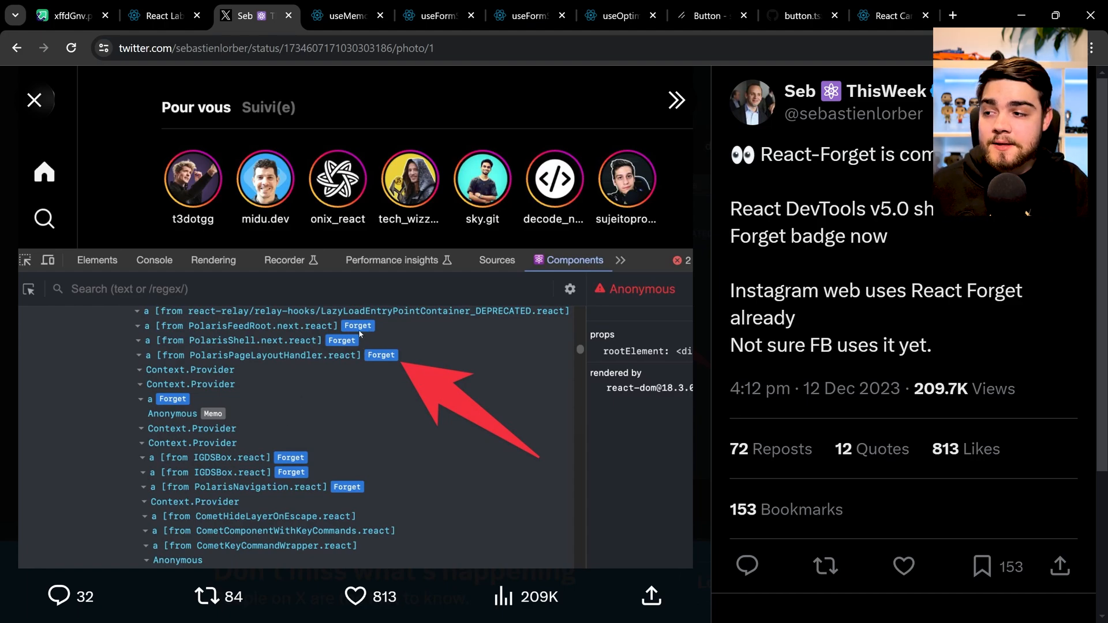
- Return to the React Labs post and scroll down, briefly checking the useMemo tab
left_click(163, 15)
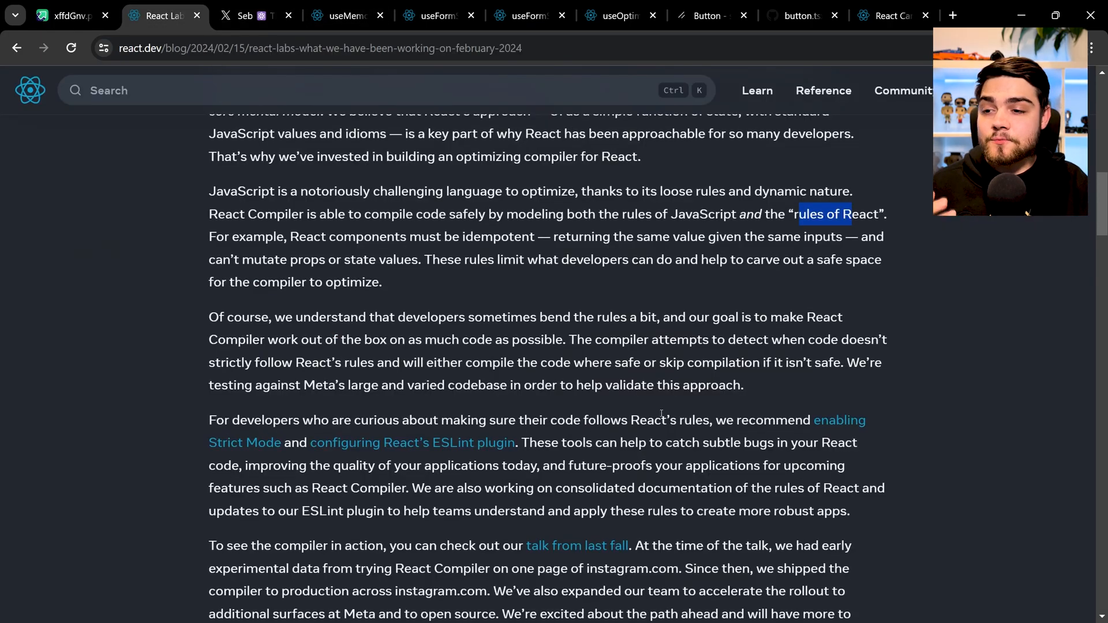
scroll("down", 3)
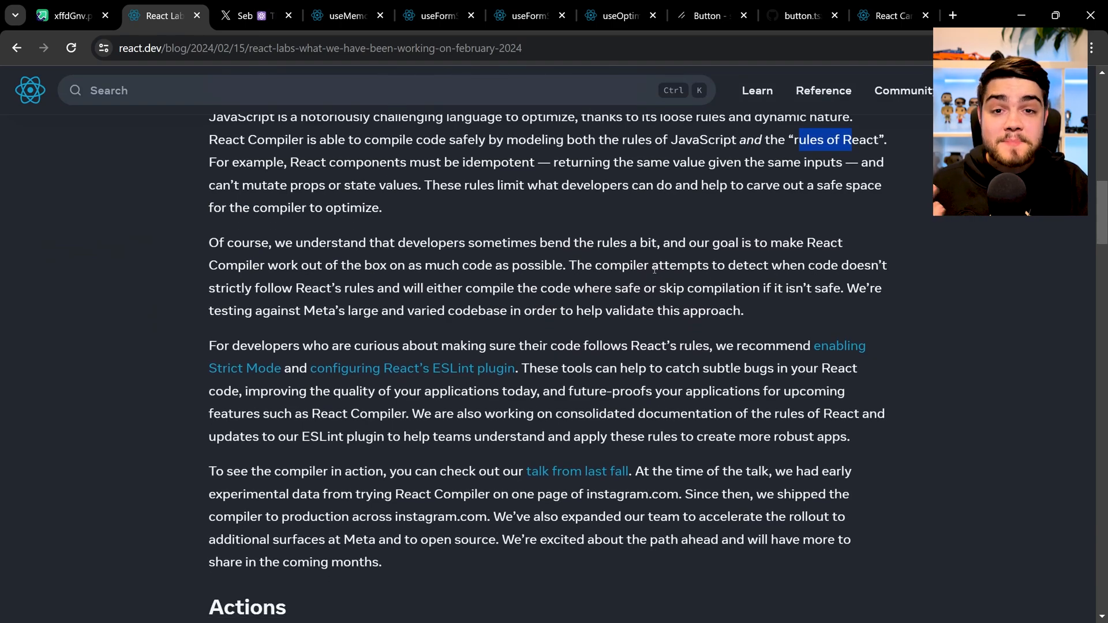
scroll("down", 3)
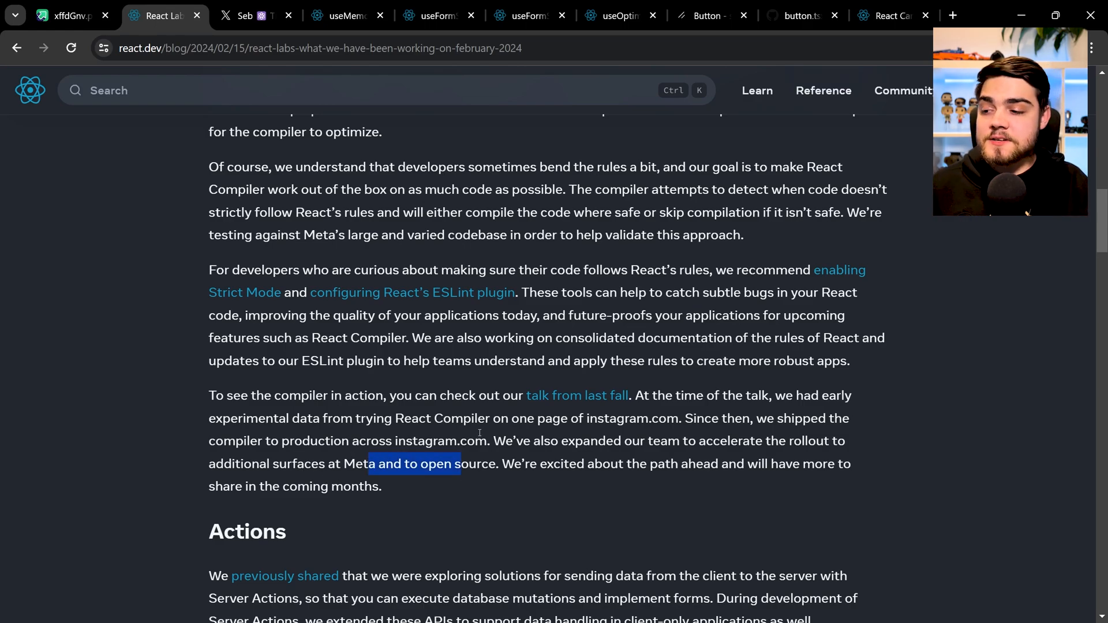
left_click(341, 15)
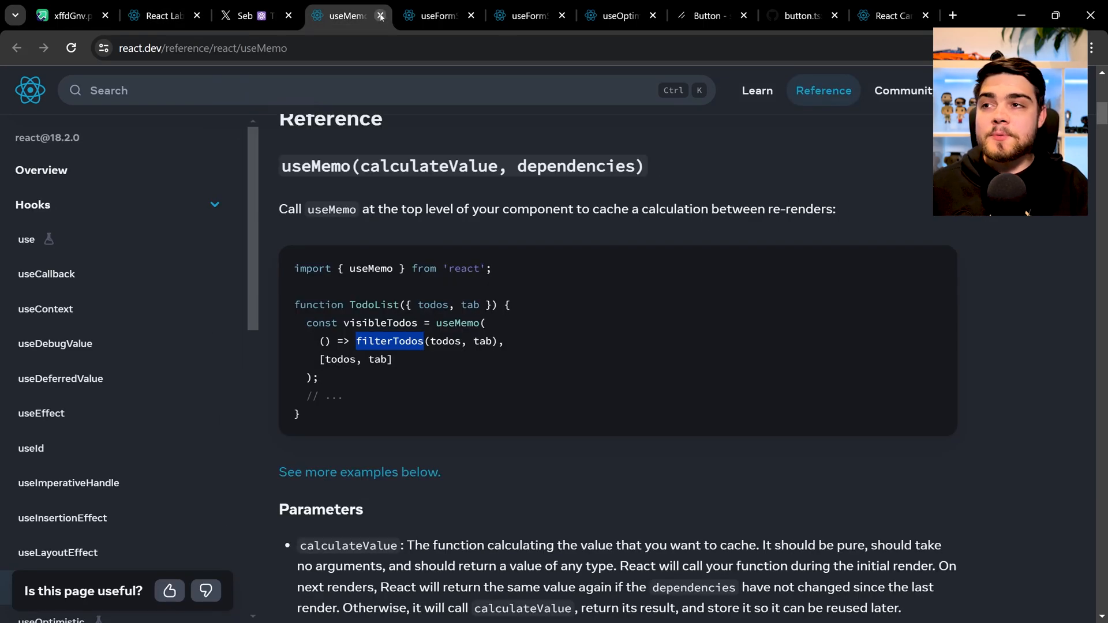
left_click(163, 16)
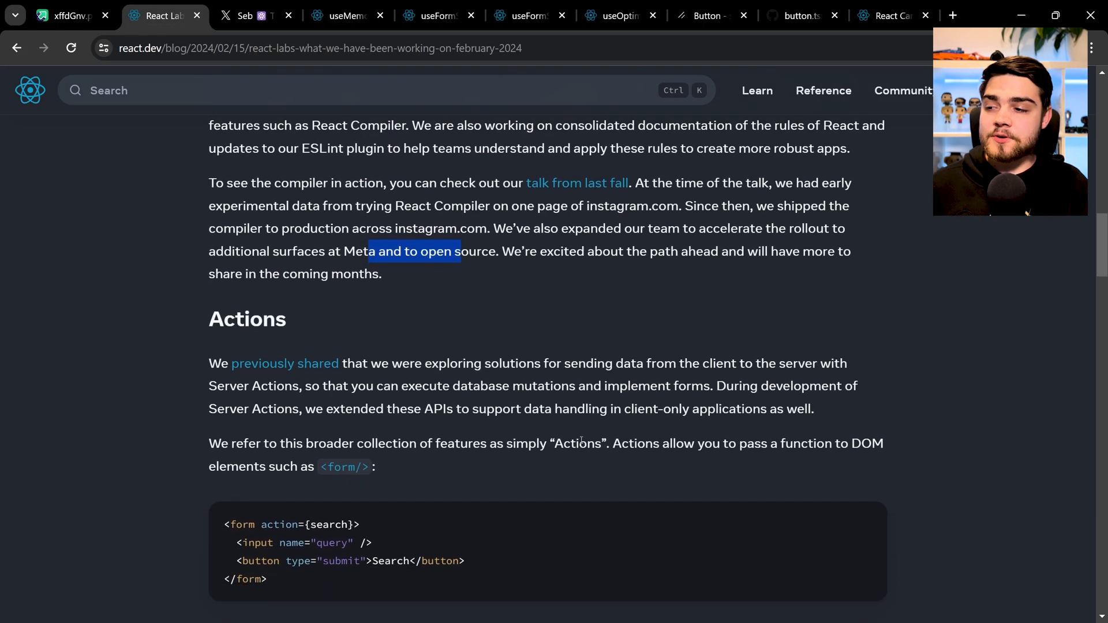
- Highlight action={search}, the input element and the search function in the Actions form example
scroll("down", 3)
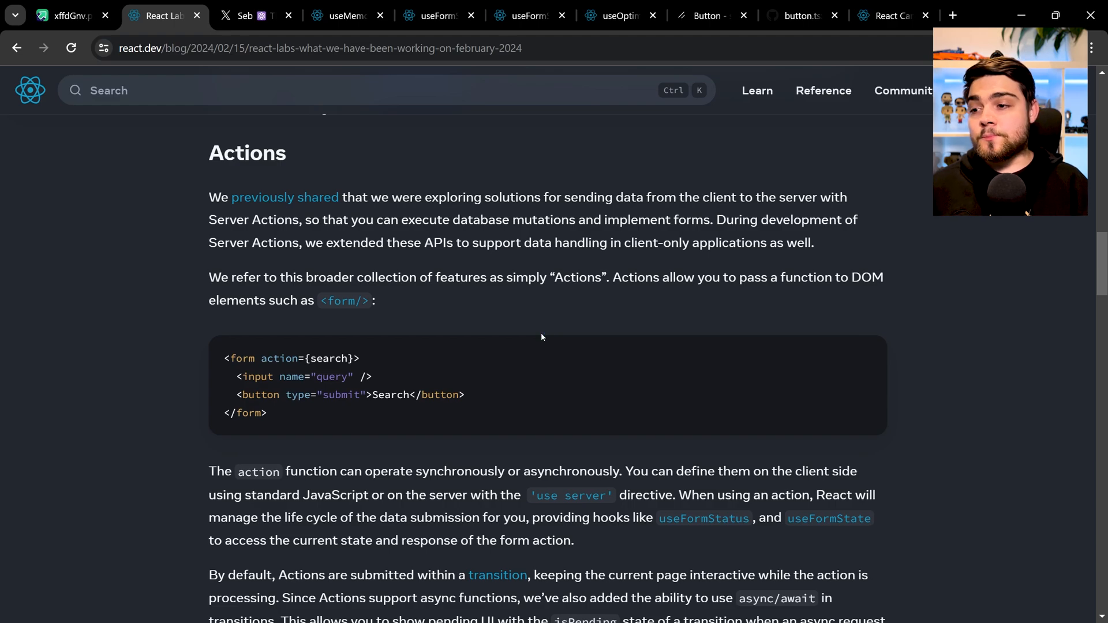
double_click(274, 358)
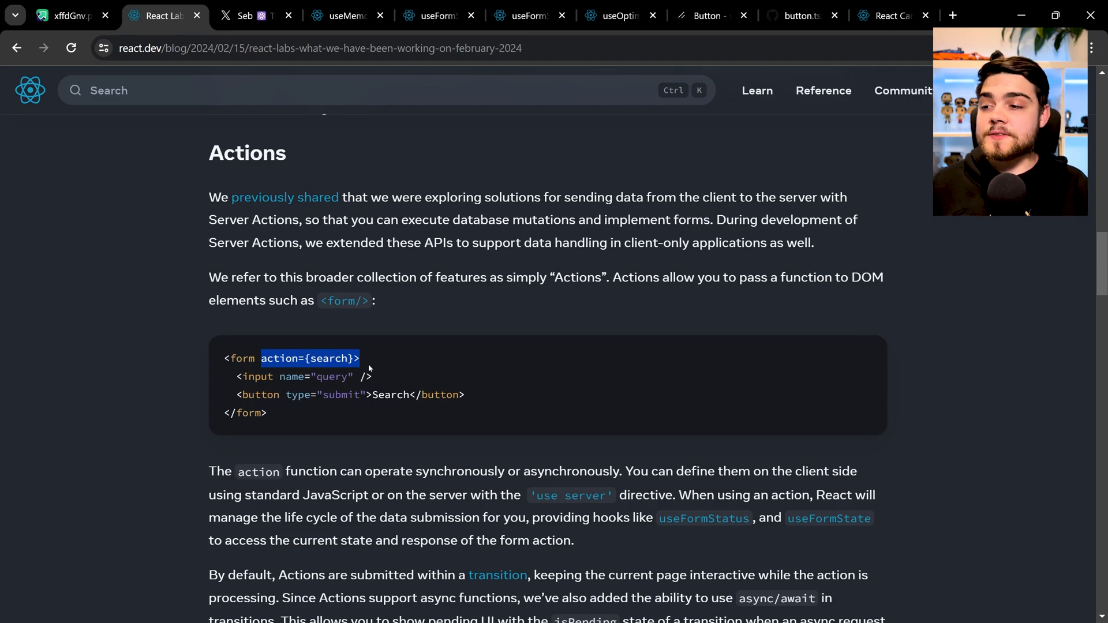
scroll("down", 3)
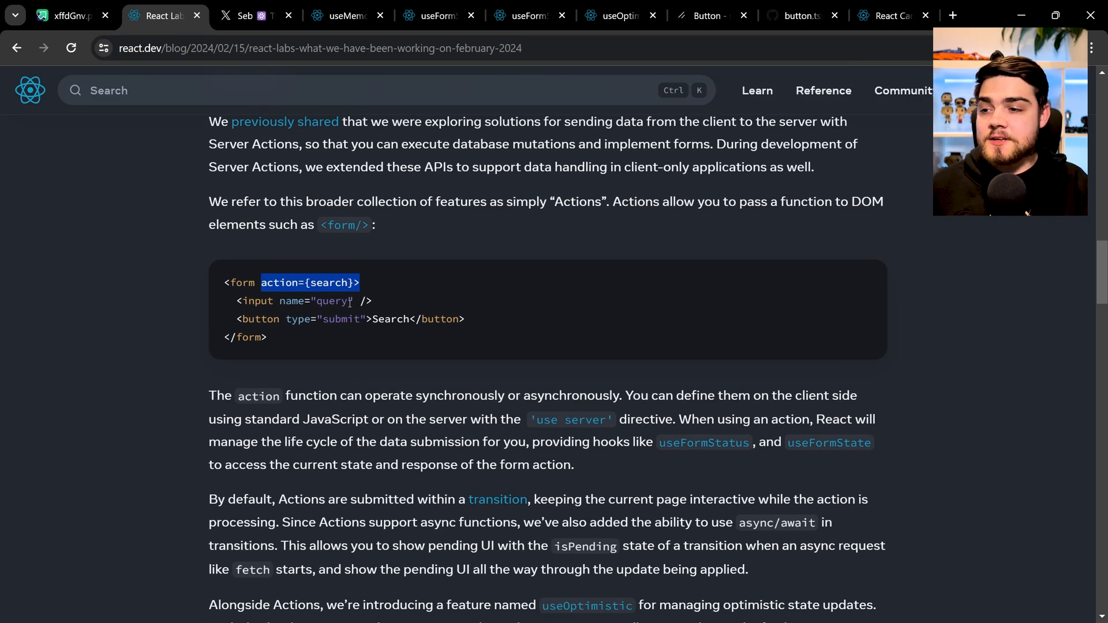
double_click(390, 319)
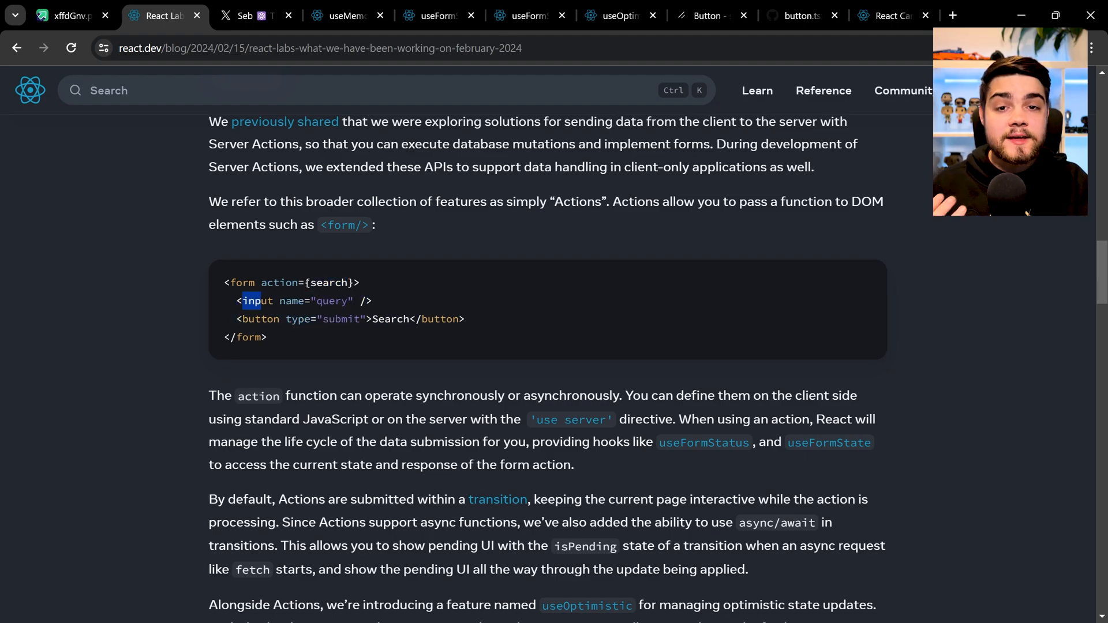
double_click(327, 282)
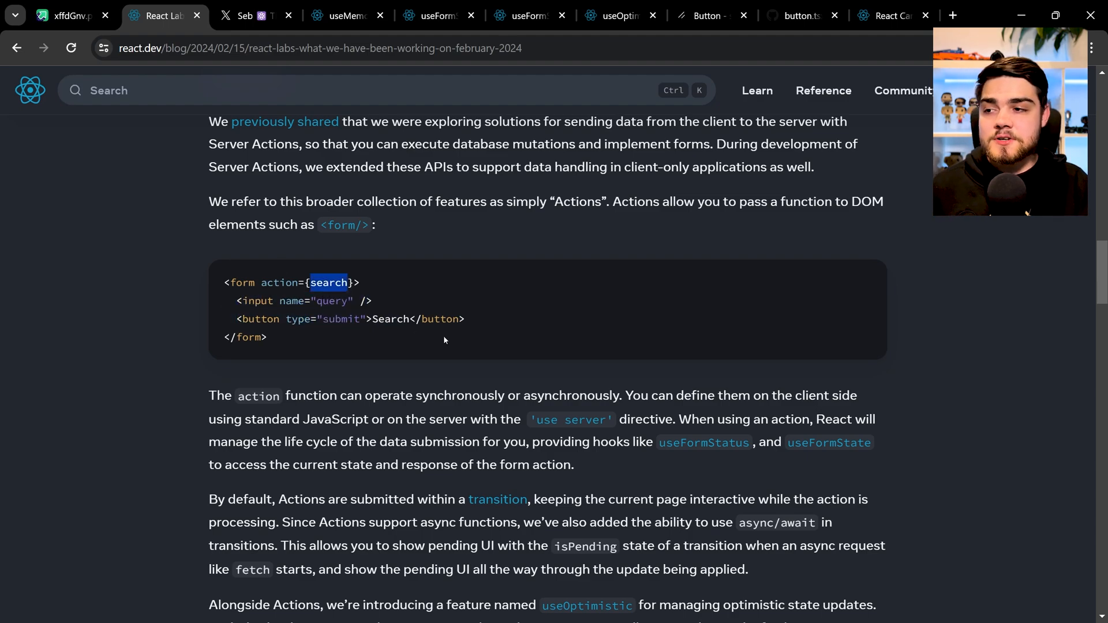
scroll("down", 3)
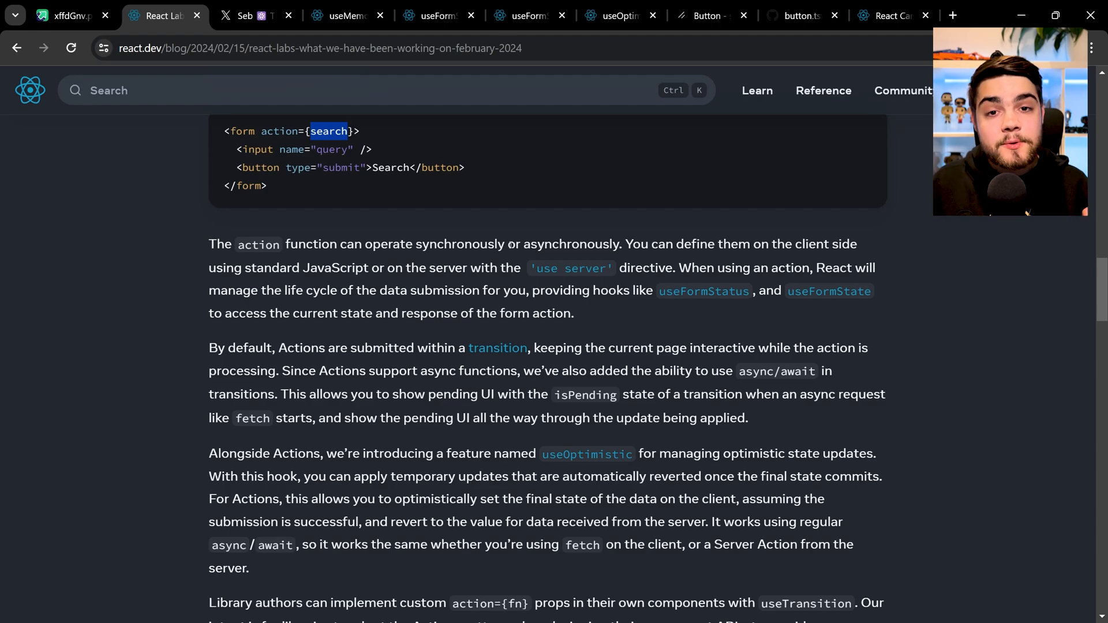
mouse_move(608, 272)
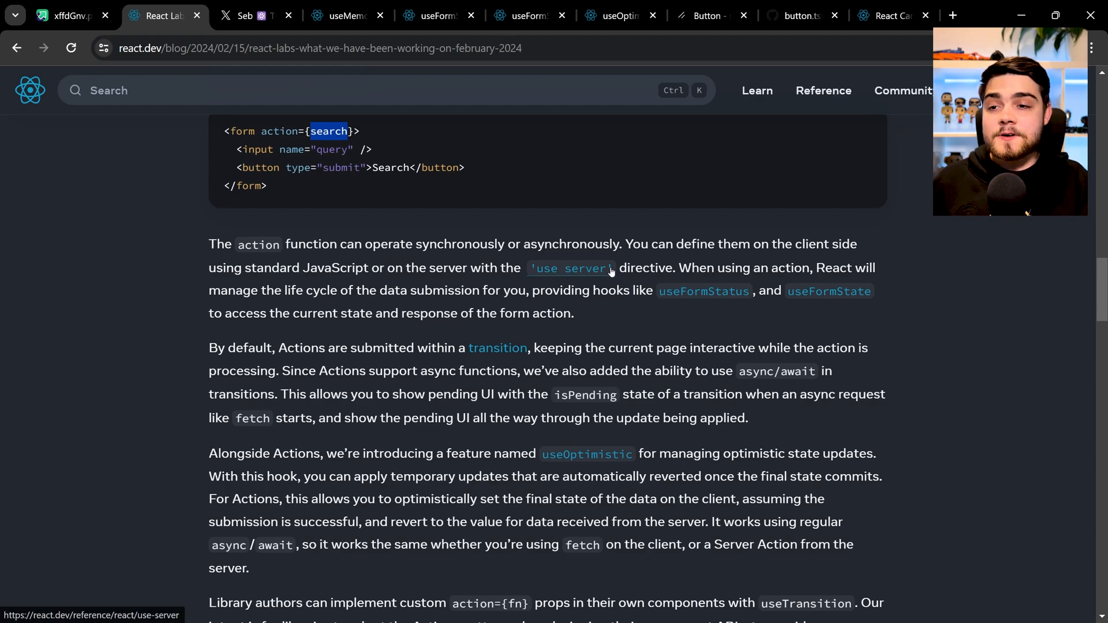
mouse_move(597, 280)
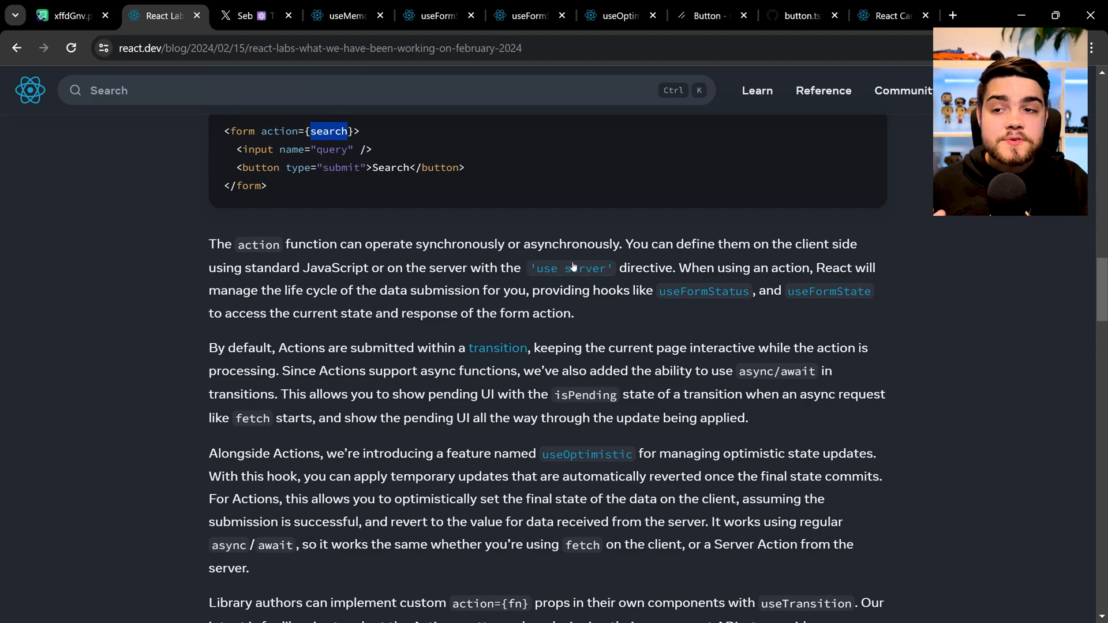
mouse_move(620, 311)
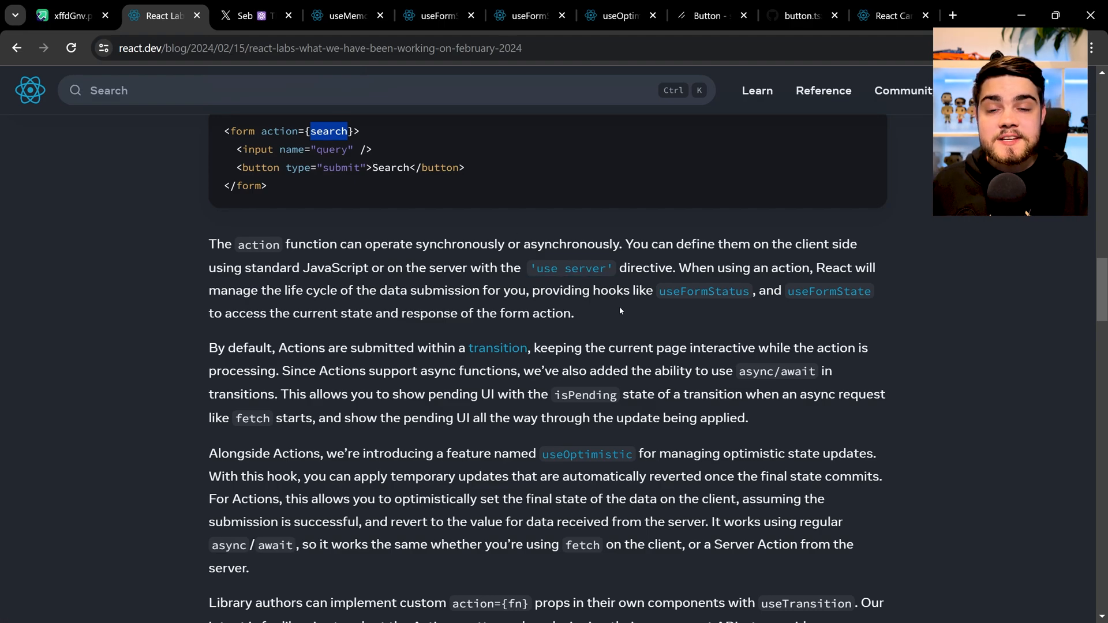
mouse_move(620, 285)
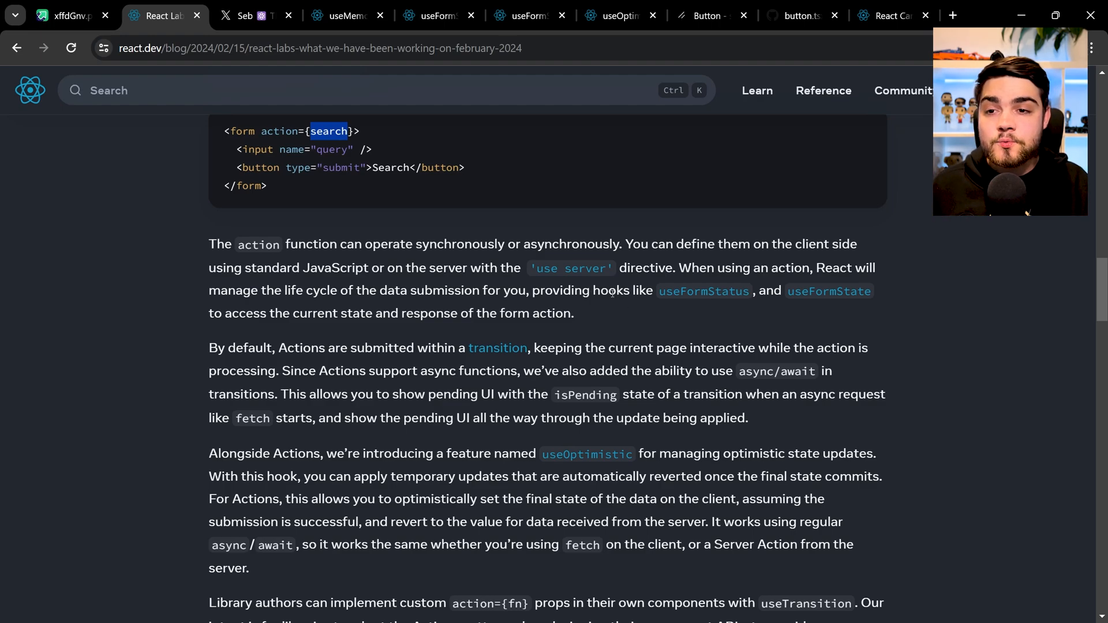
mouse_move(597, 283)
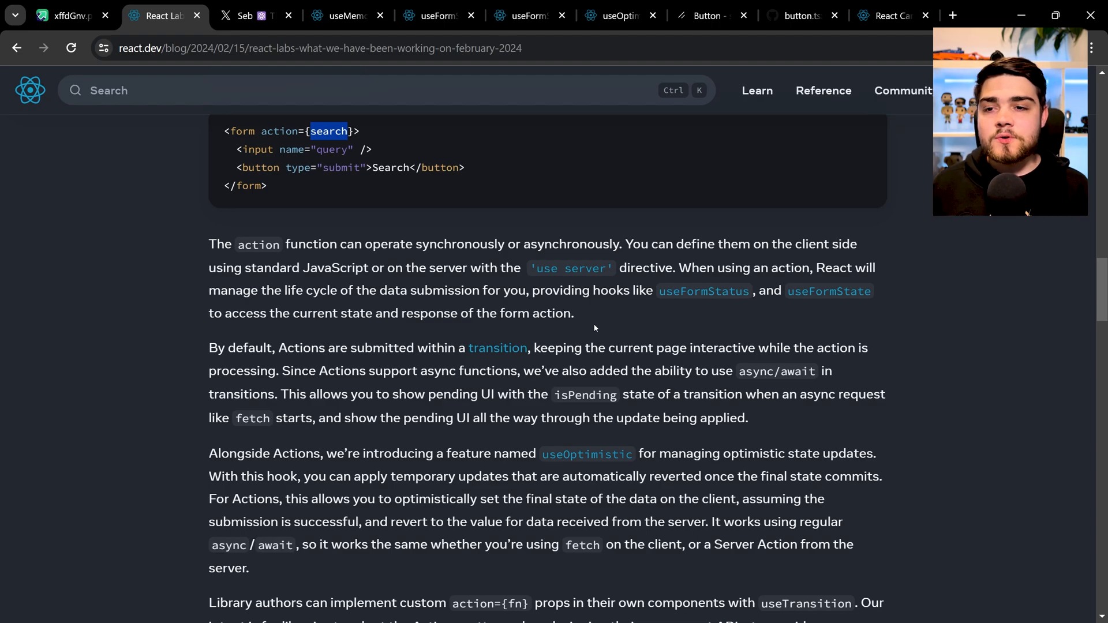
mouse_move(701, 290)
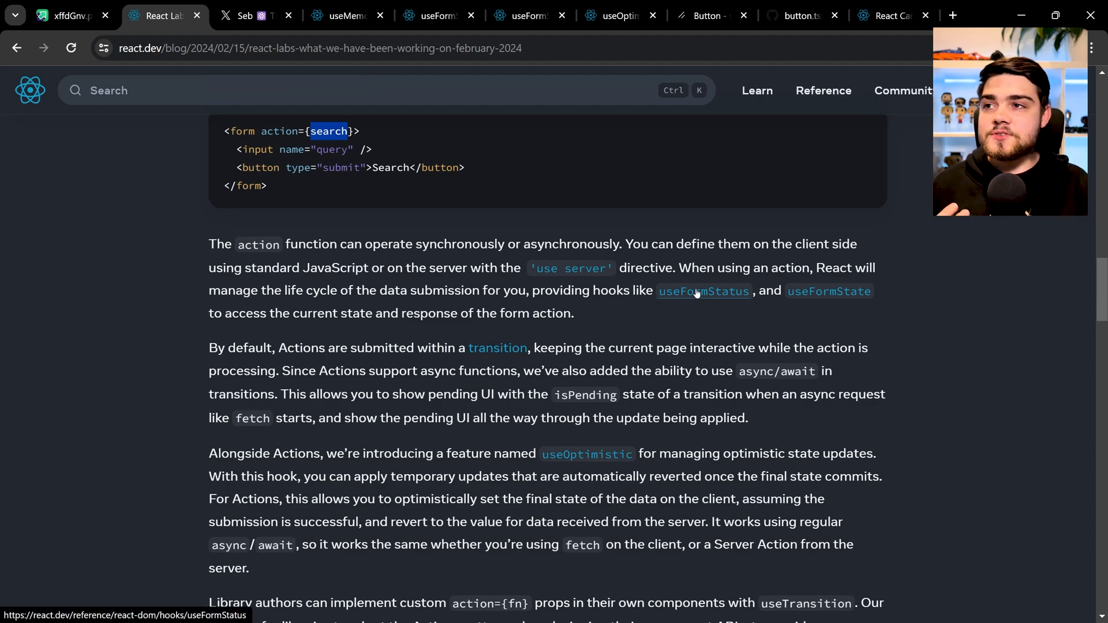
- Open the useFormStatus reference and highlight the useFormStatus call in its Usage example
left_click(703, 290)
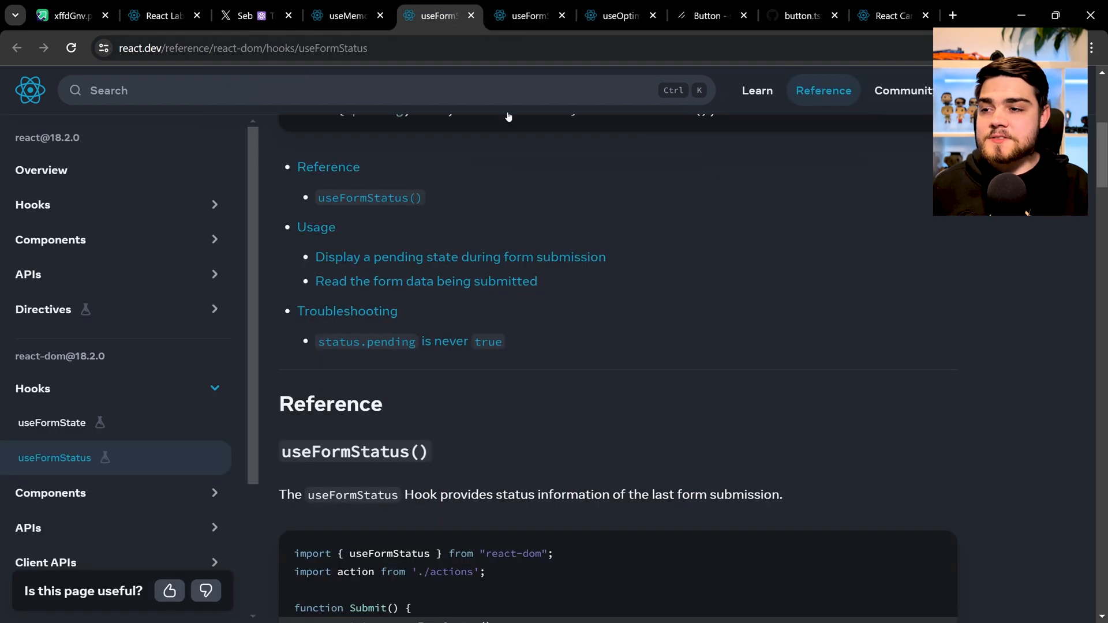
scroll("down", 3)
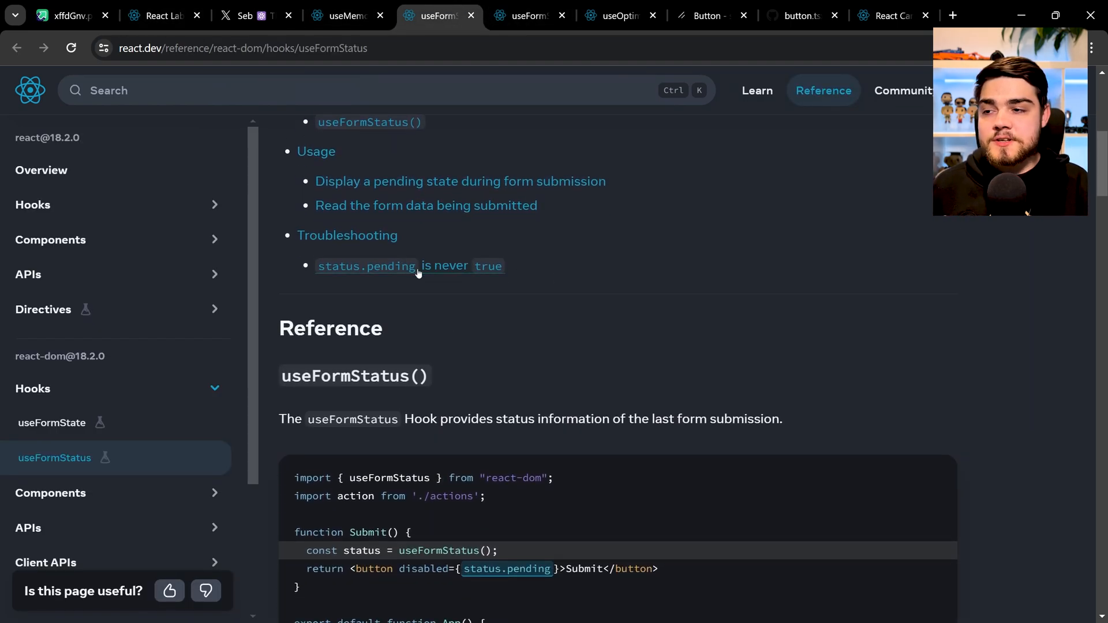
mouse_move(384, 265)
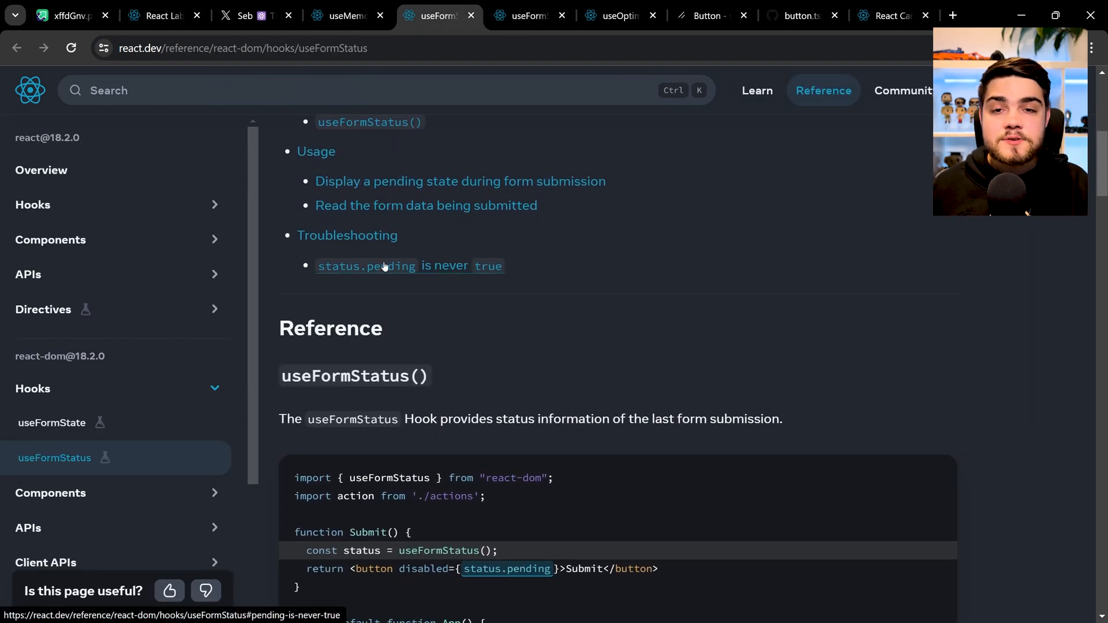
scroll("down", 3)
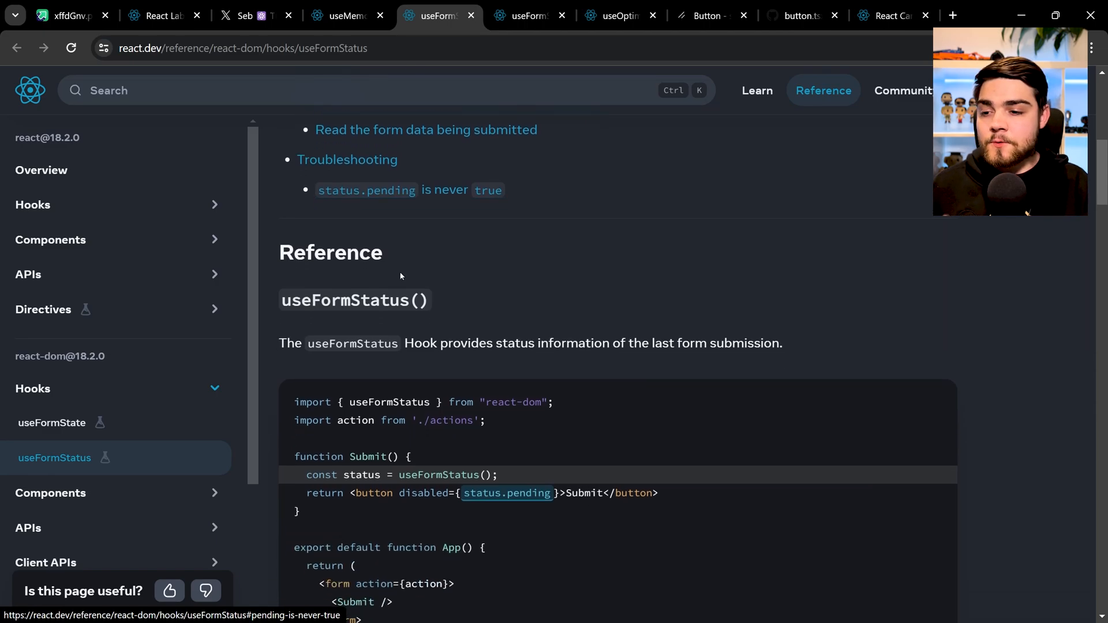
scroll("down", 3)
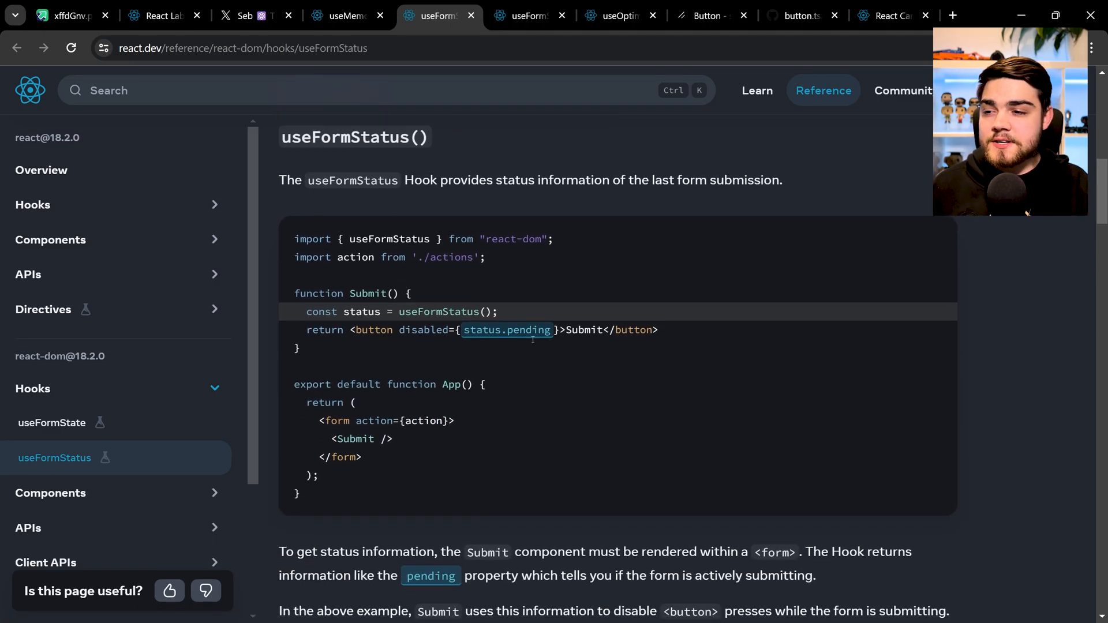
scroll("down", 3)
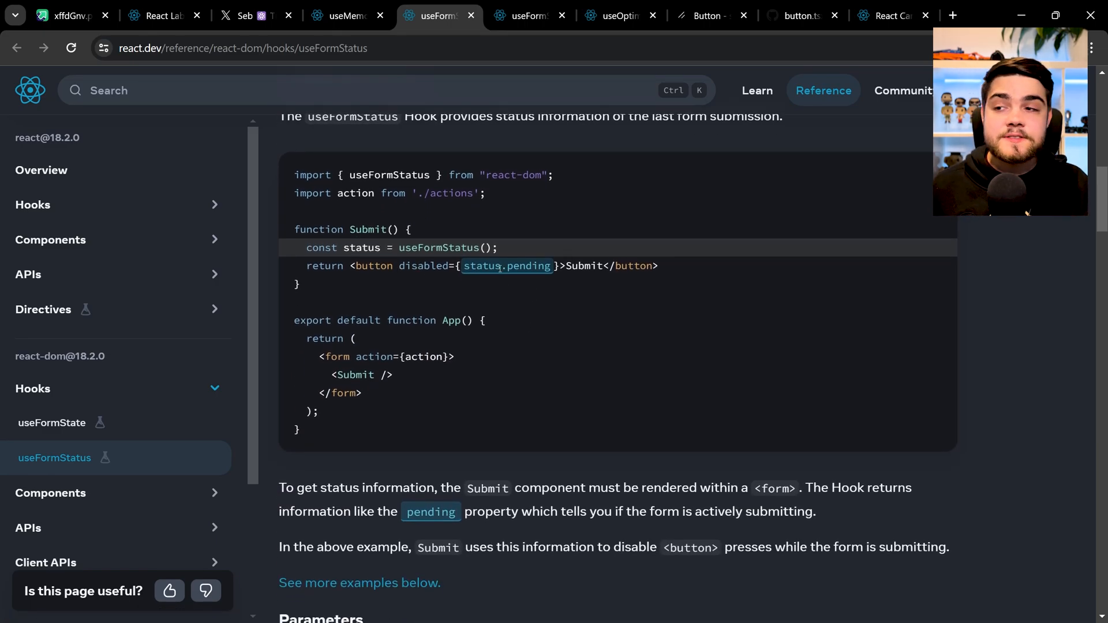
double_click(438, 248)
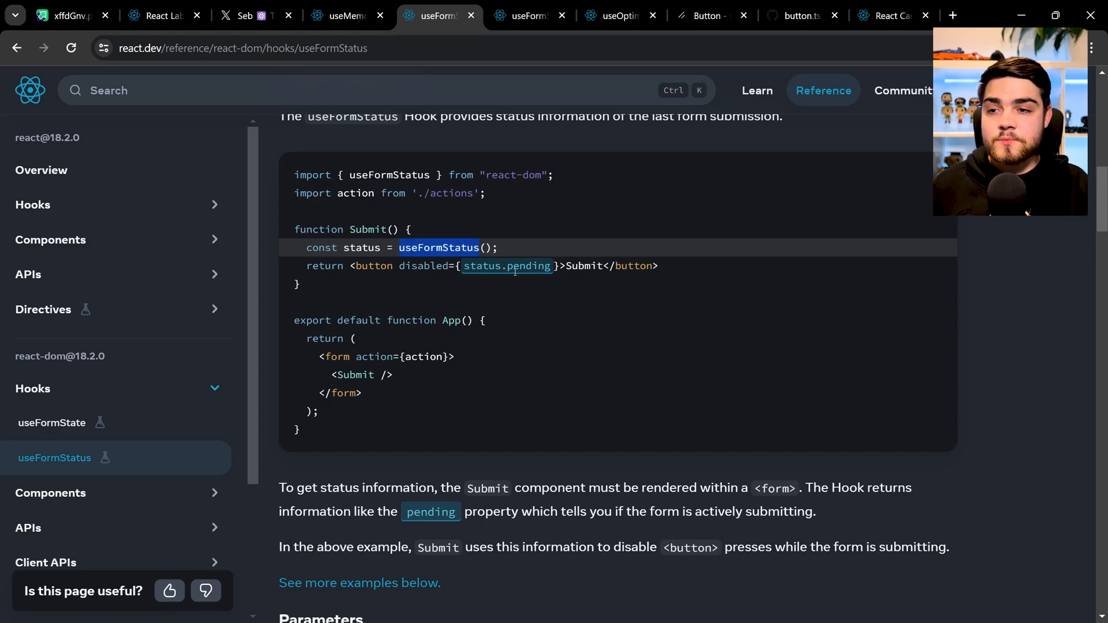
mouse_move(432, 315)
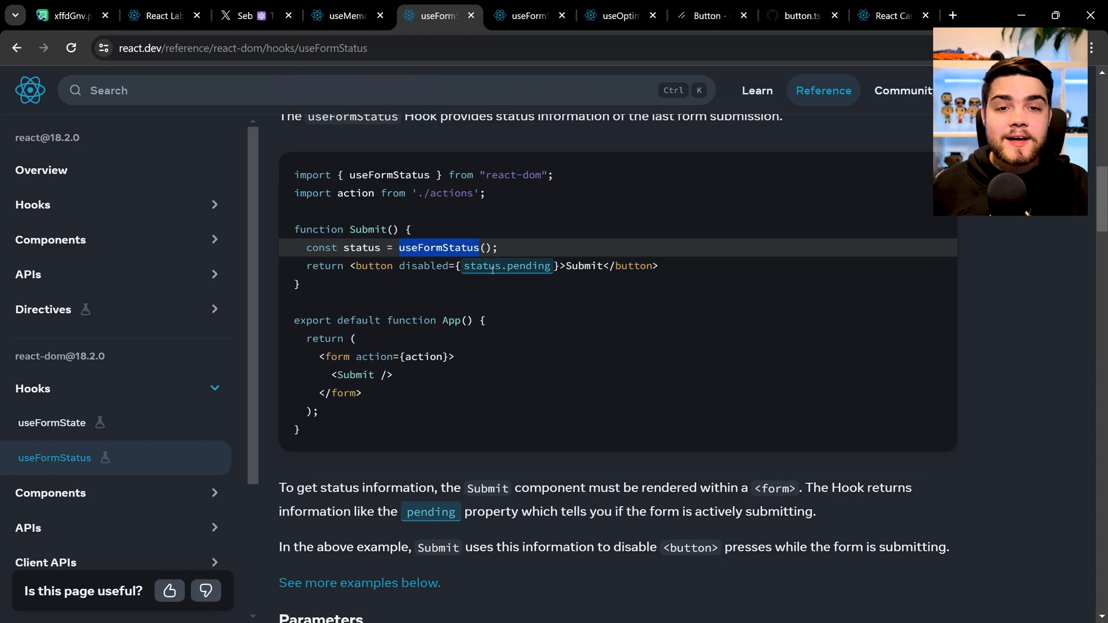
- Scroll to the App.js sandbox and submit the demo form
scroll("down", 3)
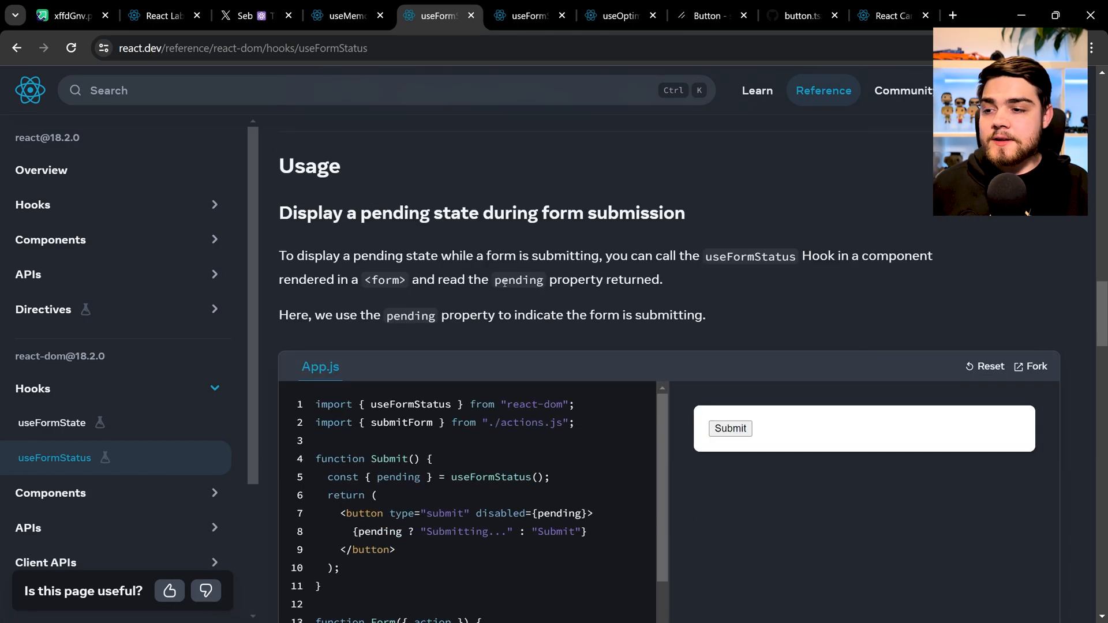
scroll("down", 3)
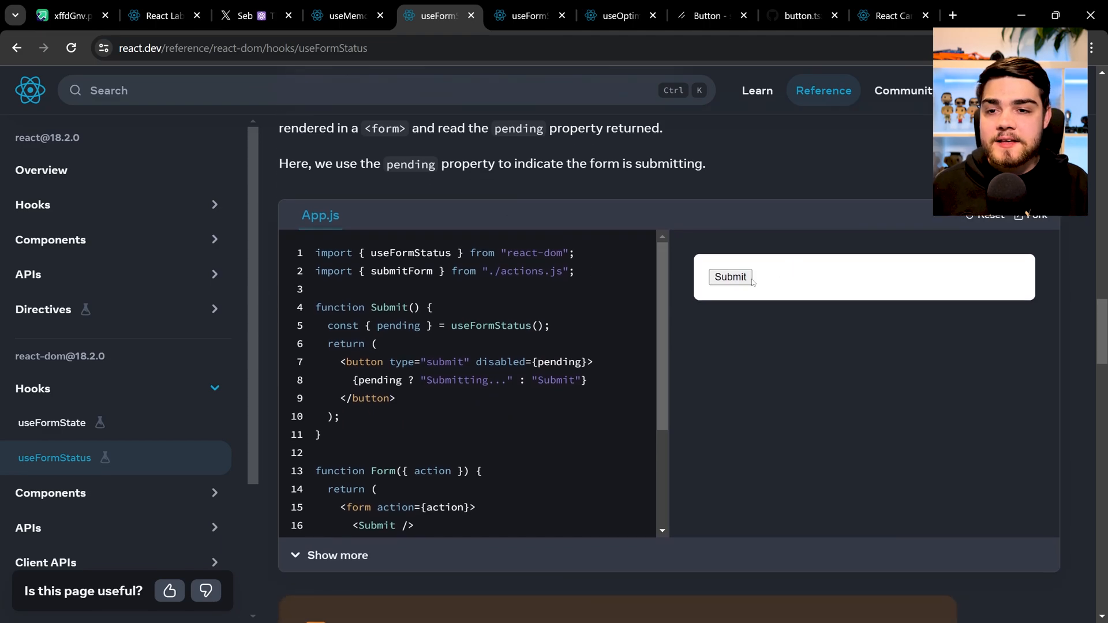
left_click(730, 277)
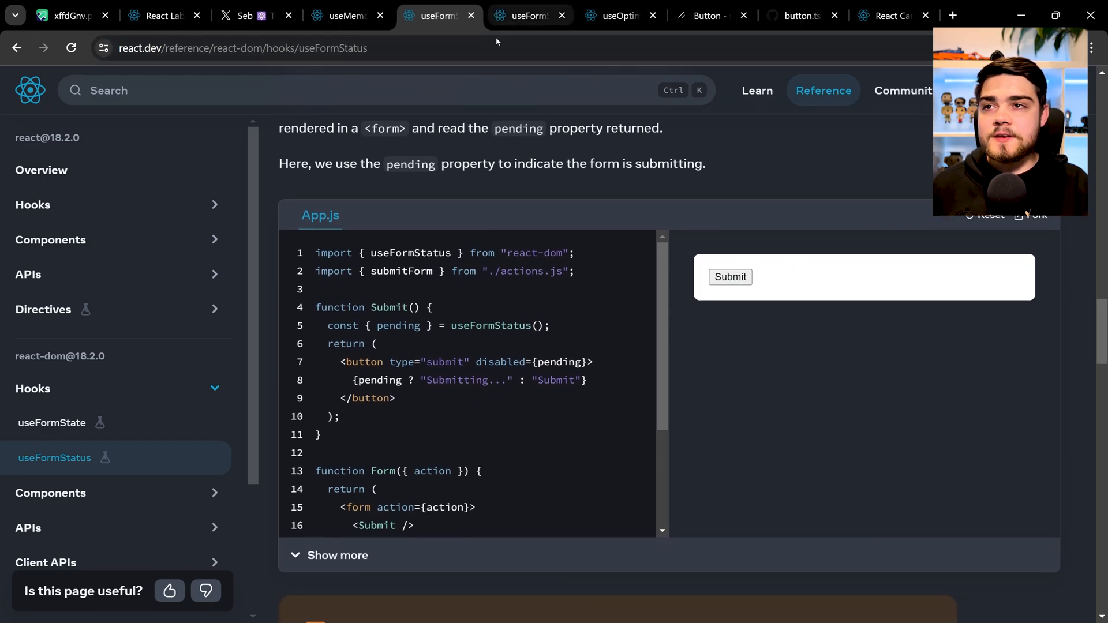
mouse_move(470, 16)
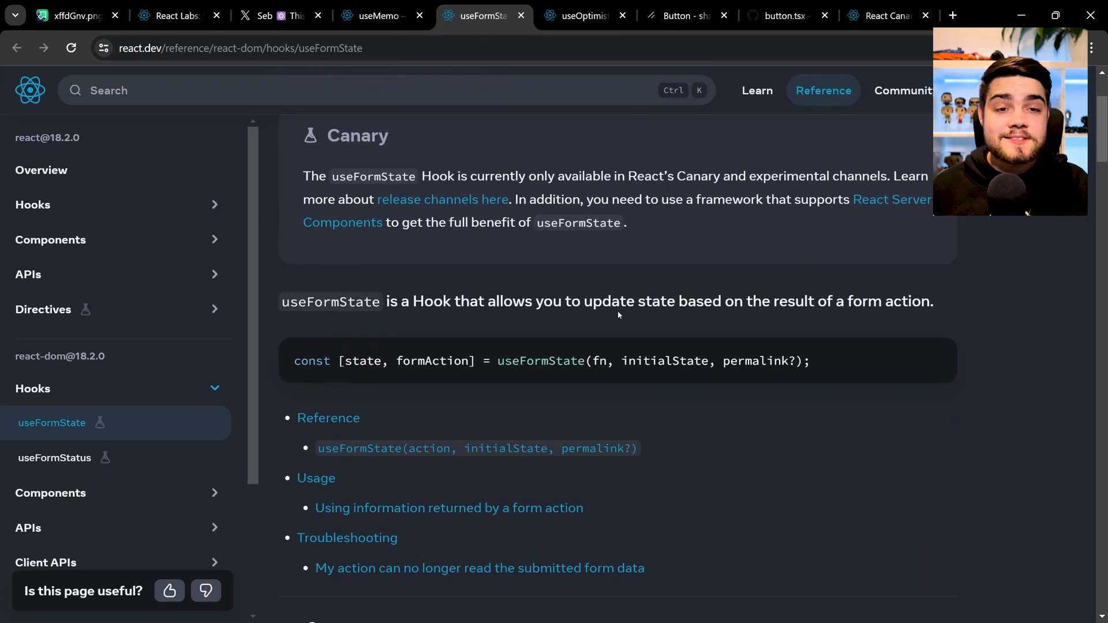
- Scroll to the StatefulForm example and highlight useFormState, formAction and increment
scroll("down", 3)
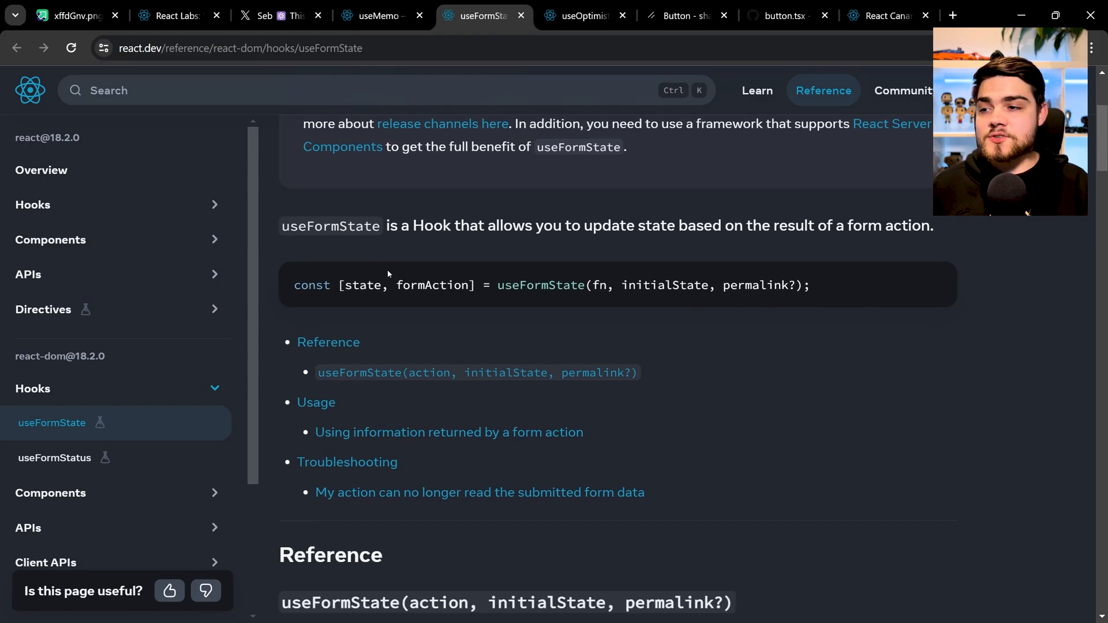
scroll("down", 3)
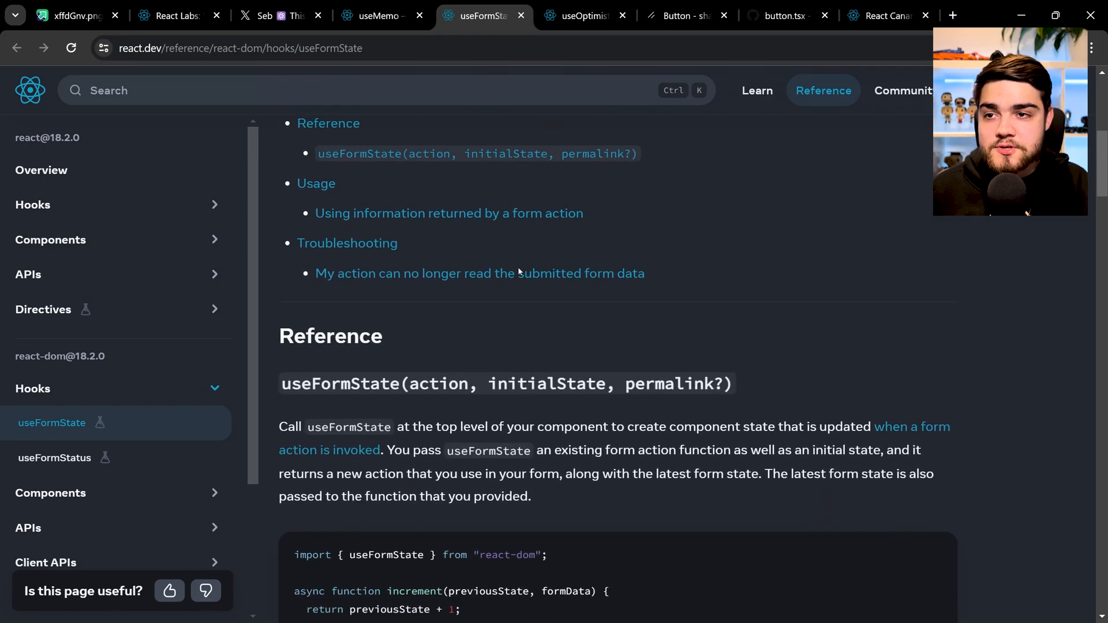
scroll("down", 3)
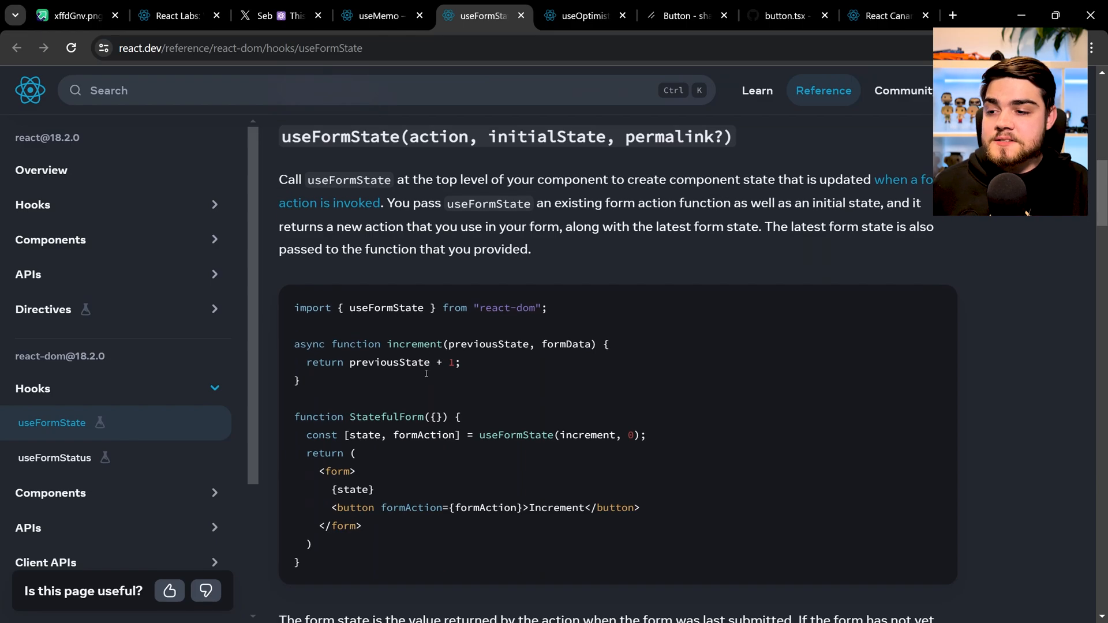
scroll("down", 3)
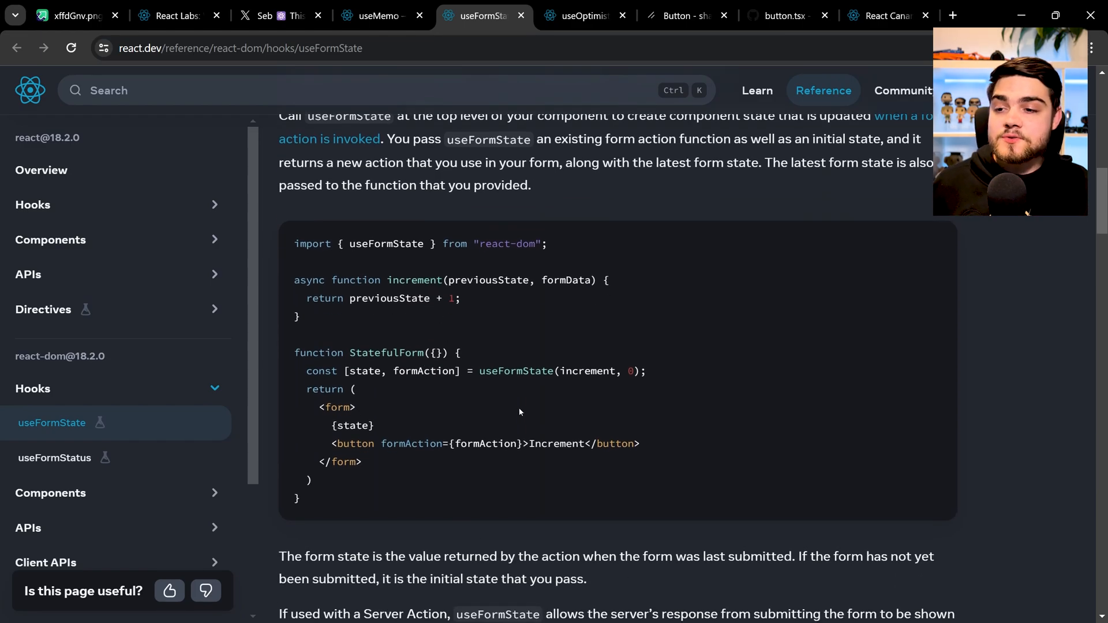
double_click(516, 371)
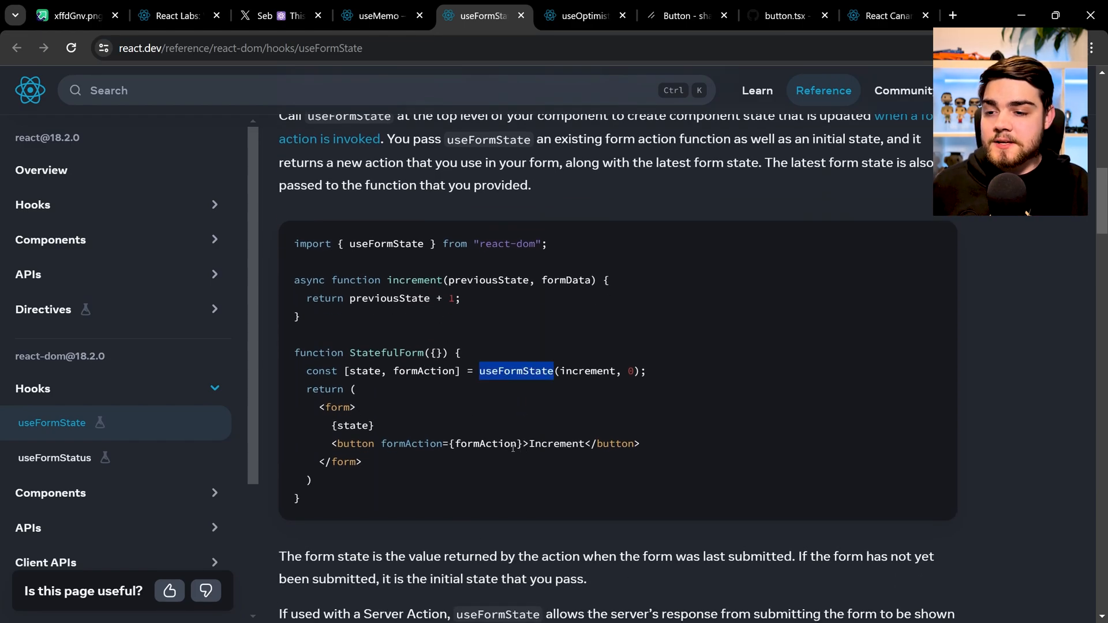
double_click(485, 443)
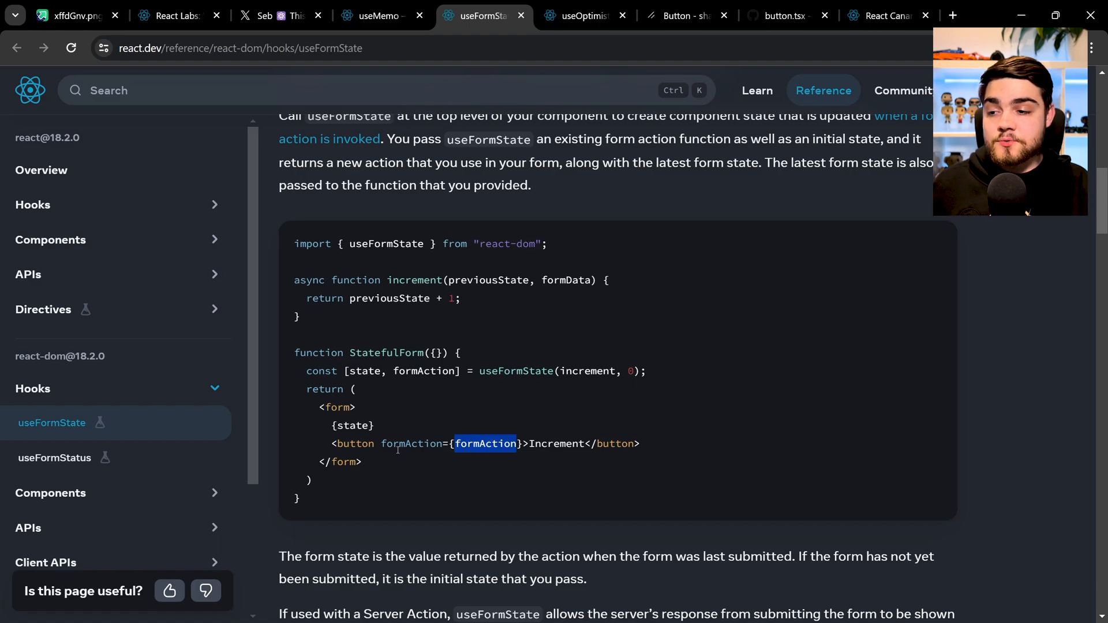
double_click(412, 443)
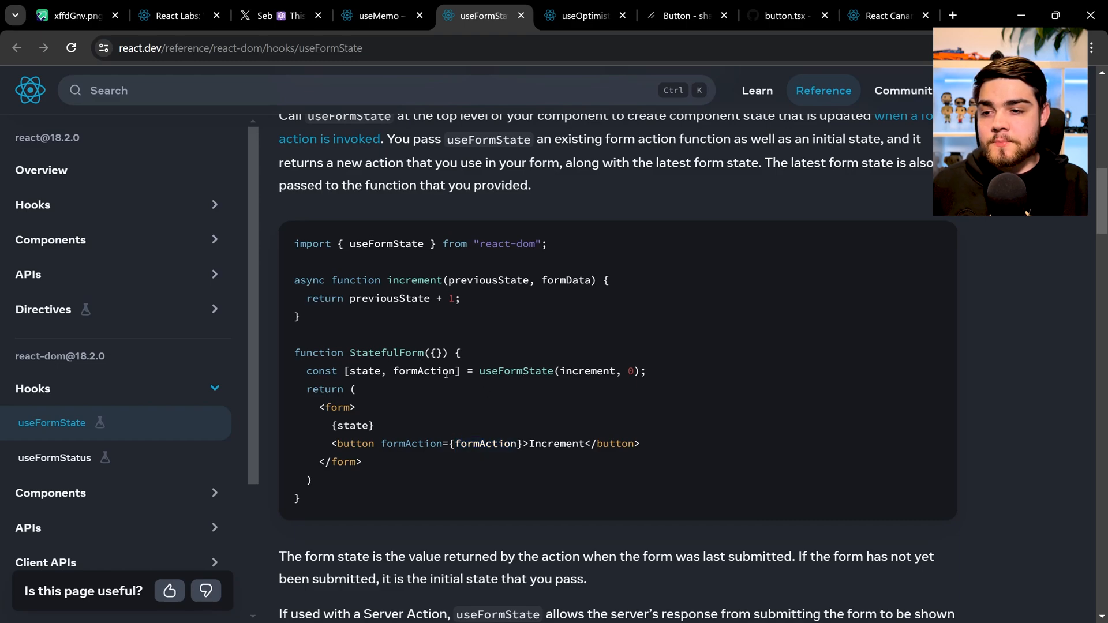
double_click(588, 371)
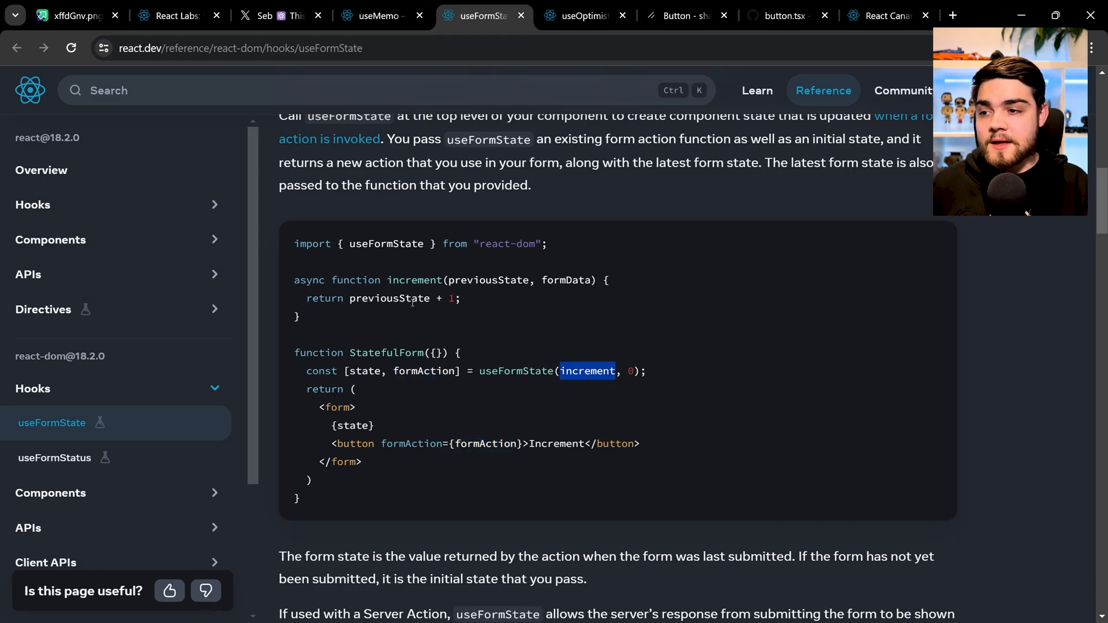
double_click(413, 280)
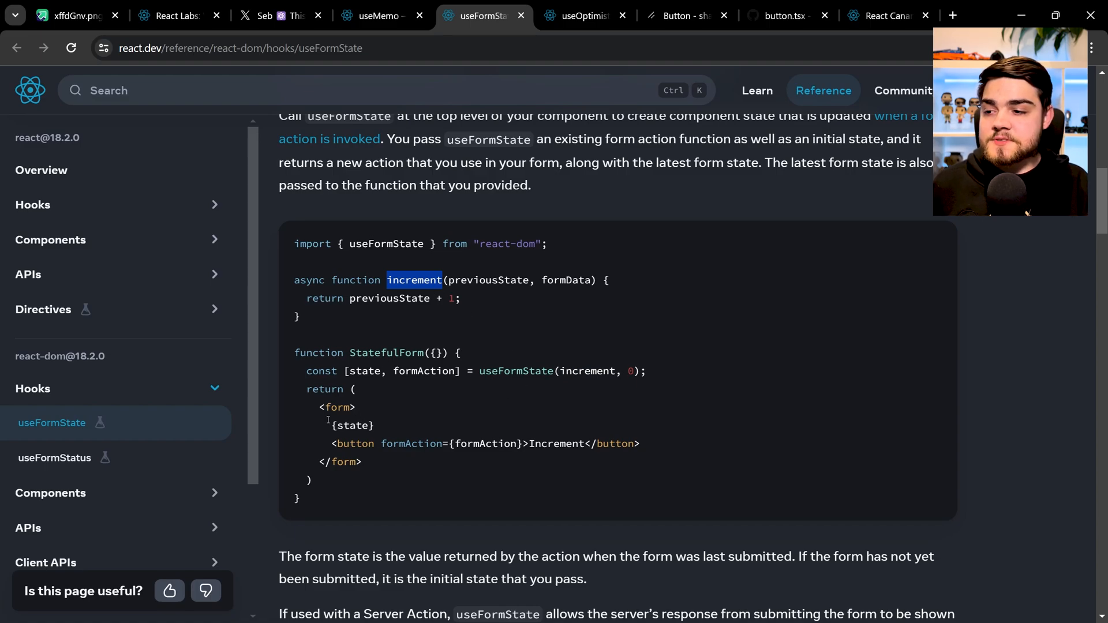
- Scroll through the explanation of form state below the increment example
scroll("down", 3)
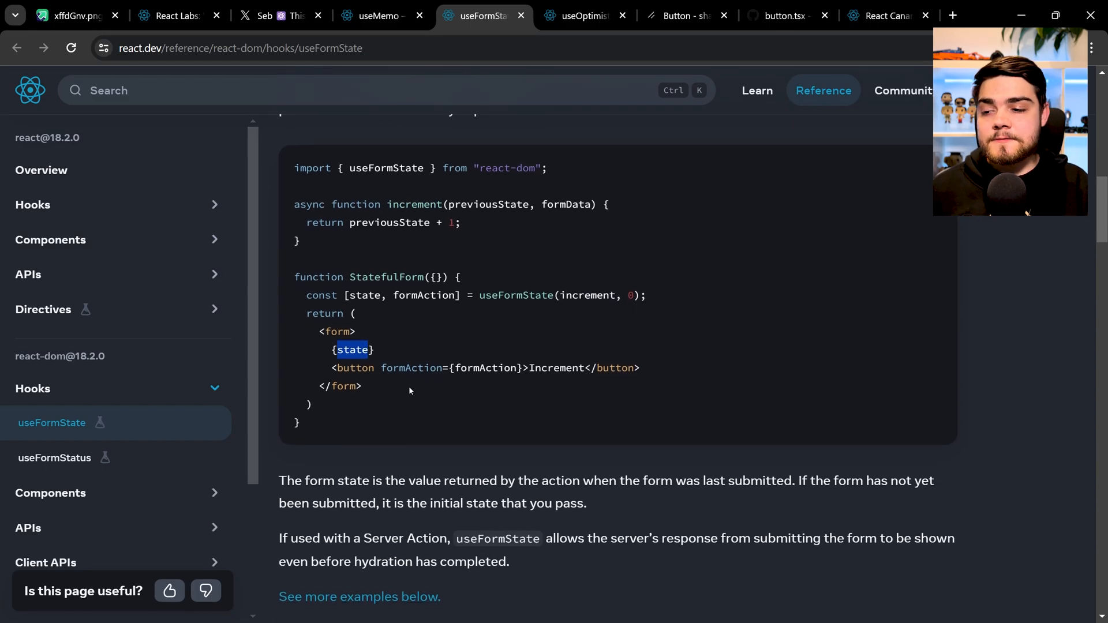
scroll("down", 3)
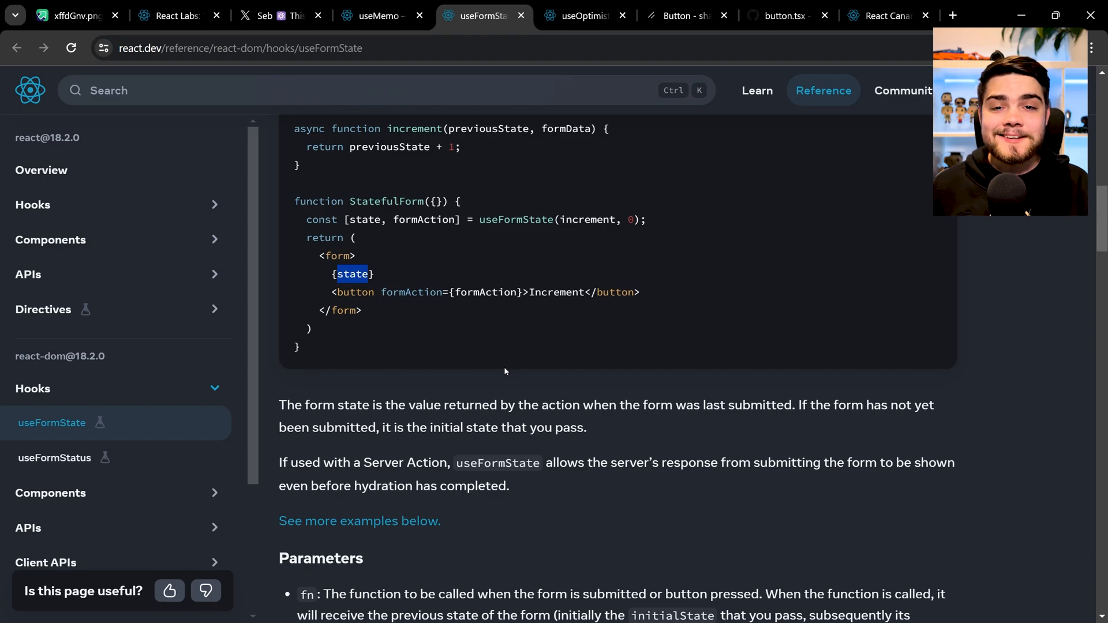
scroll("down", 3)
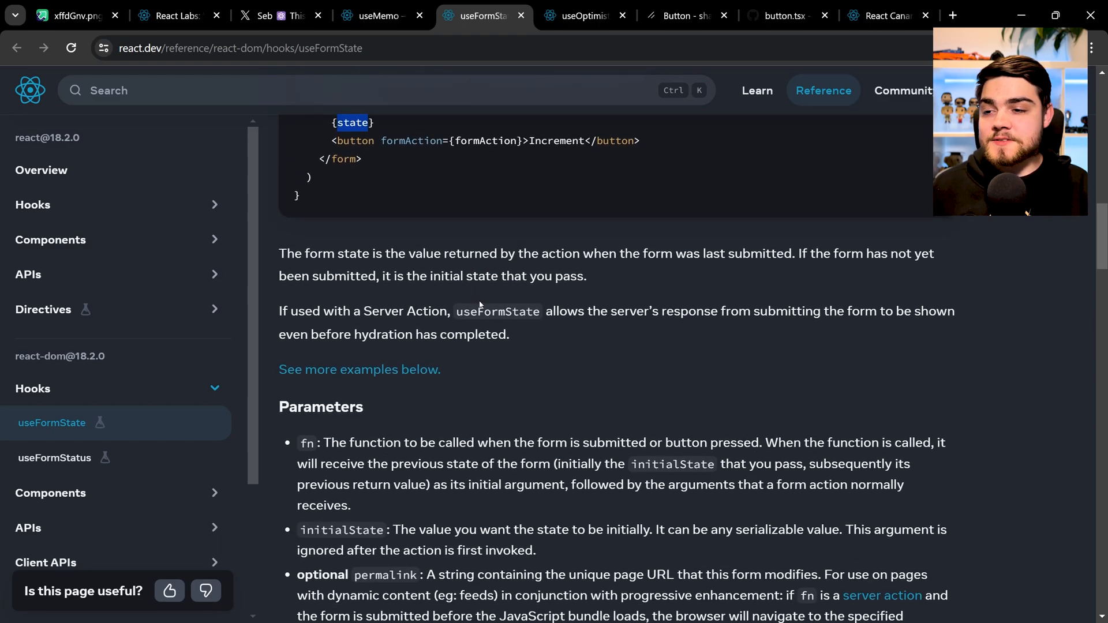
scroll("down", 3)
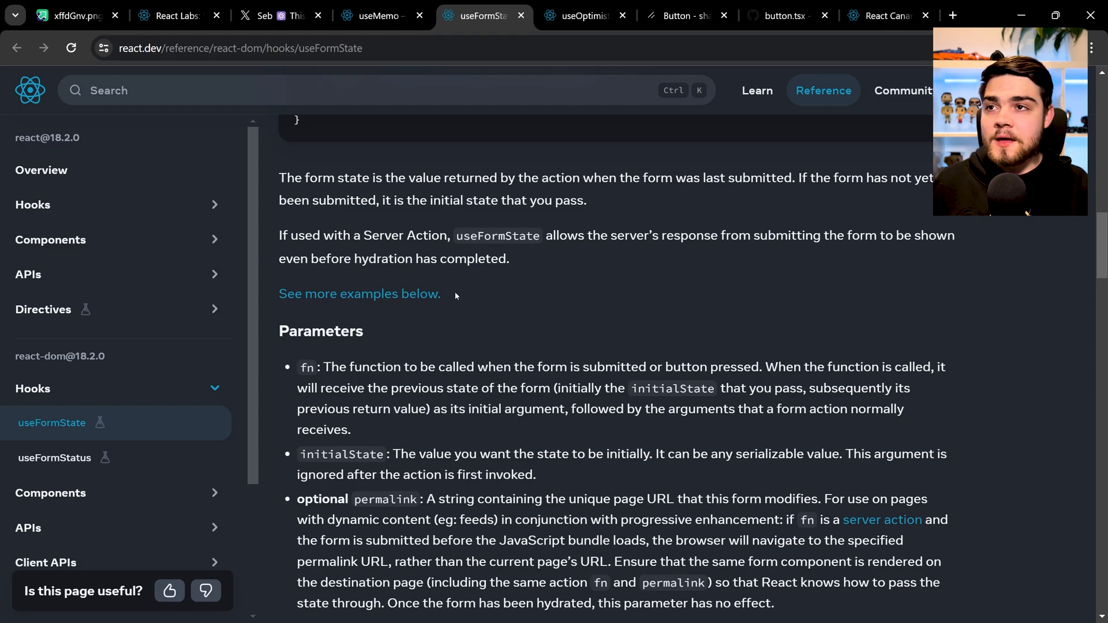
scroll("up", 3)
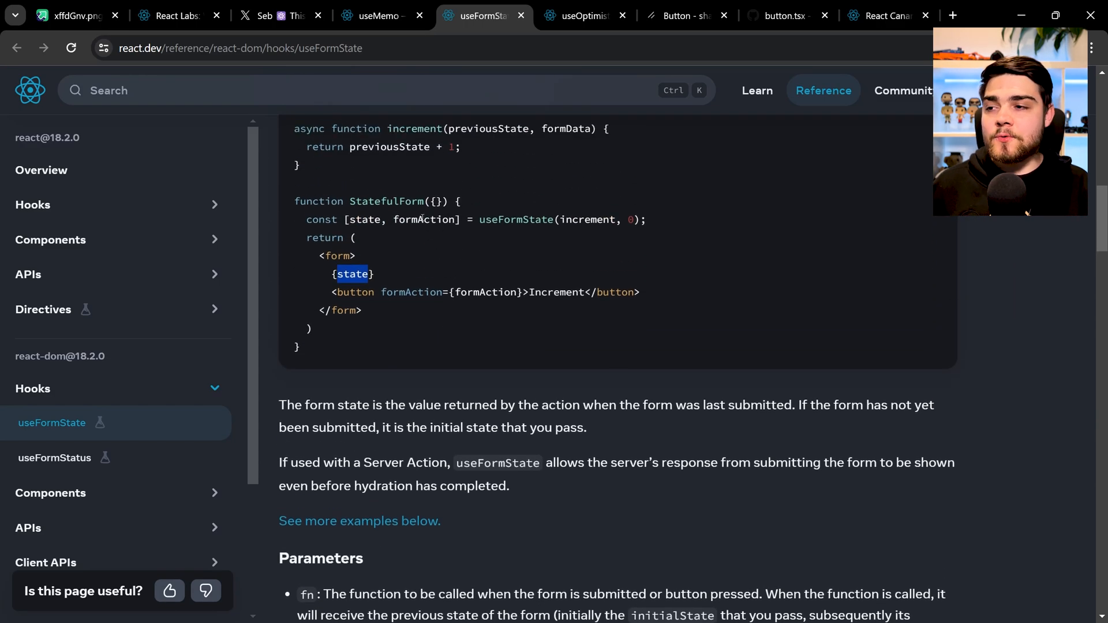
scroll("up", 3)
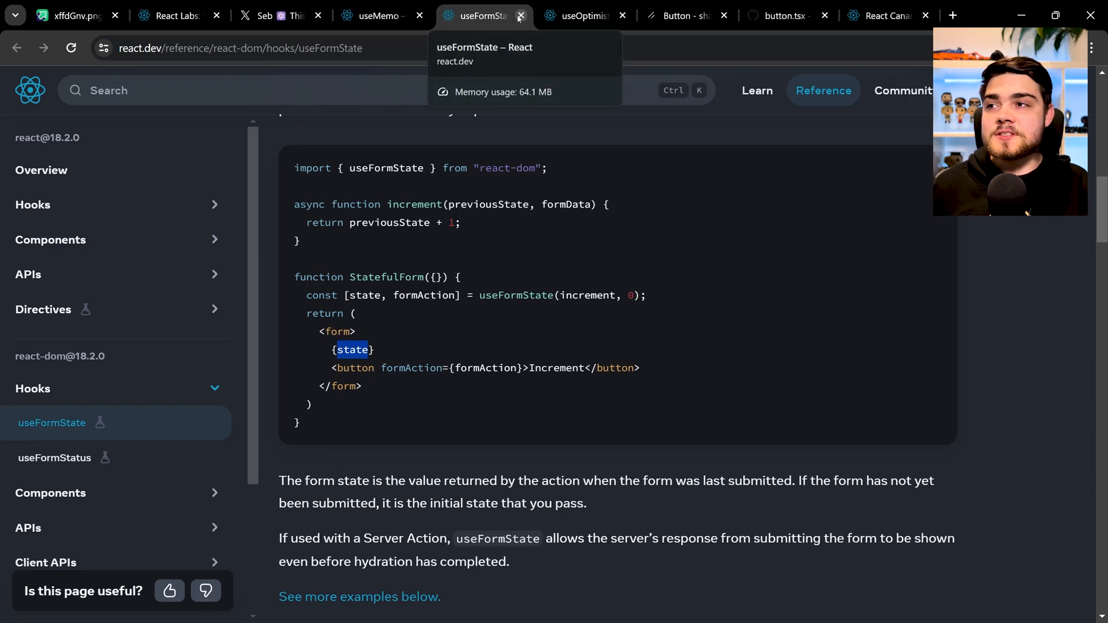
- Close the useFormState tab and scroll the useOptimistic reference page
left_click(520, 15)
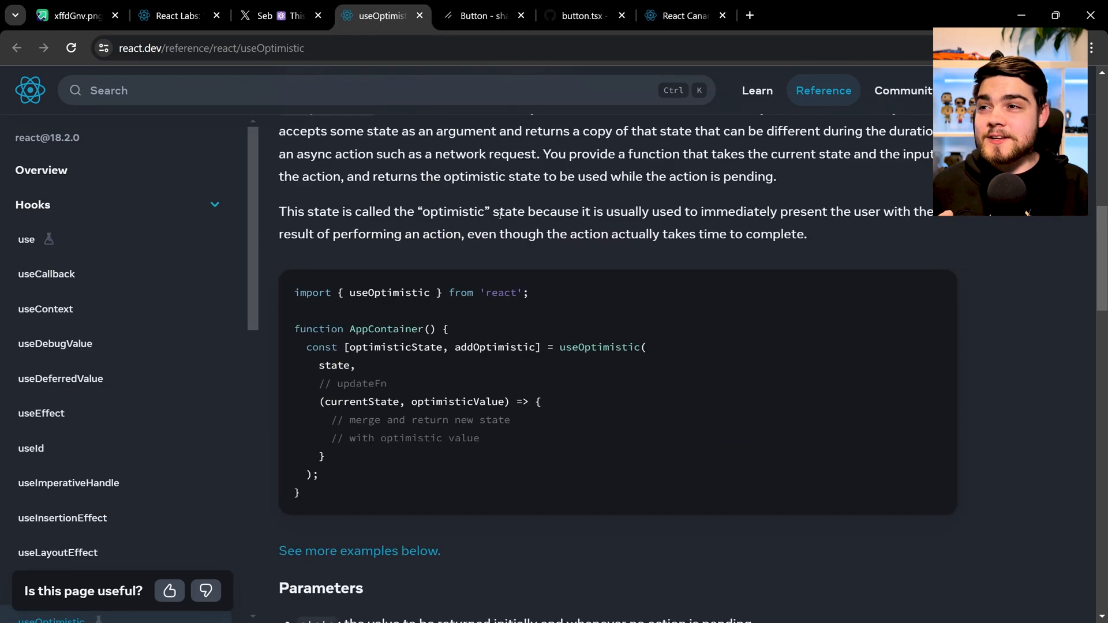
scroll("up", 3)
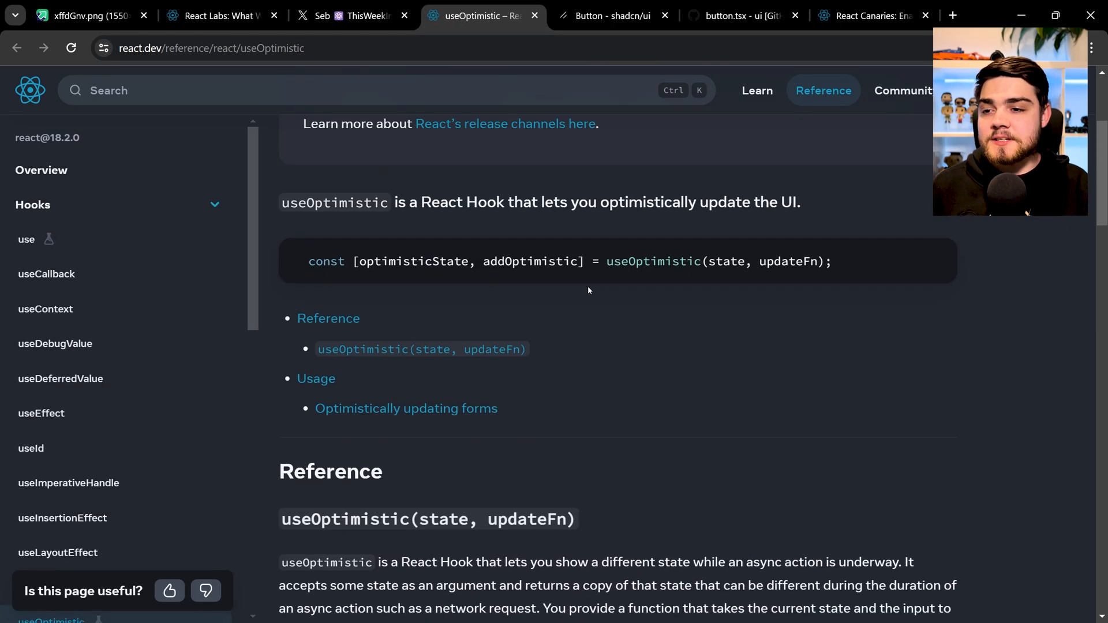
scroll("up", 3)
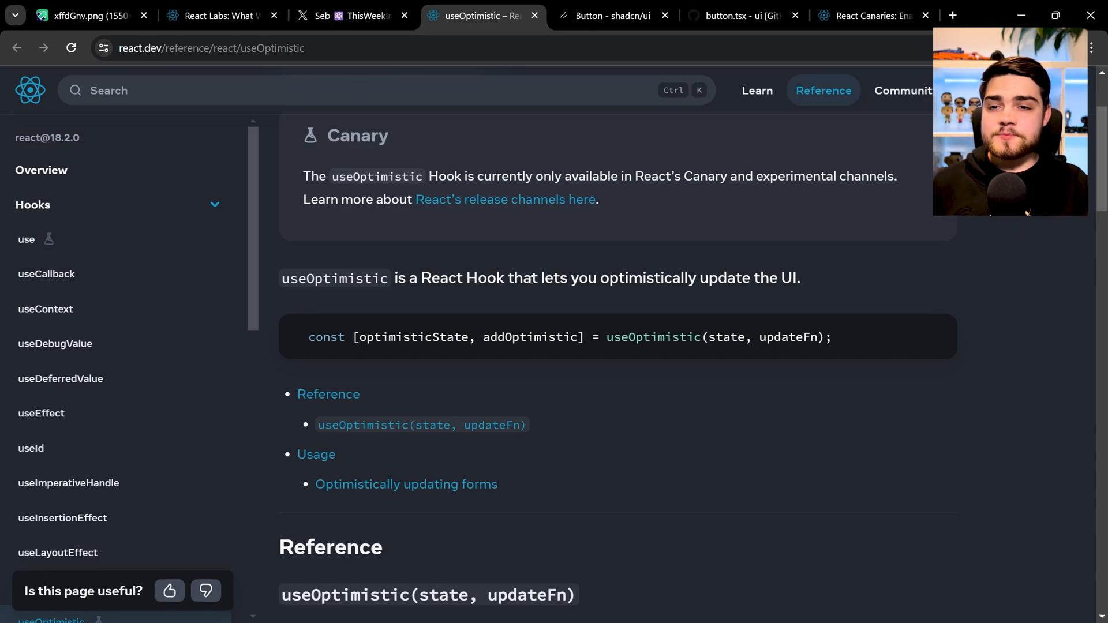
scroll("down", 3)
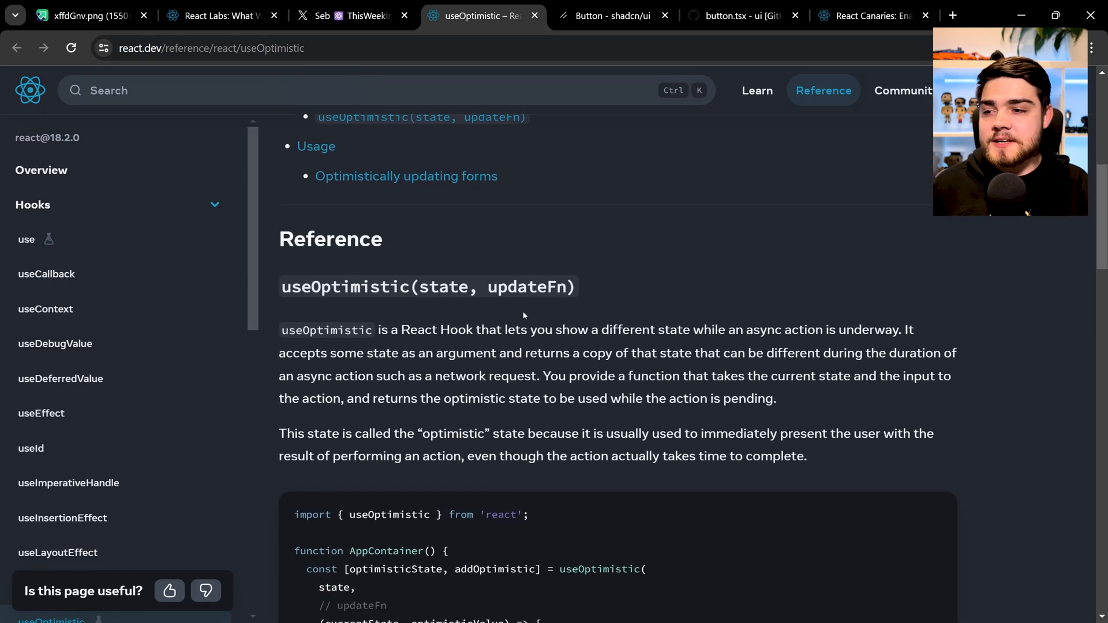
scroll("down", 3)
type("s")
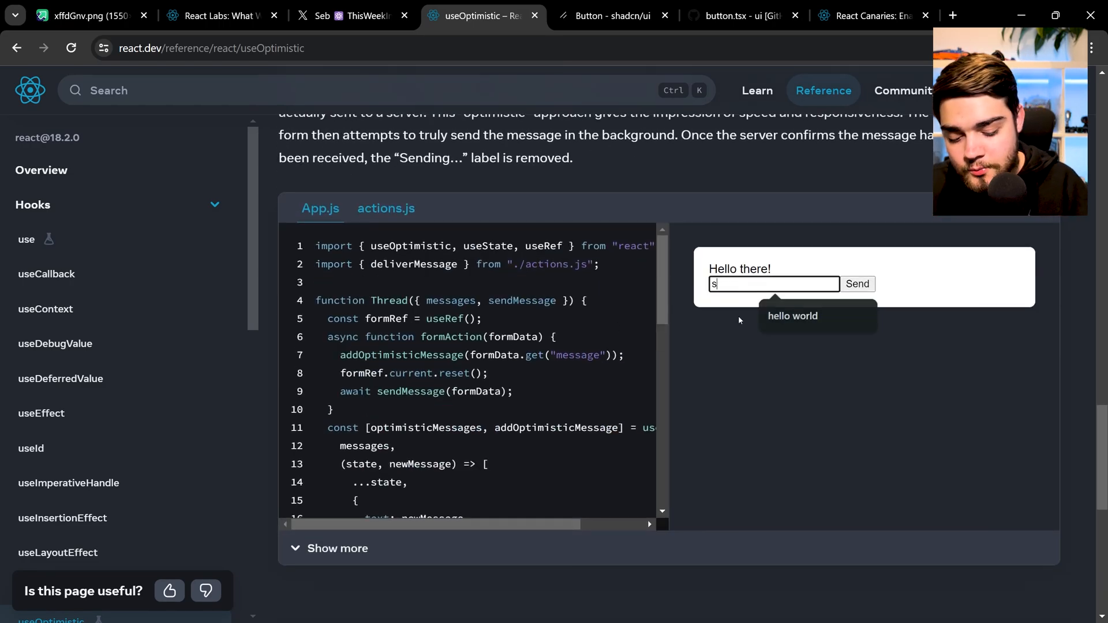
- Send a 'subscribe' message in the useOptimistic demo and highlight it
type("ubscribe")
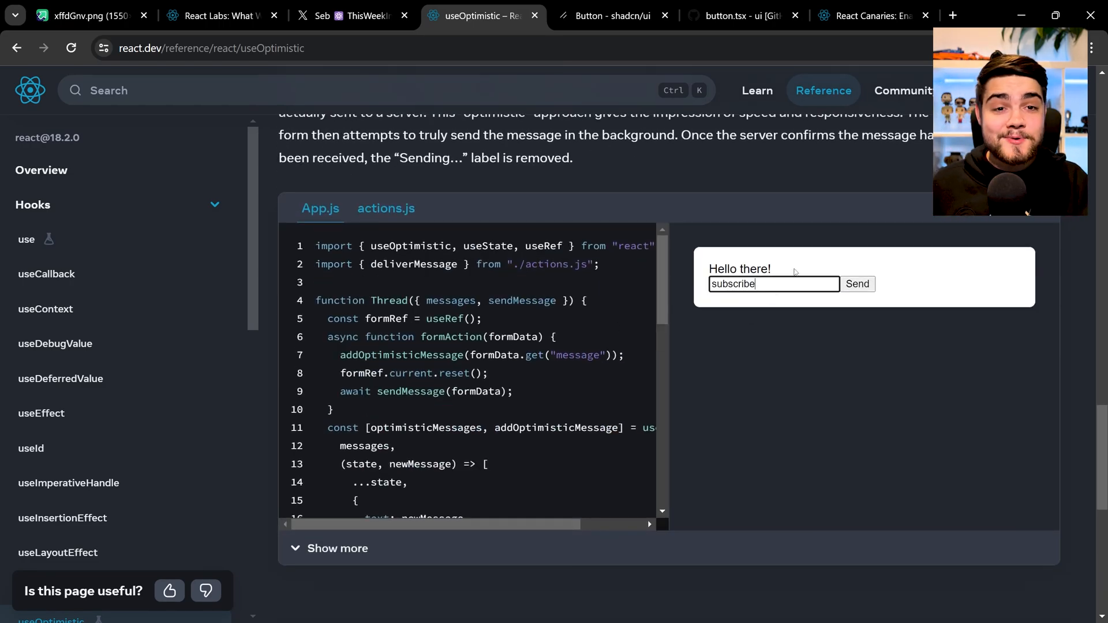
left_click(856, 283)
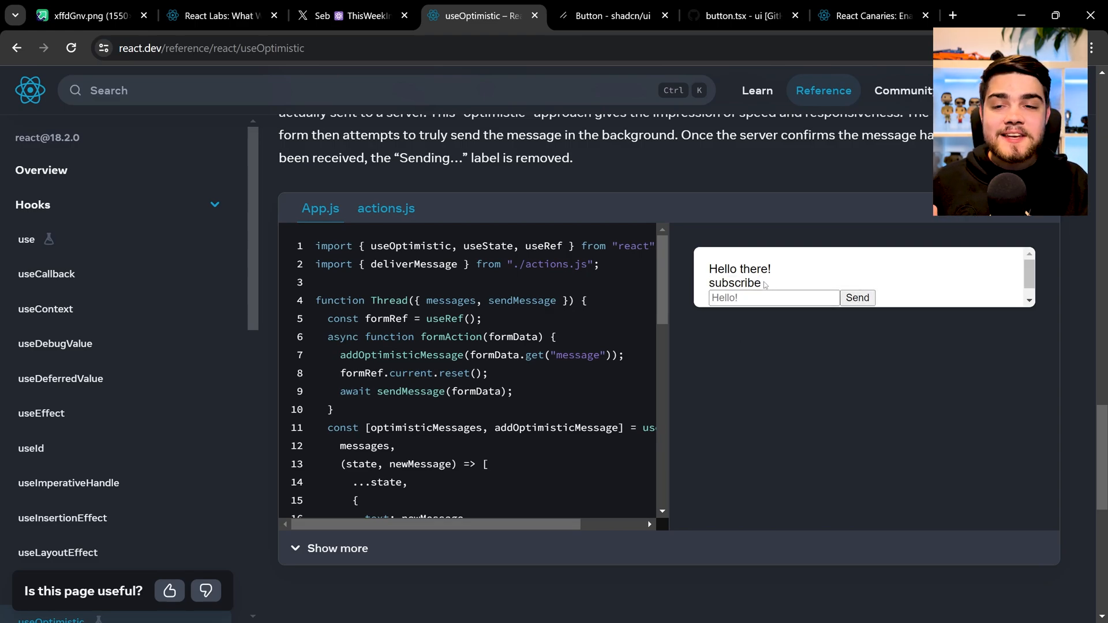
double_click(734, 282)
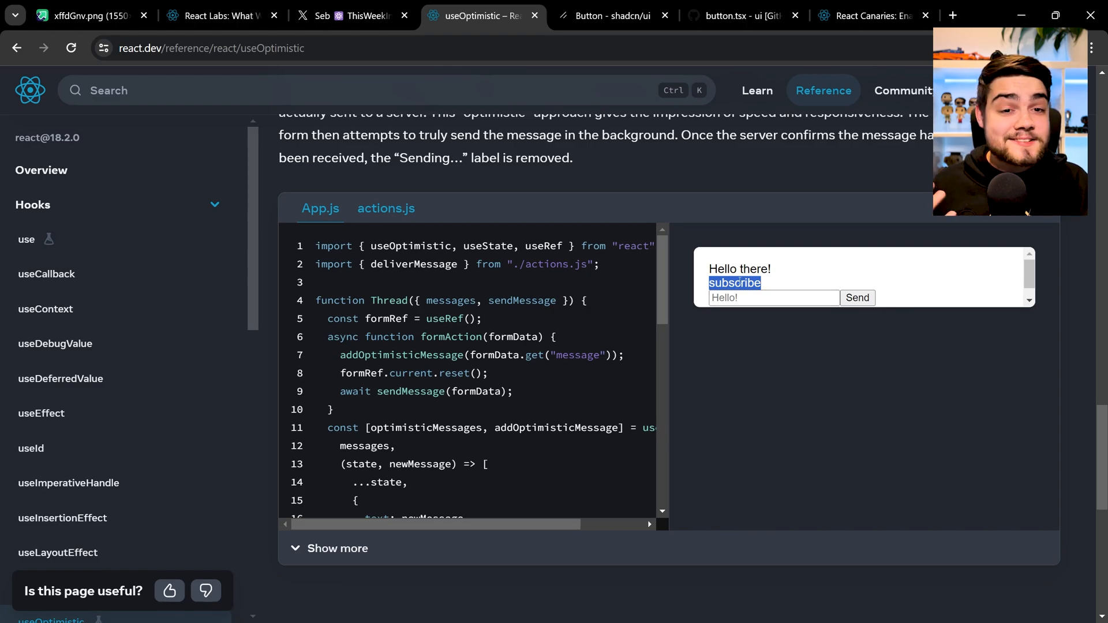
mouse_move(704, 307)
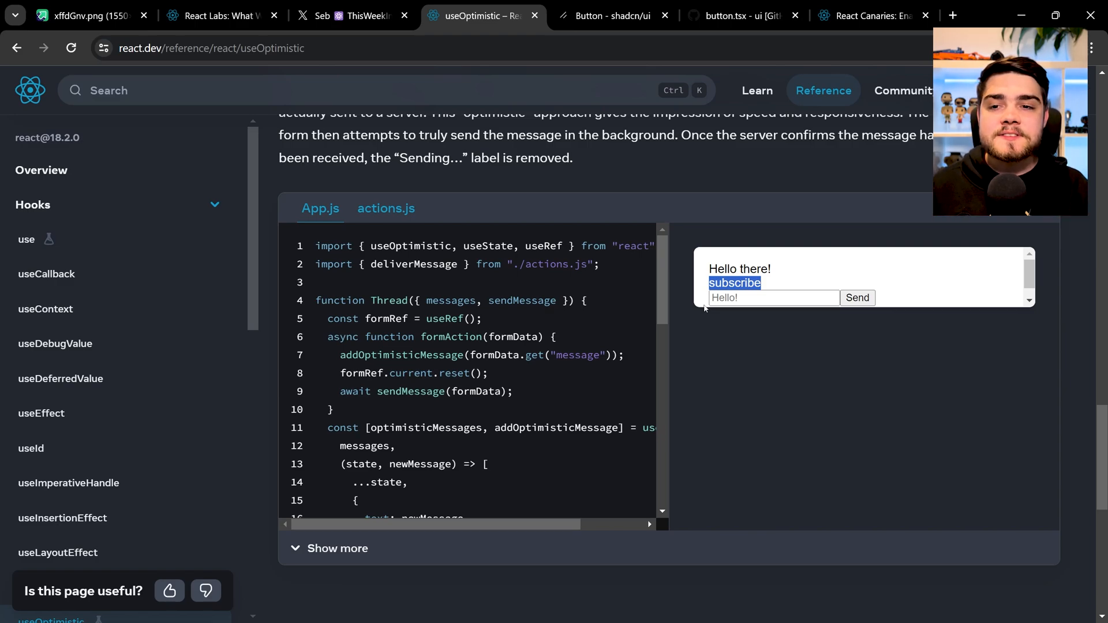
mouse_move(702, 270)
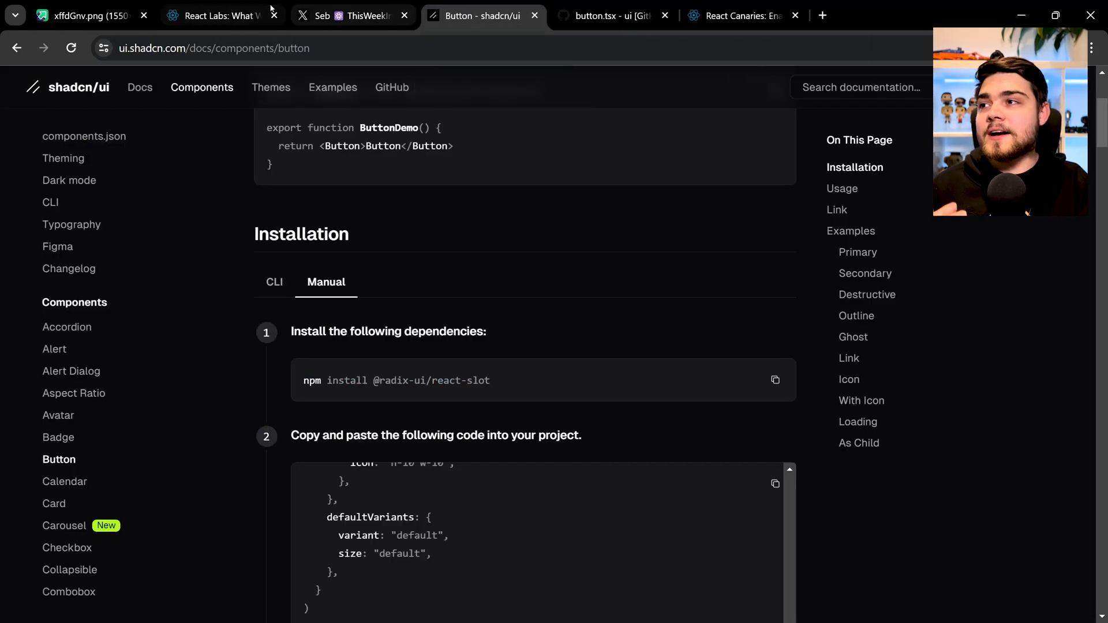
- Switch to the React Labs blog post tab and scroll through its Actions section
left_click(219, 16)
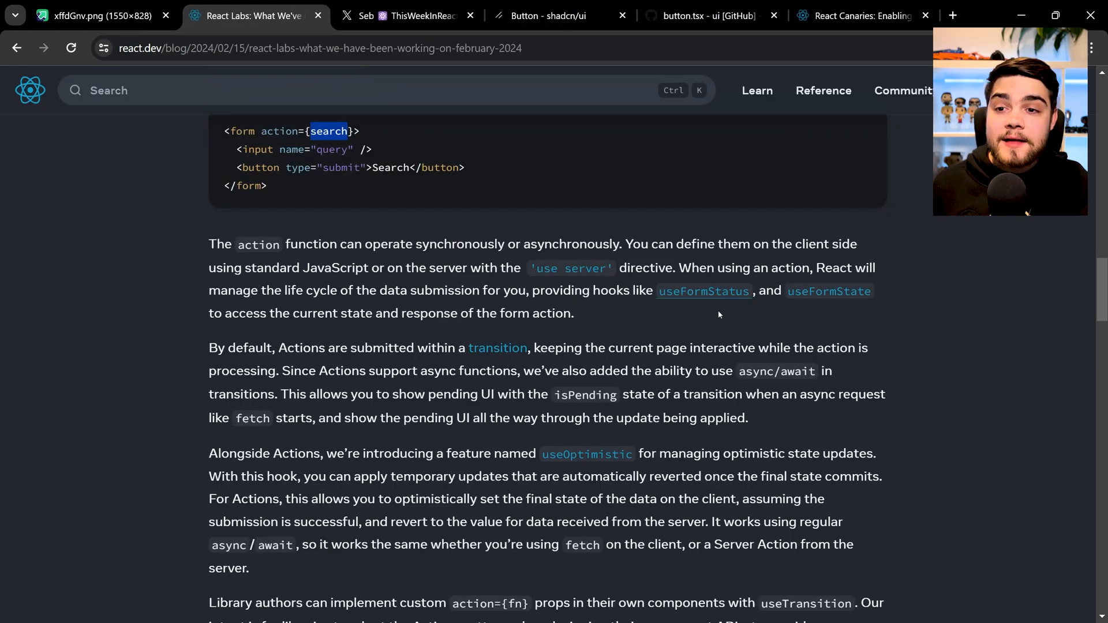
scroll("down", 3)
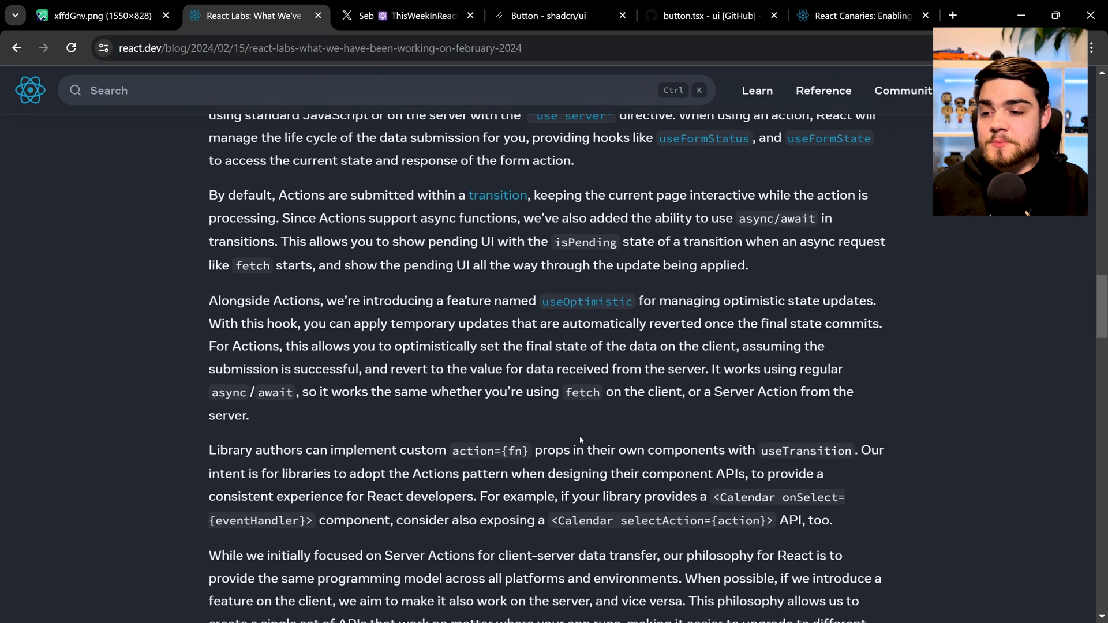
scroll("down", 3)
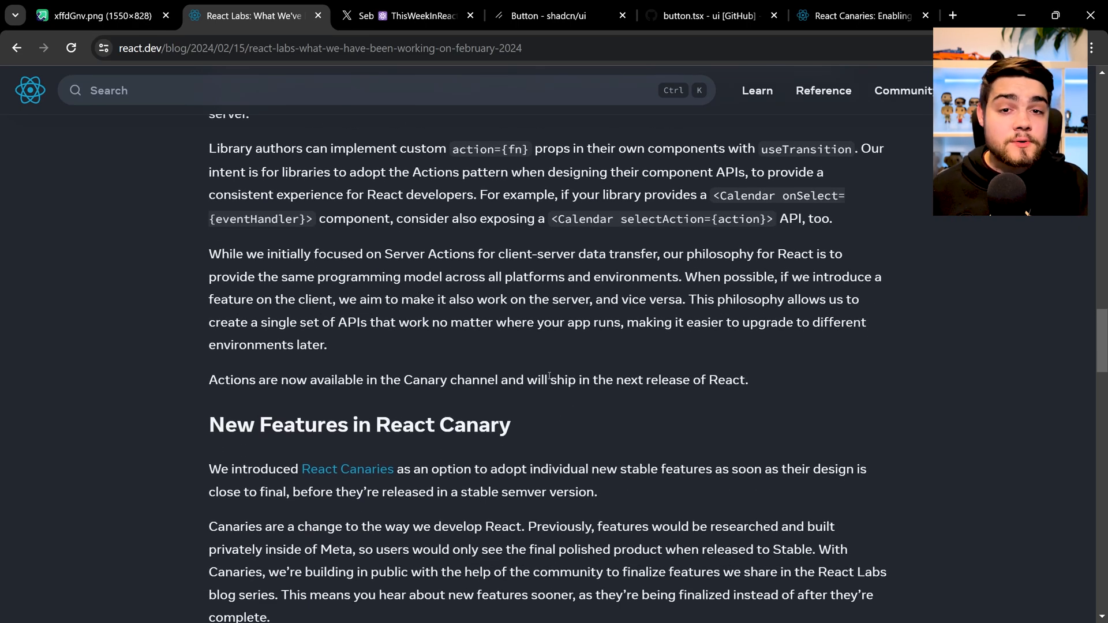
scroll("down", 3)
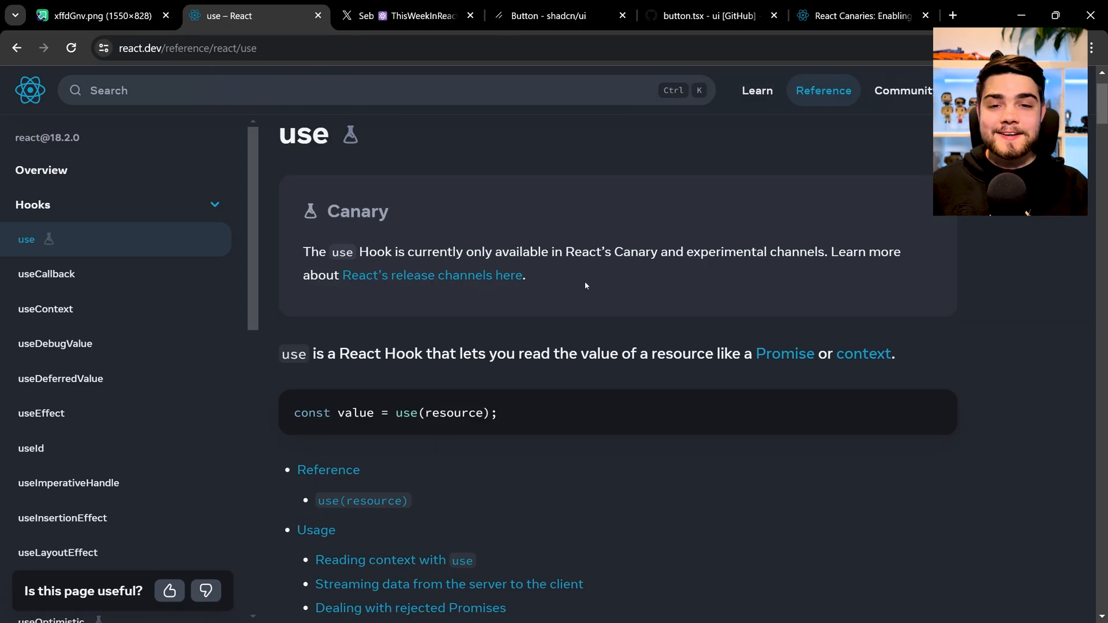
mouse_move(566, 289)
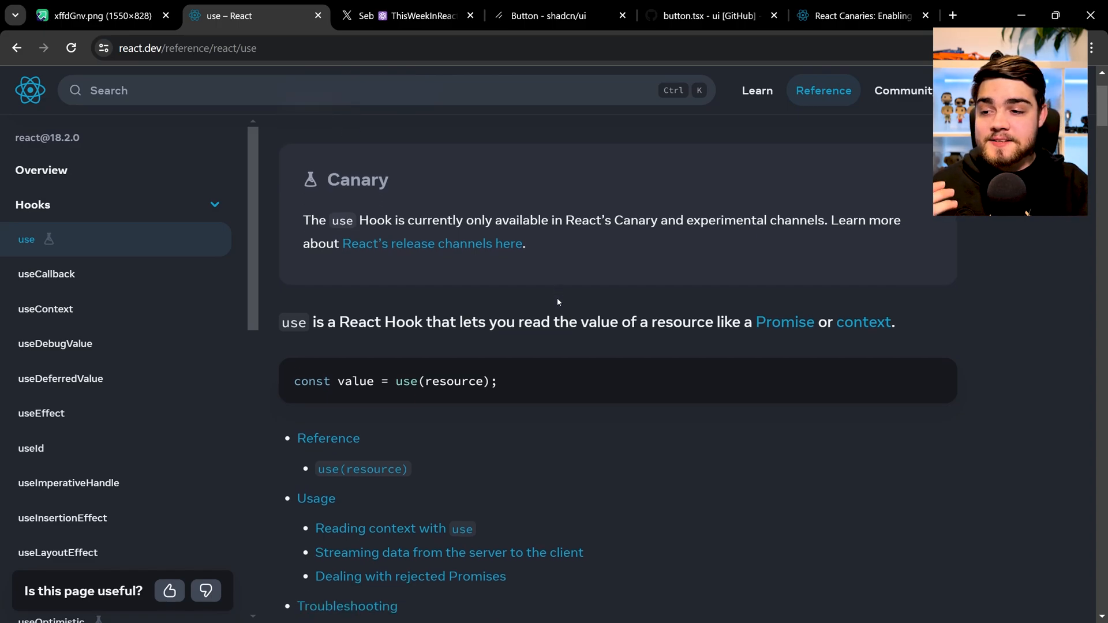
scroll("down", 3)
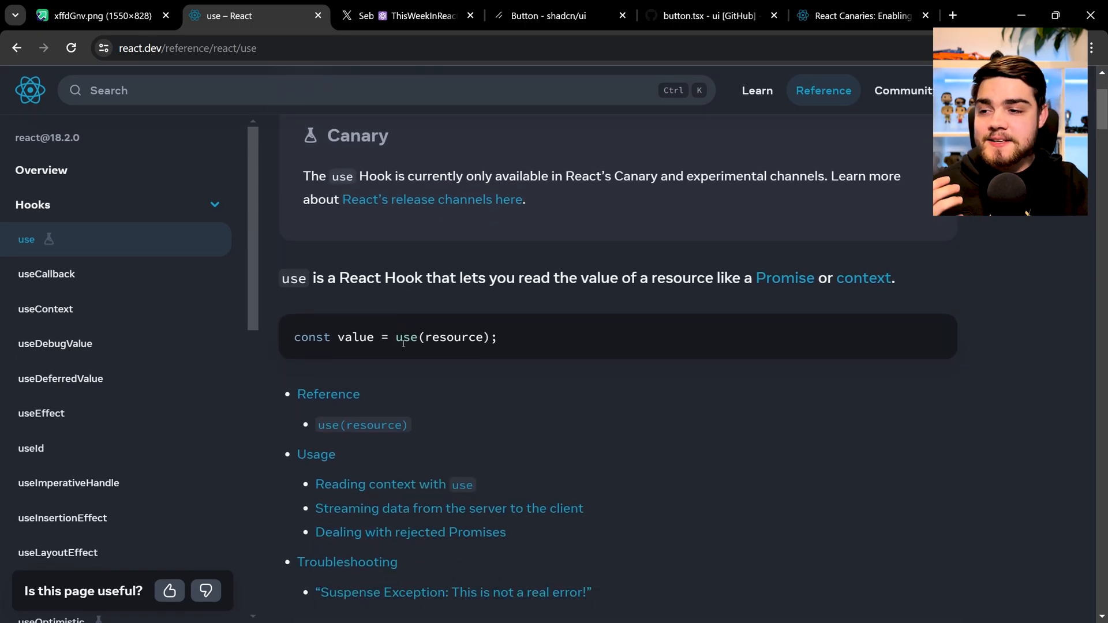
double_click(406, 337)
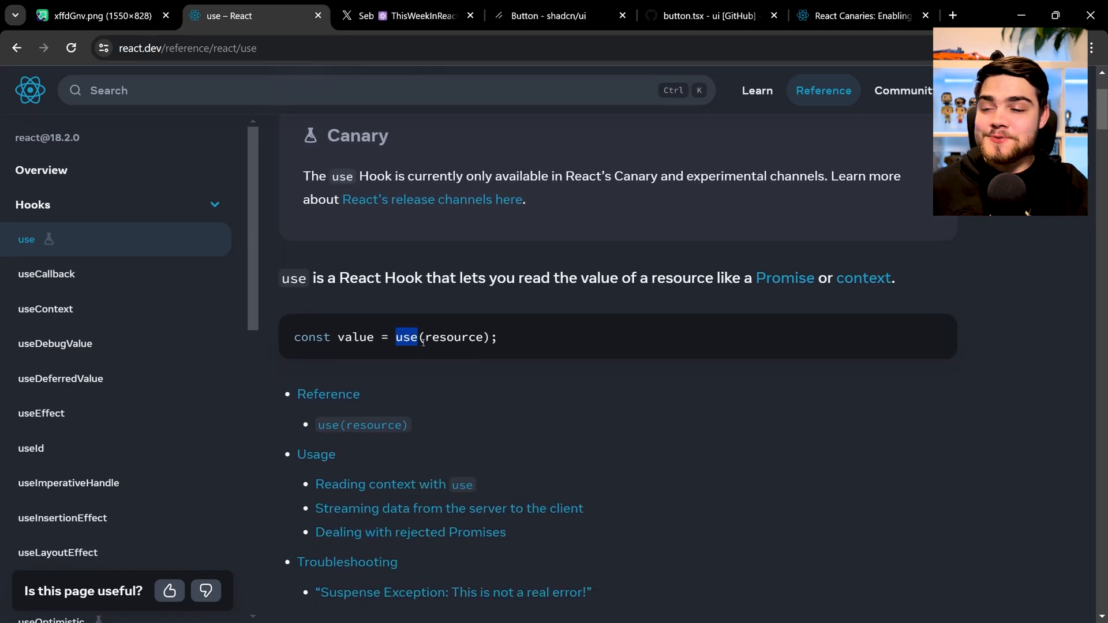
double_click(454, 337)
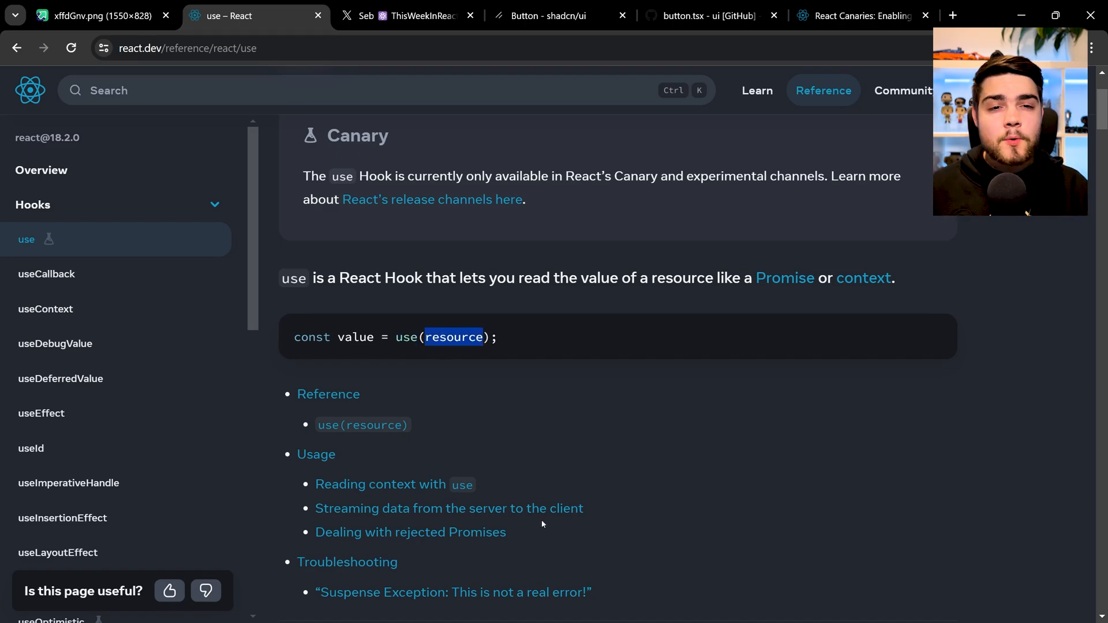
scroll("down", 3)
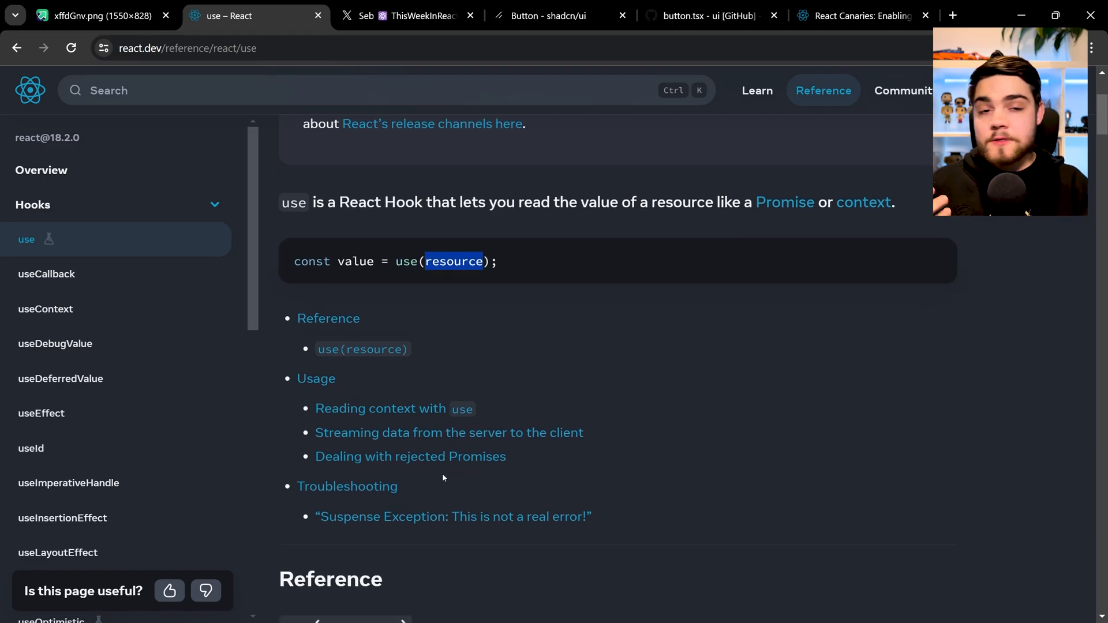
scroll("down", 3)
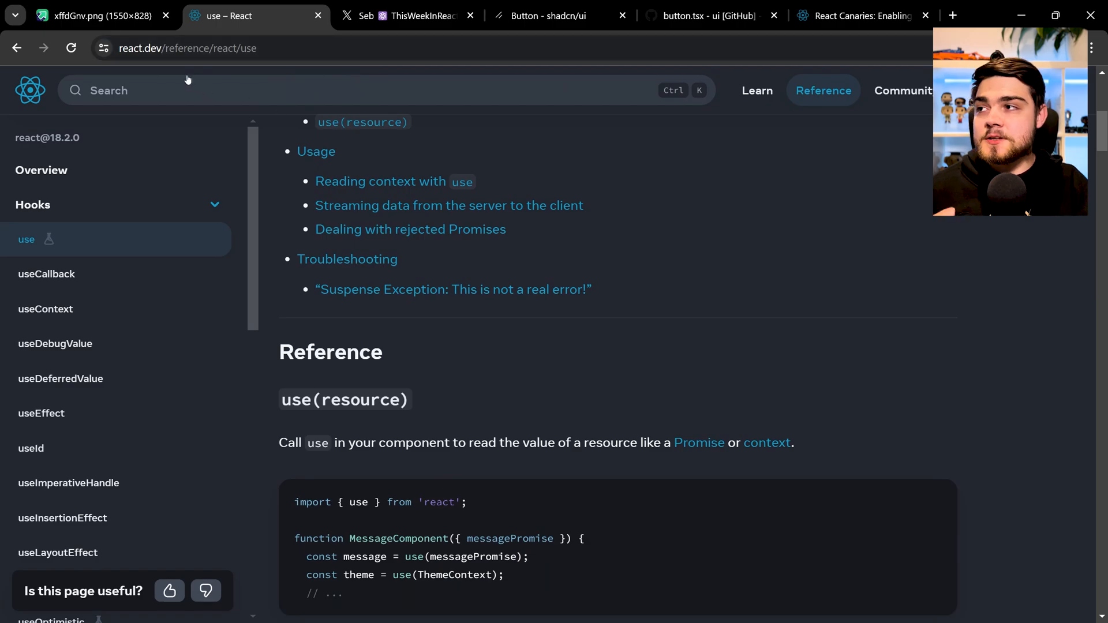
left_click(99, 15)
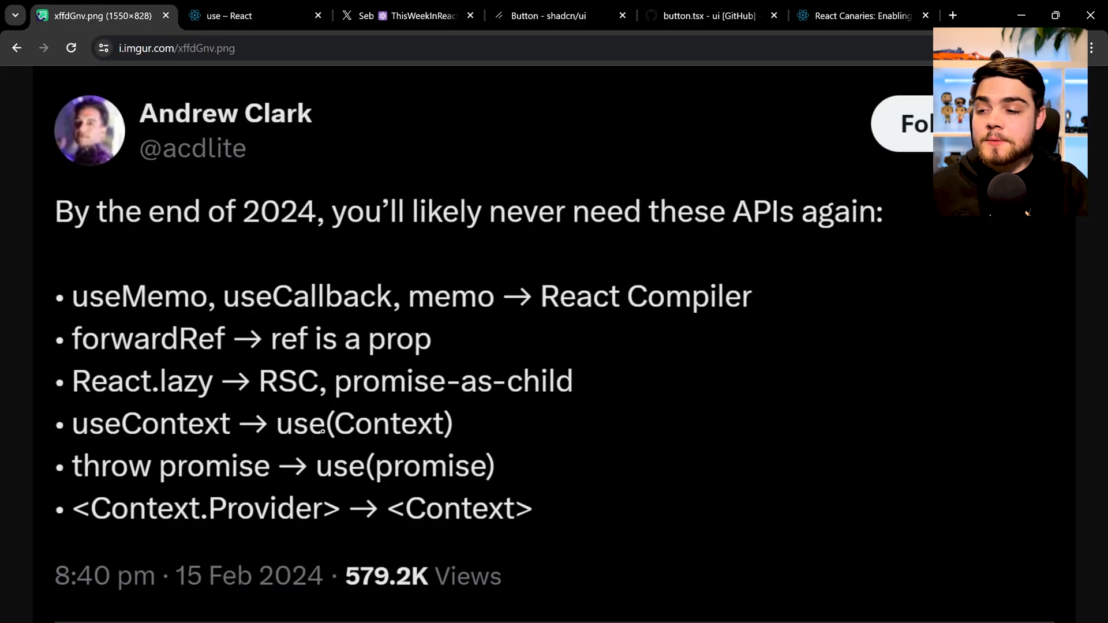
left_click(233, 15)
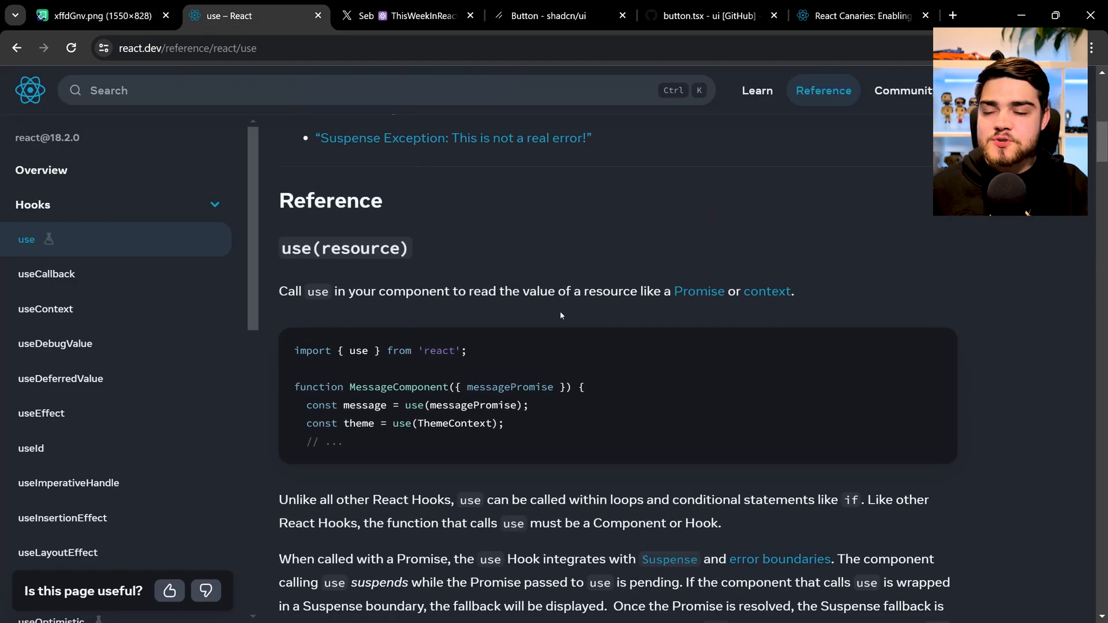
mouse_move(497, 321)
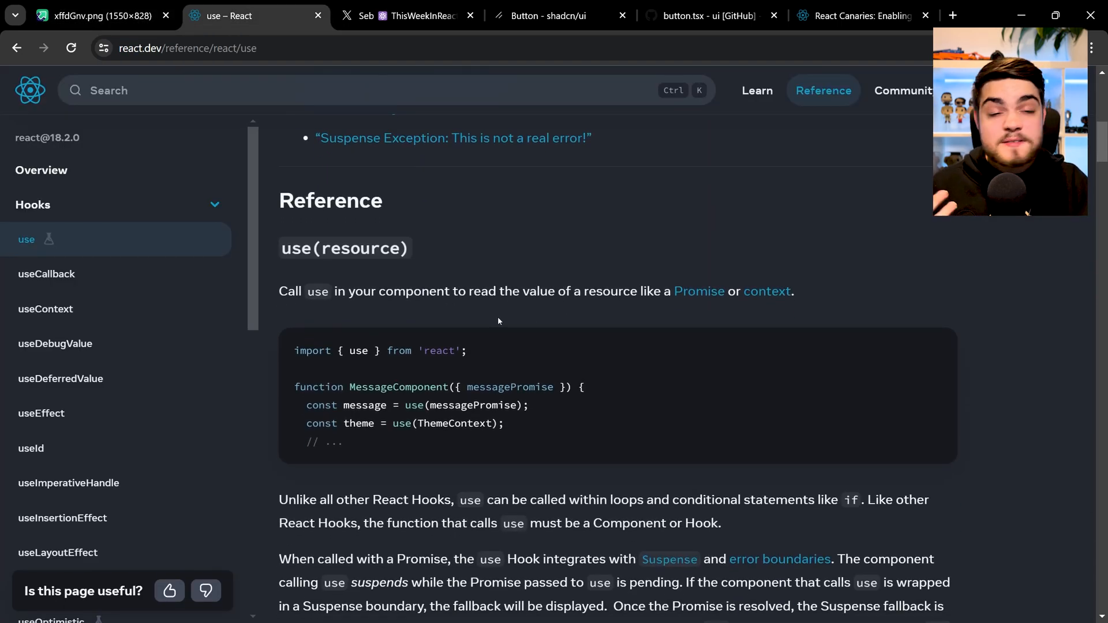
scroll("down", 3)
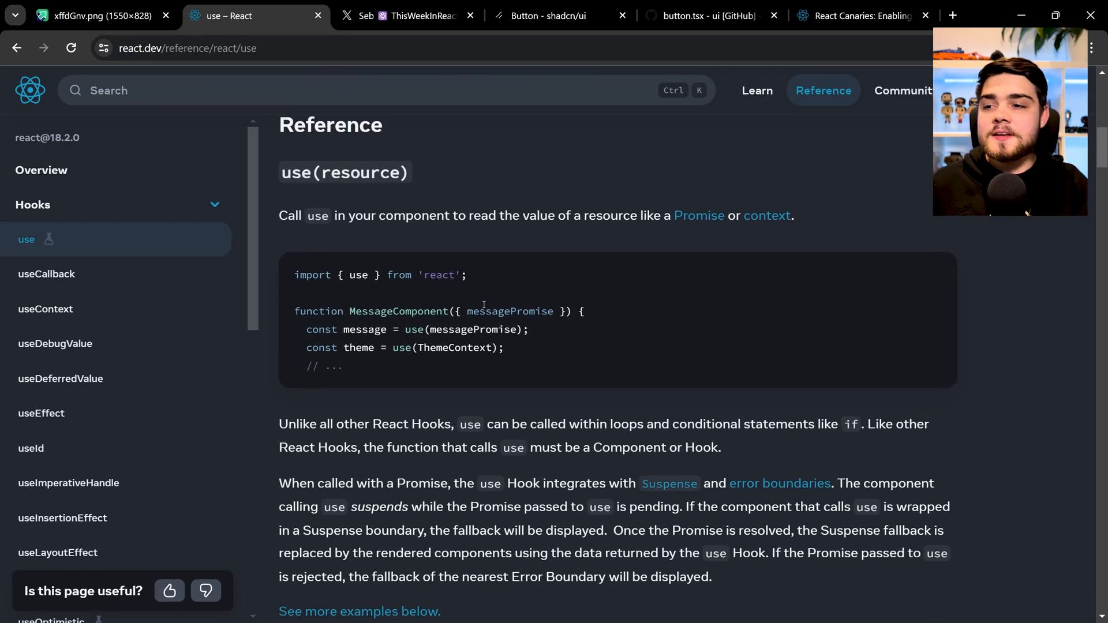
scroll("down", 3)
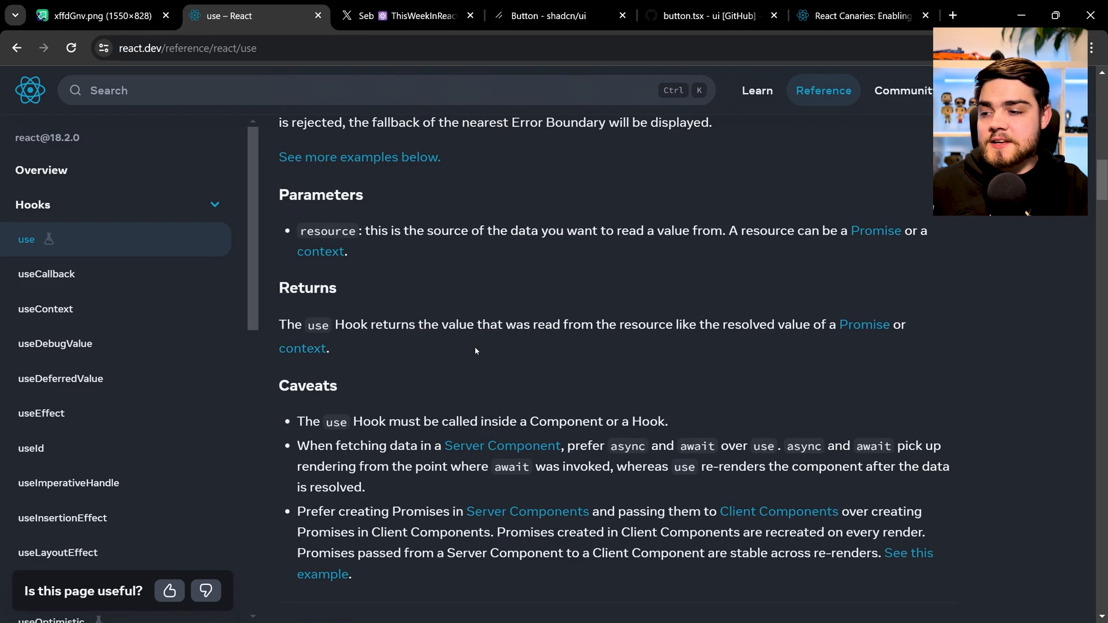
scroll("up", 3)
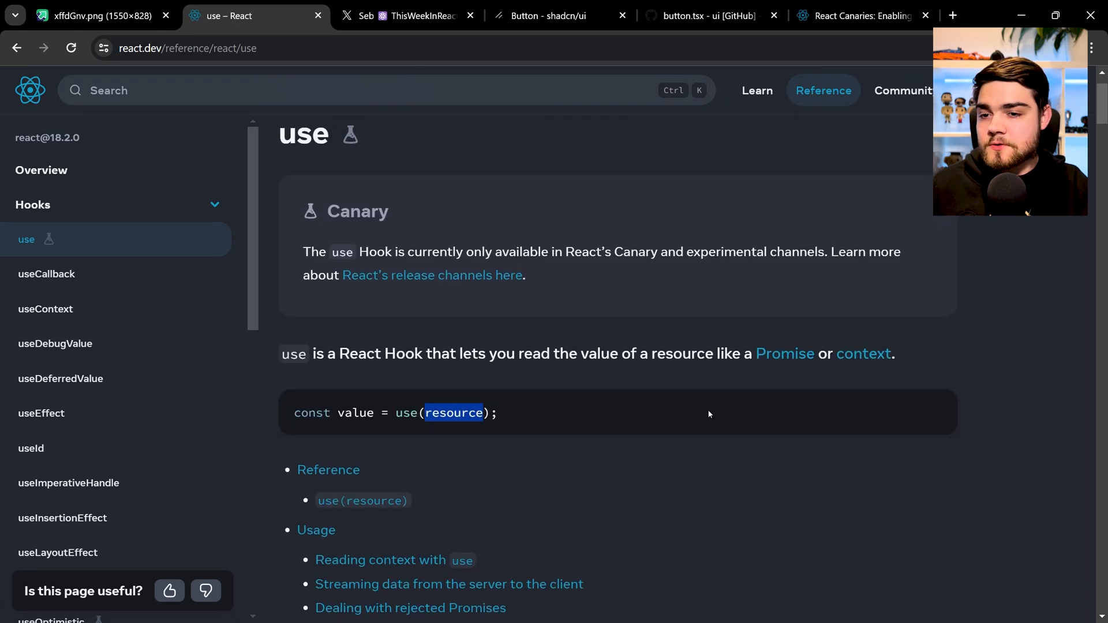
- Jump to the 'Reading context with use' section and scroll through its ThemeContext example
left_click(379, 560)
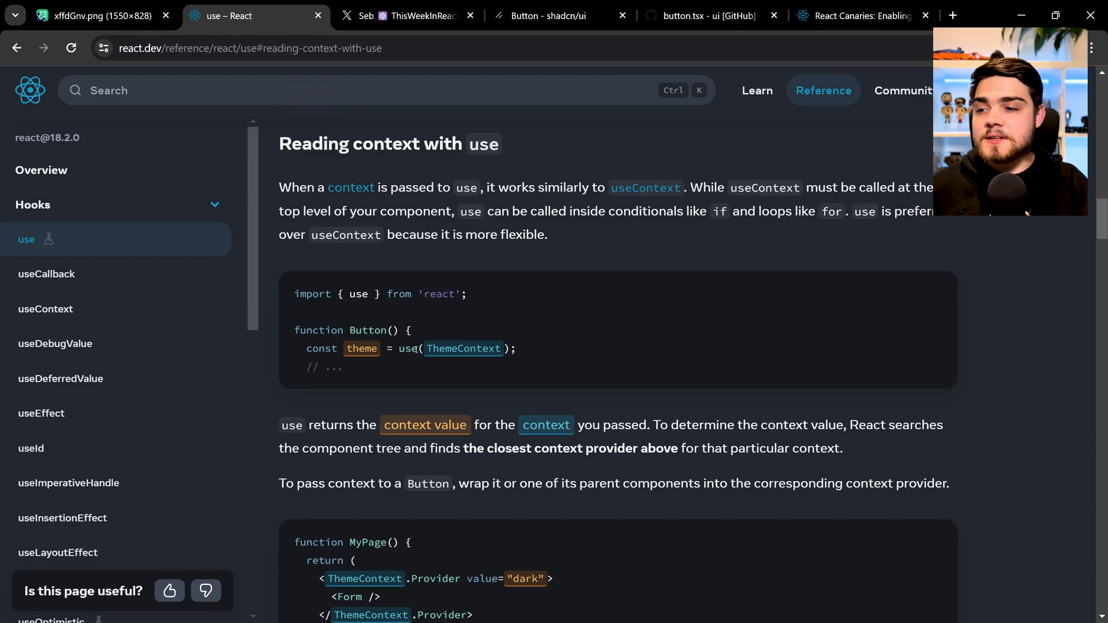
scroll("down", 3)
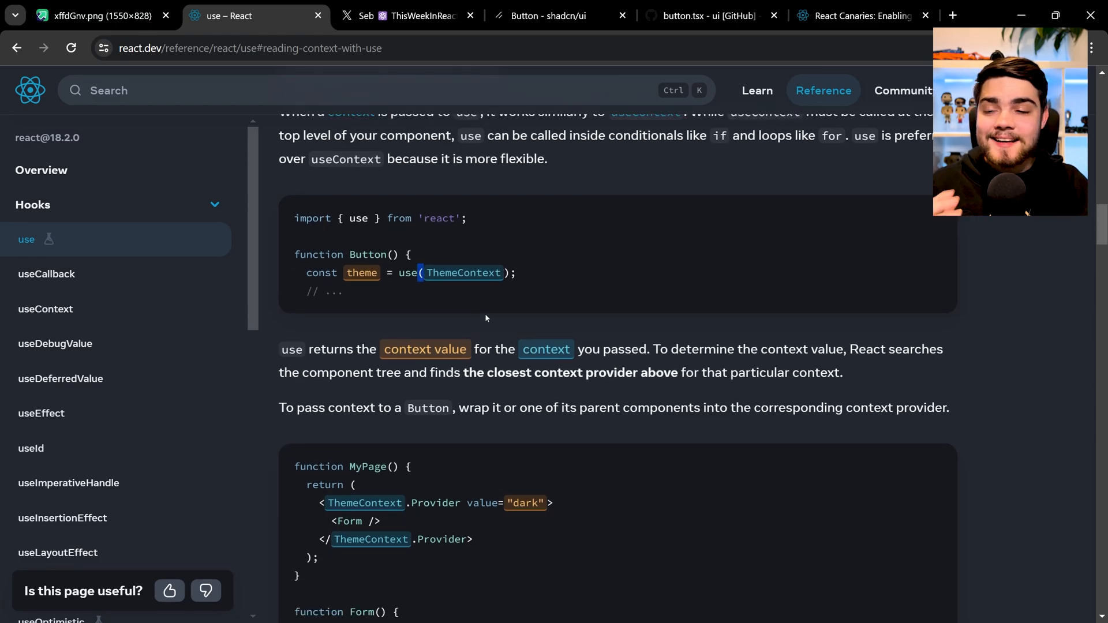
scroll("down", 3)
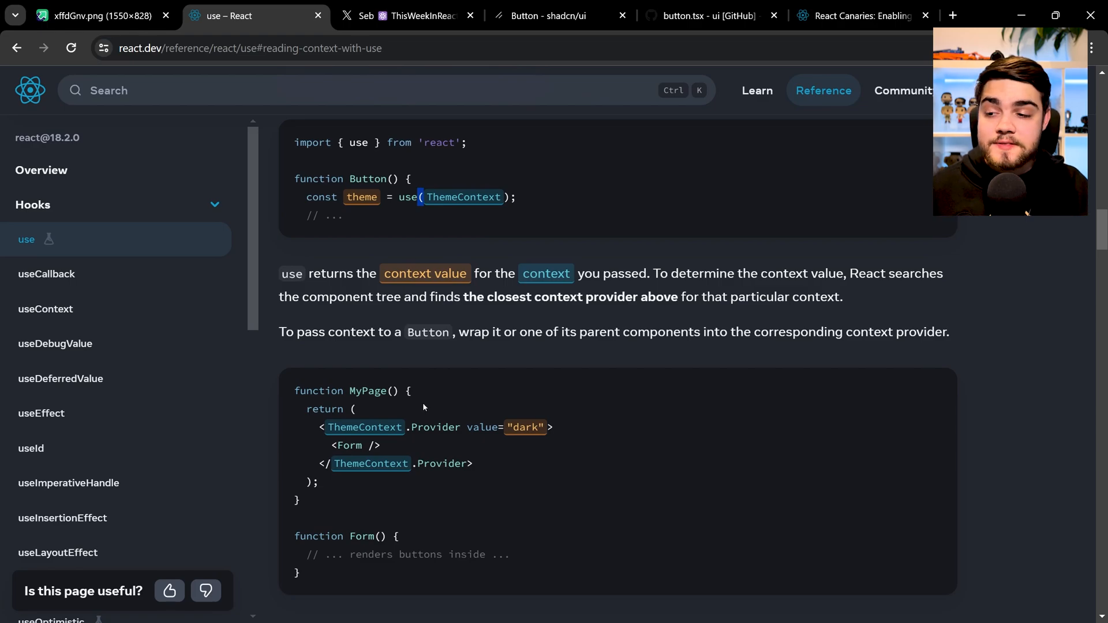
scroll("down", 3)
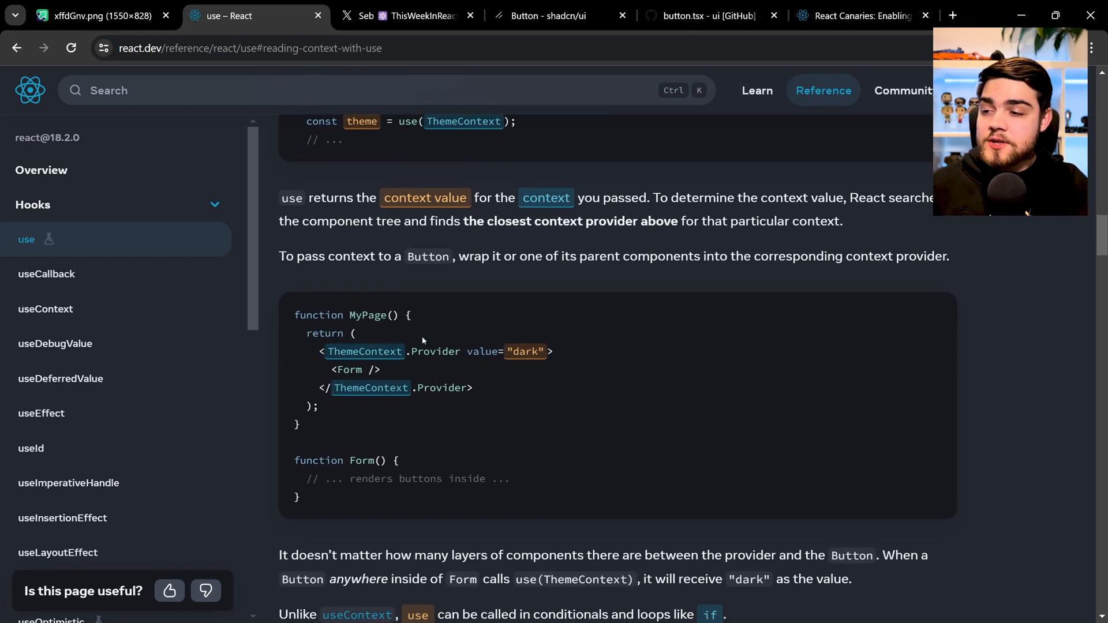
- Glance at Andrew Clark's tweet, then return to the use page's conditional if example
left_click(99, 16)
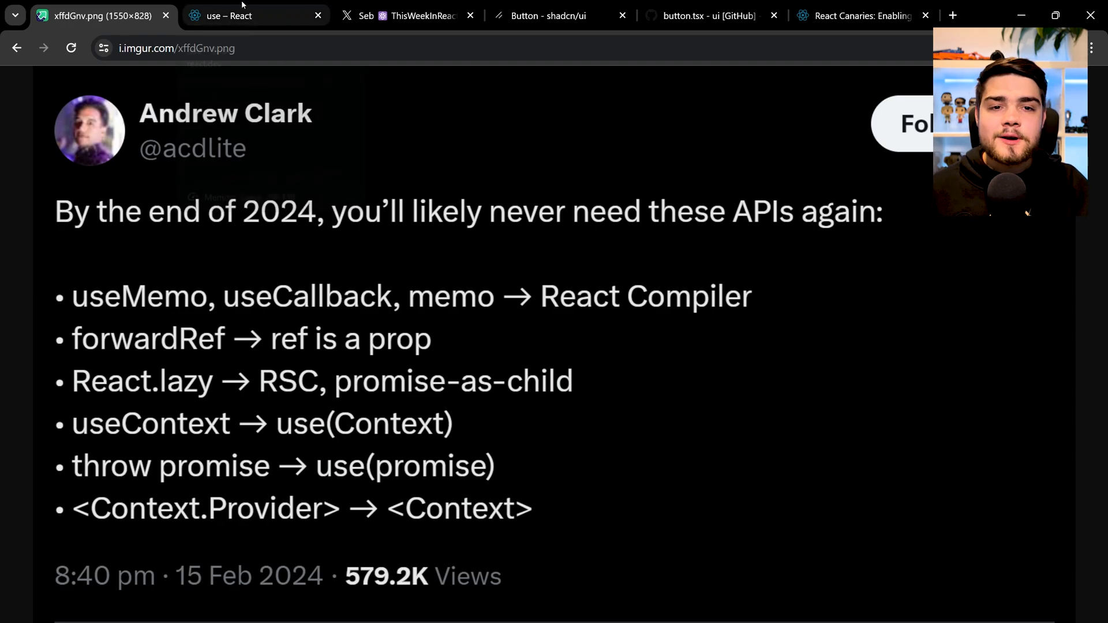
left_click(229, 16)
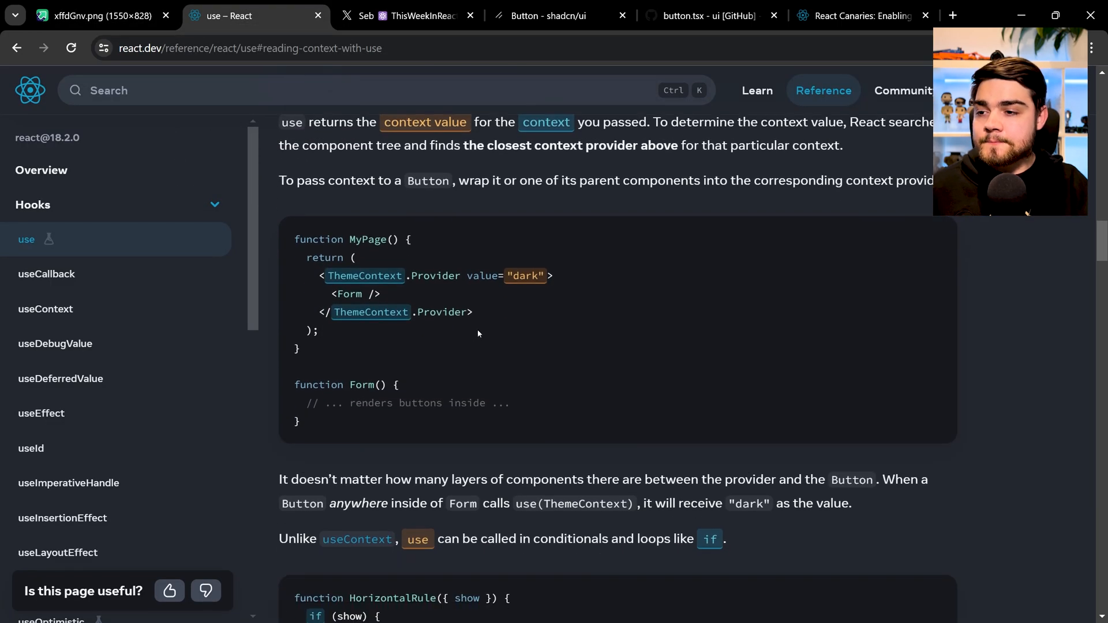
mouse_move(508, 300)
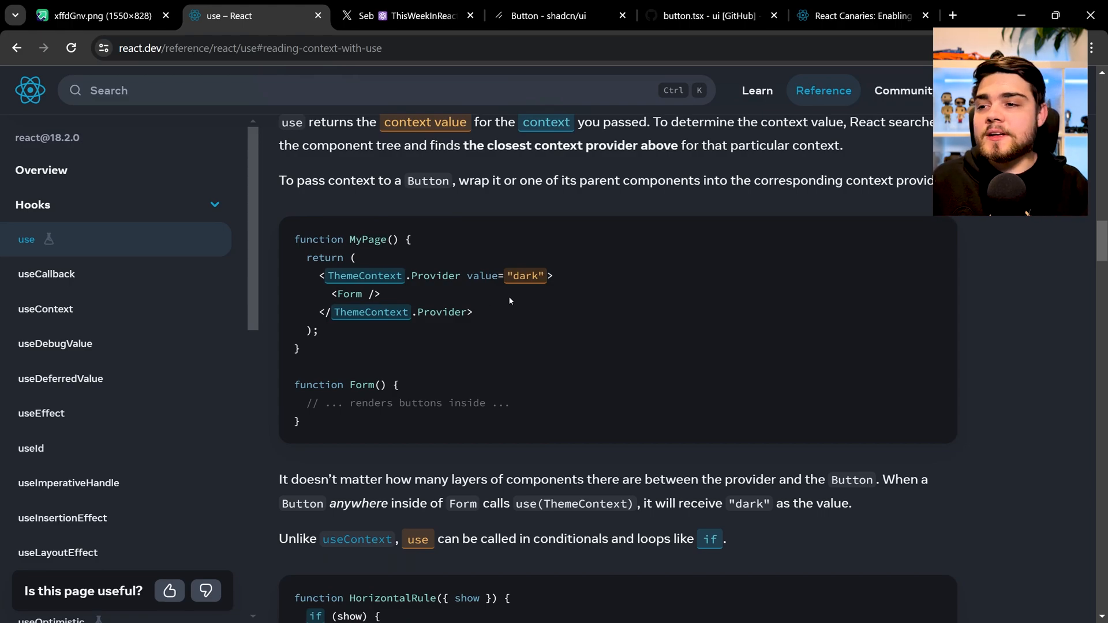
scroll("down", 3)
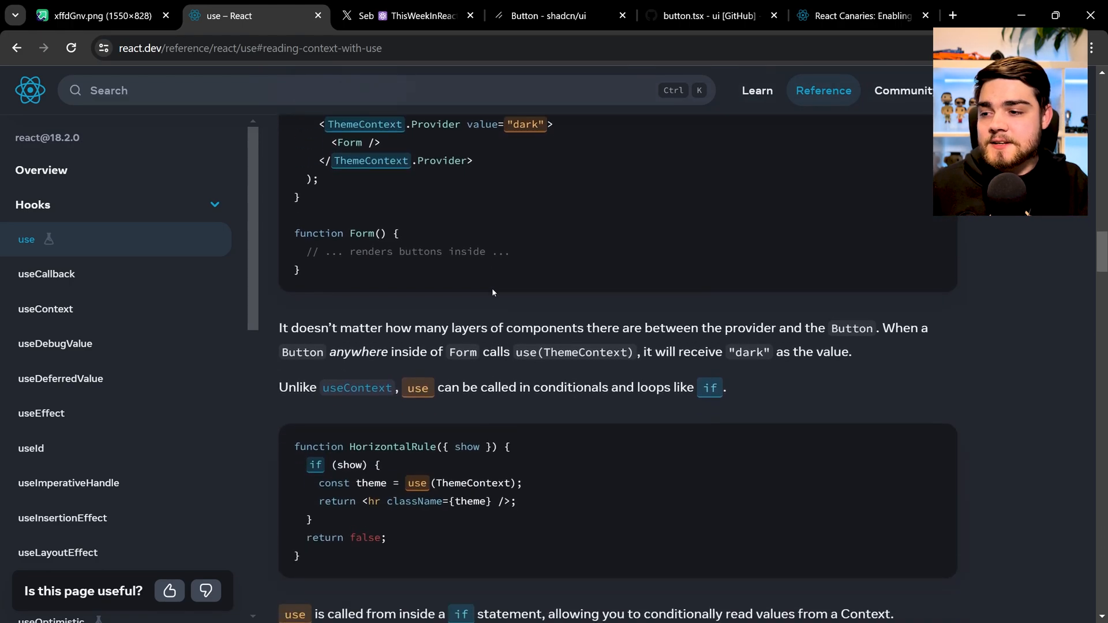
scroll("up", 3)
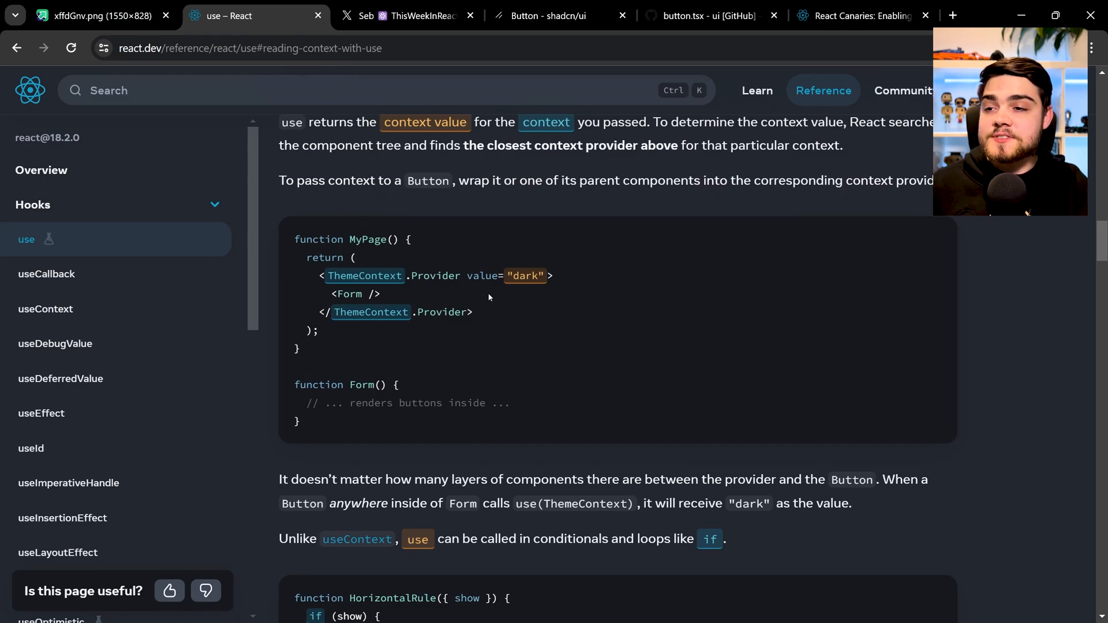
scroll("down", 3)
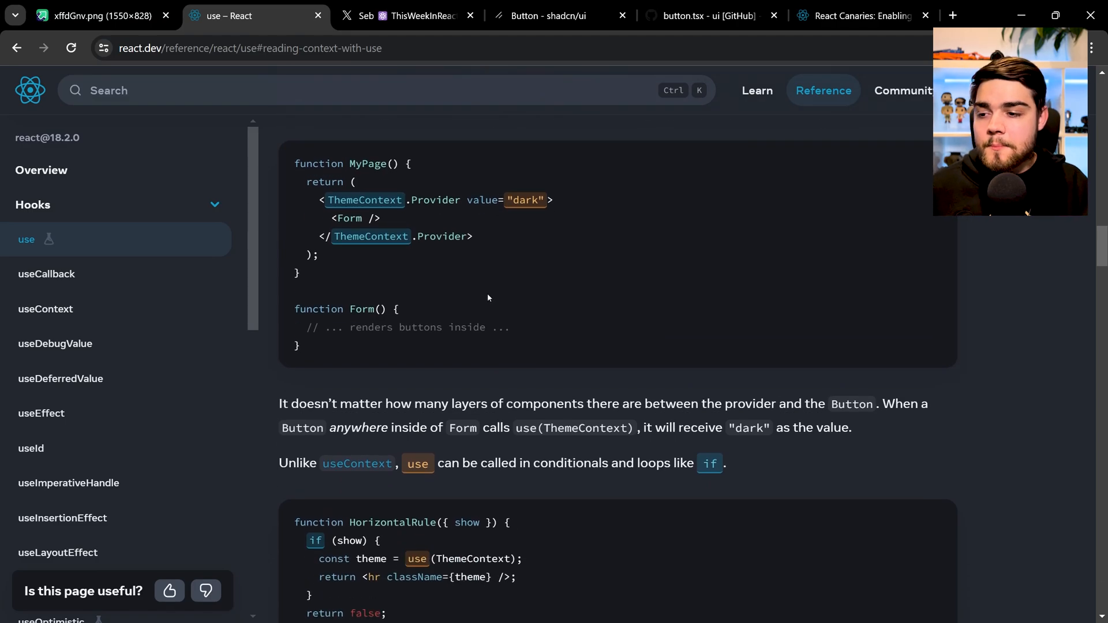
- Scroll into 'Streaming data from the server to the client' and highlight the fetchMessage call
scroll("down", 3)
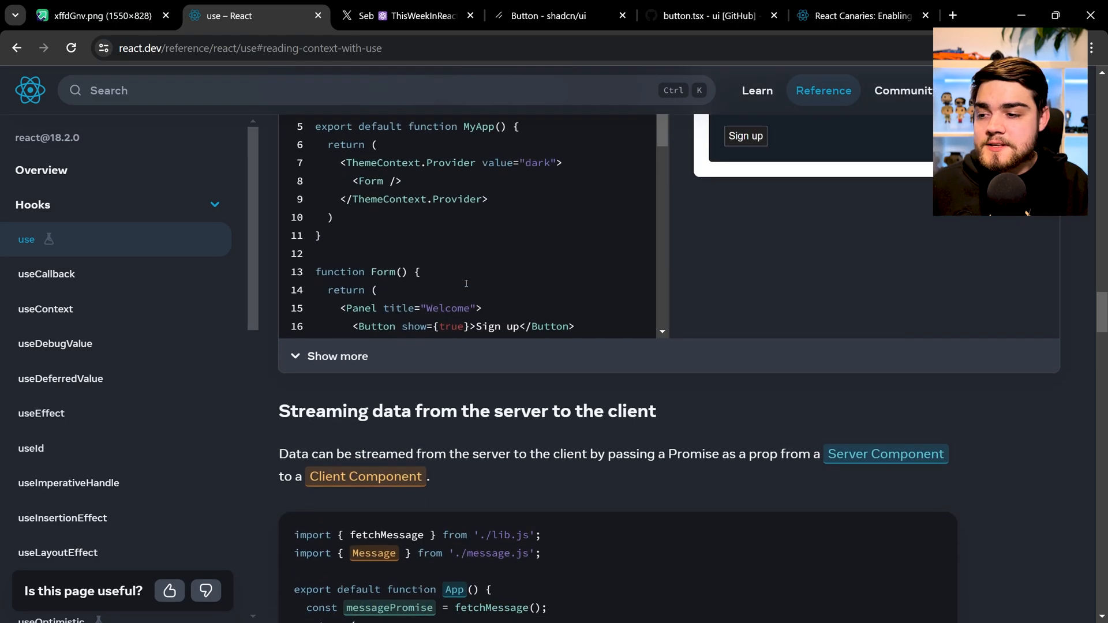
scroll("down", 3)
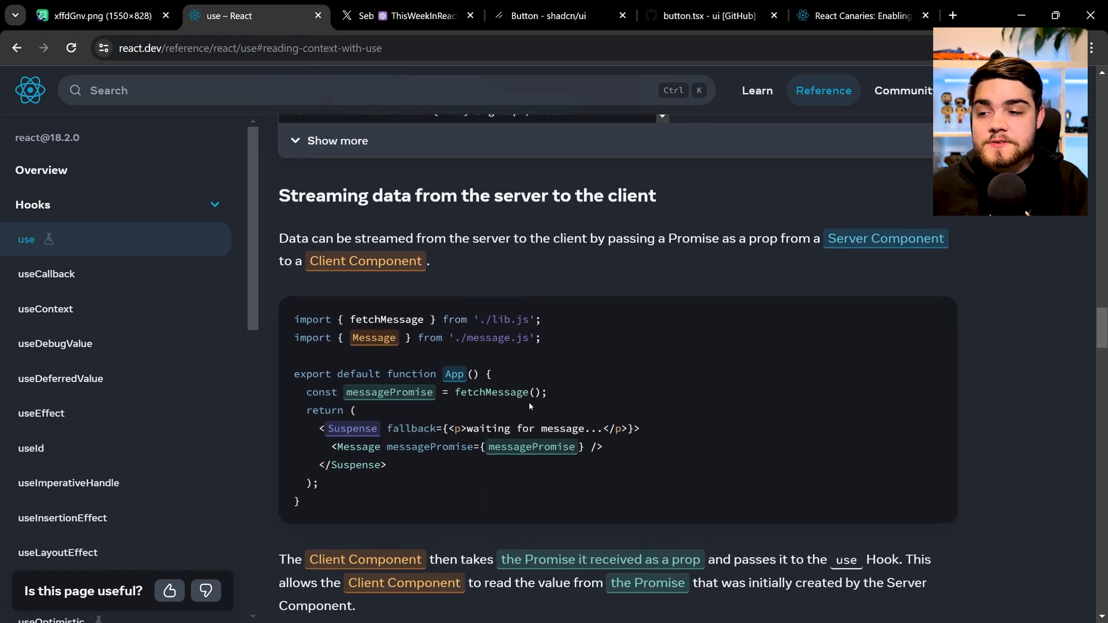
scroll("down", 3)
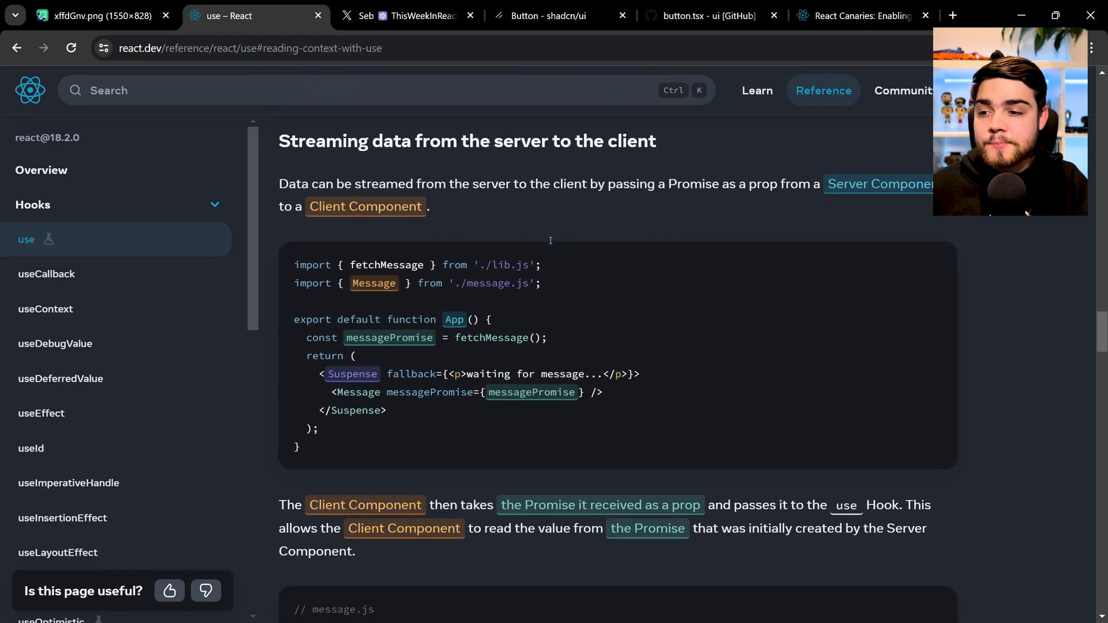
scroll("down", 3)
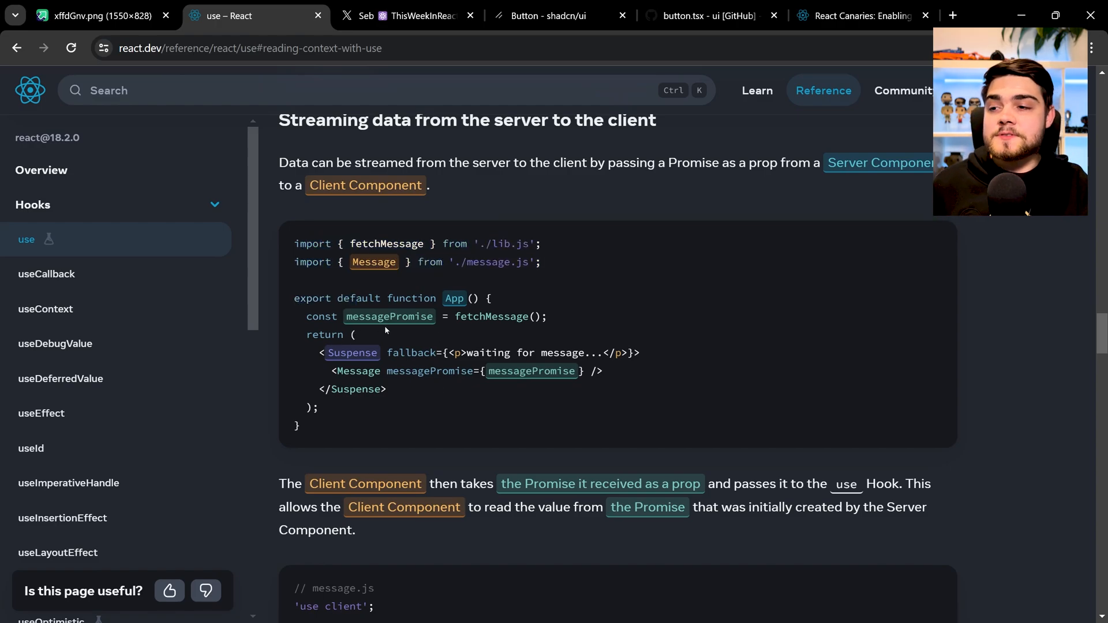
triple_click(424, 316)
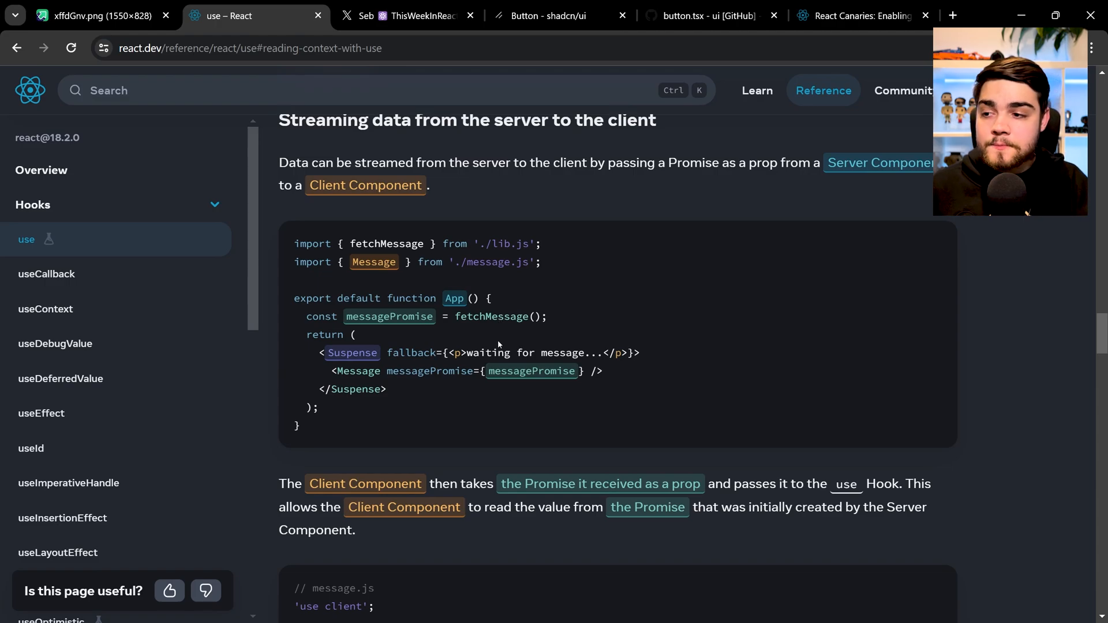
double_click(490, 317)
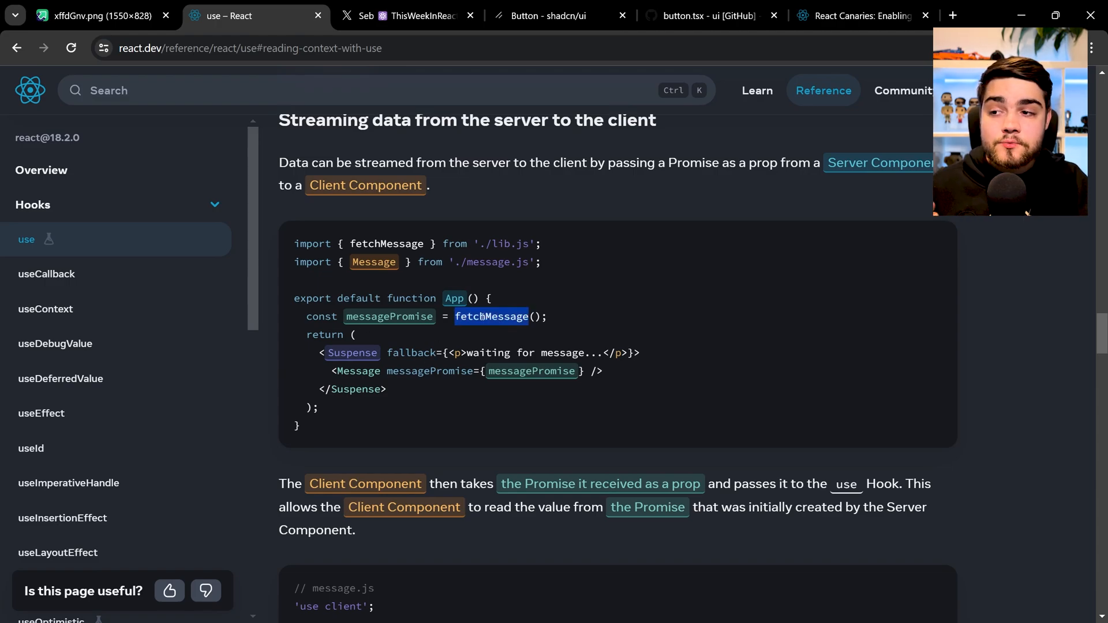
mouse_move(472, 391)
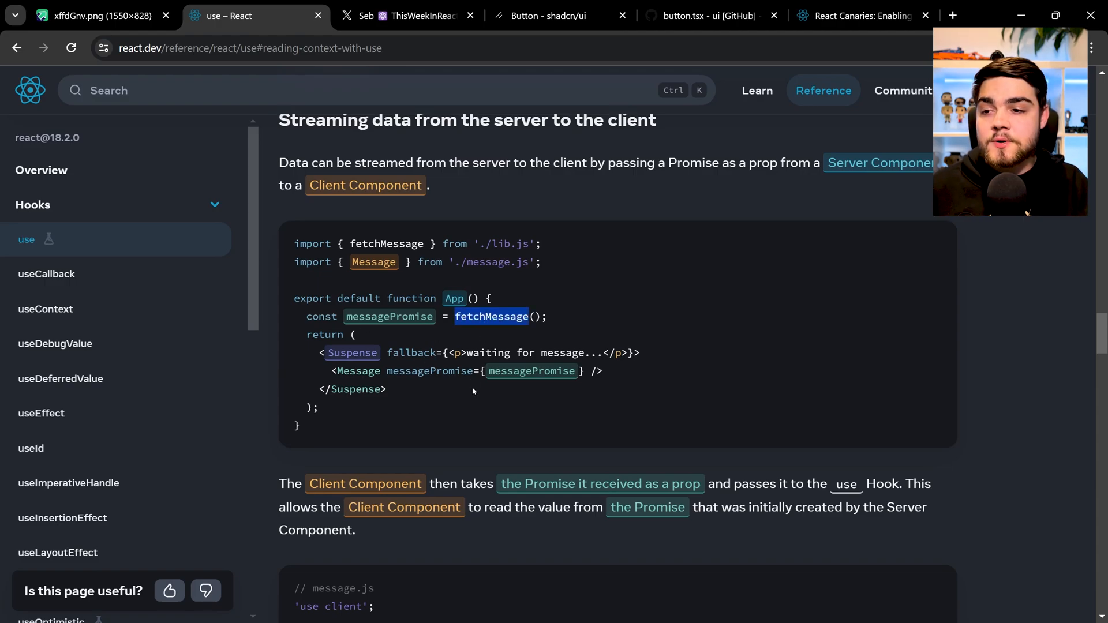
- Scroll down and expand the deep dive on where to resolve Promises
scroll("down", 3)
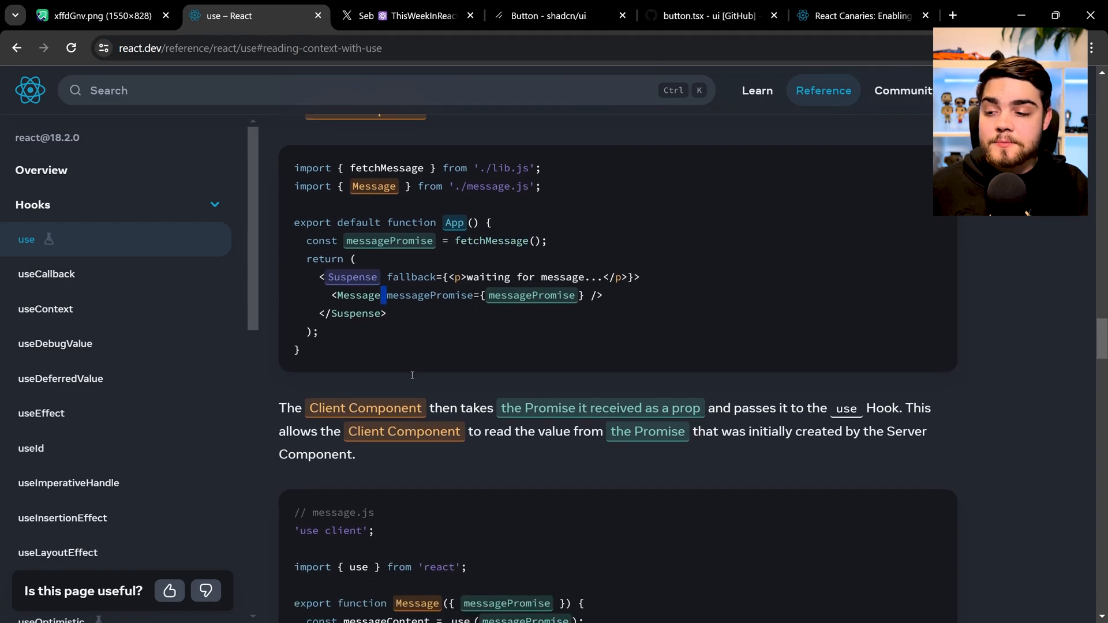
scroll("down", 3)
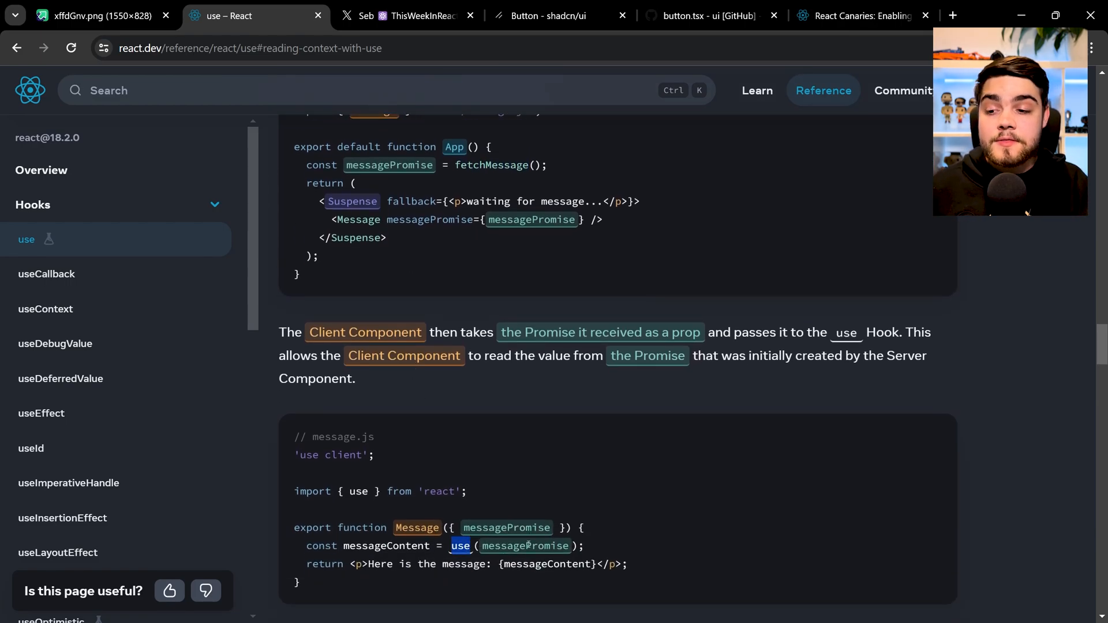
scroll("down", 3)
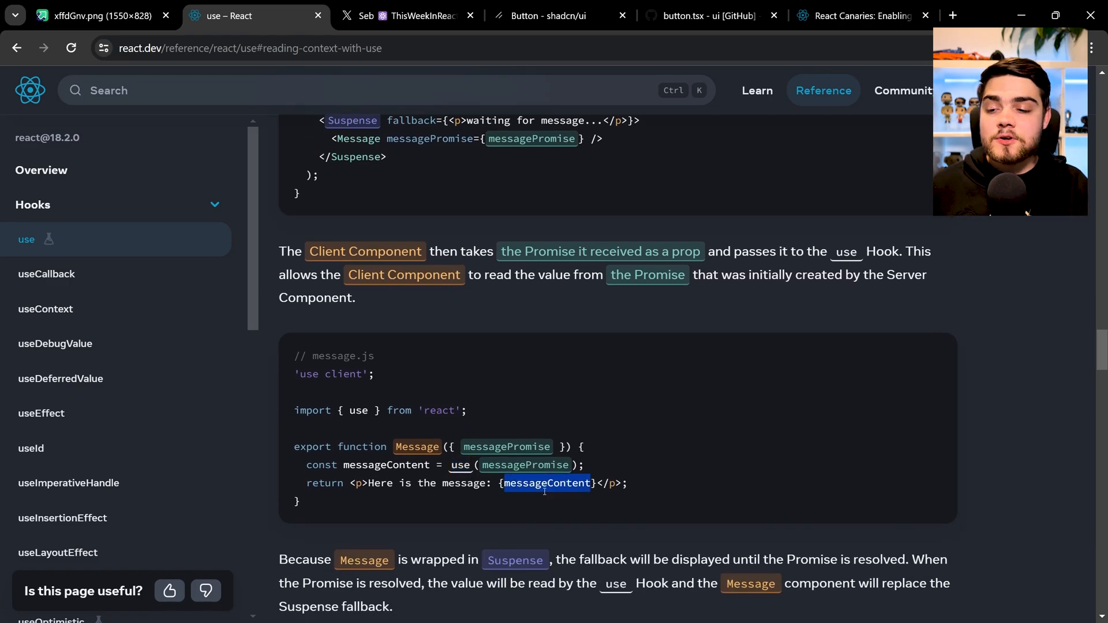
scroll("down", 3)
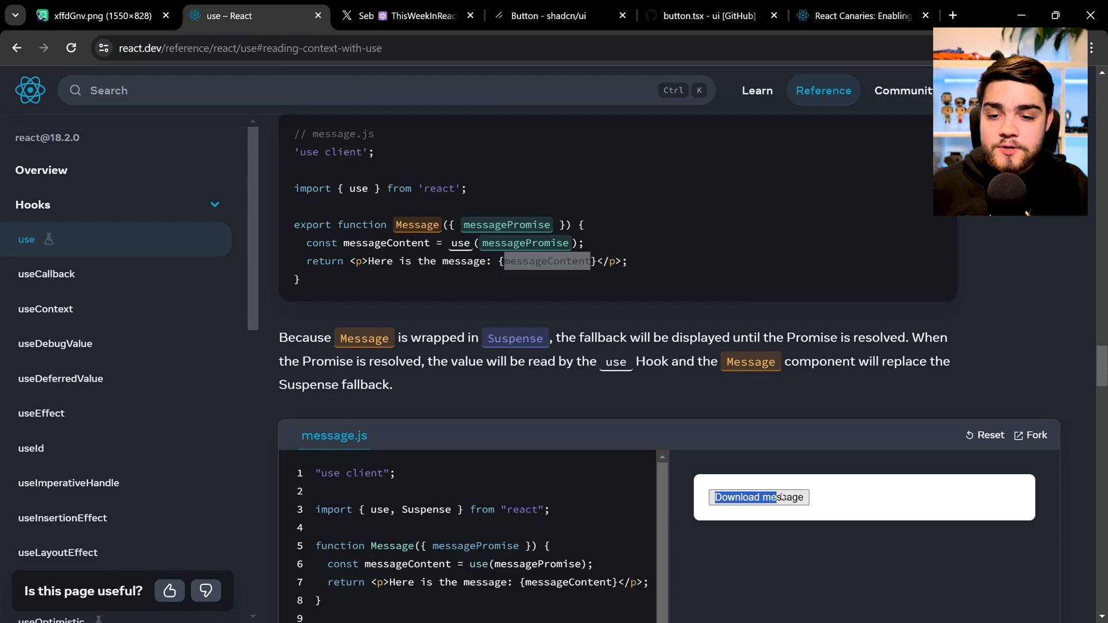
scroll("down", 3)
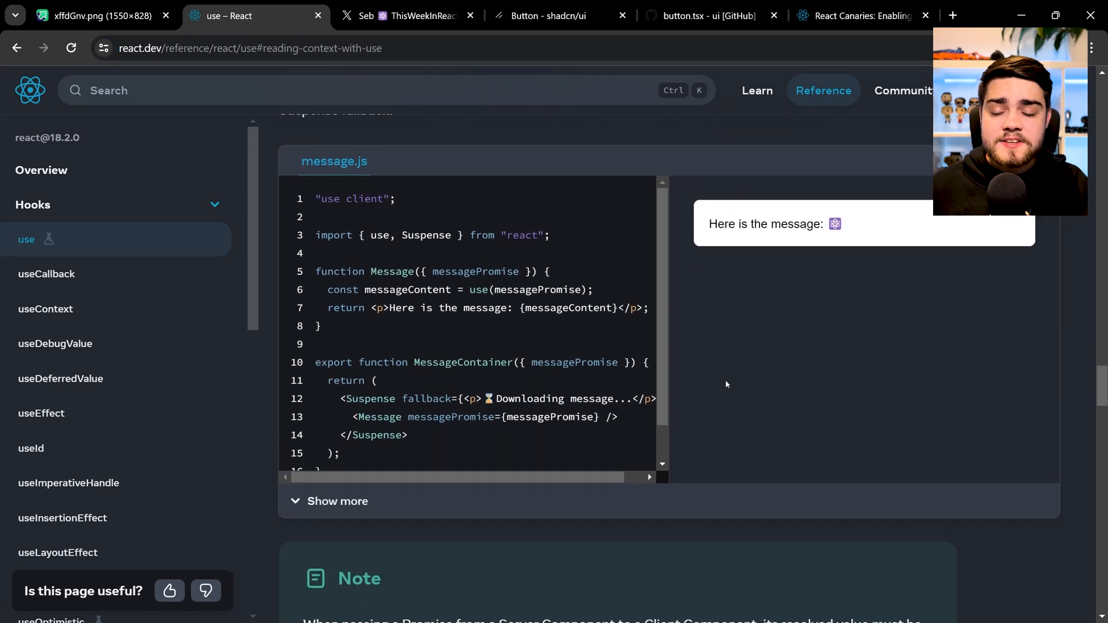
scroll("down", 3)
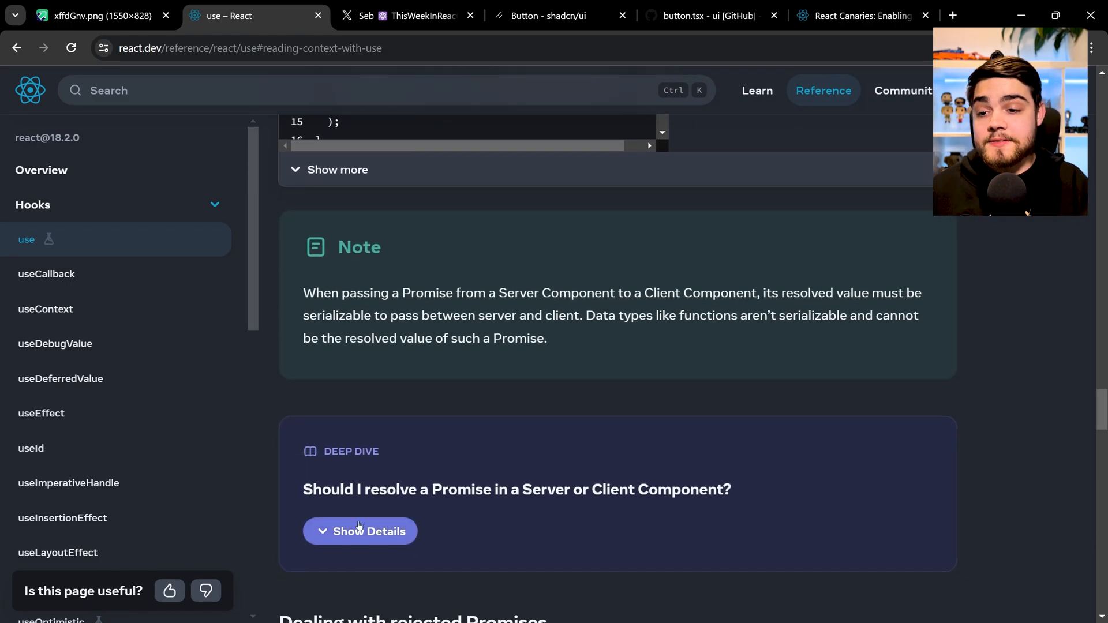
left_click(359, 531)
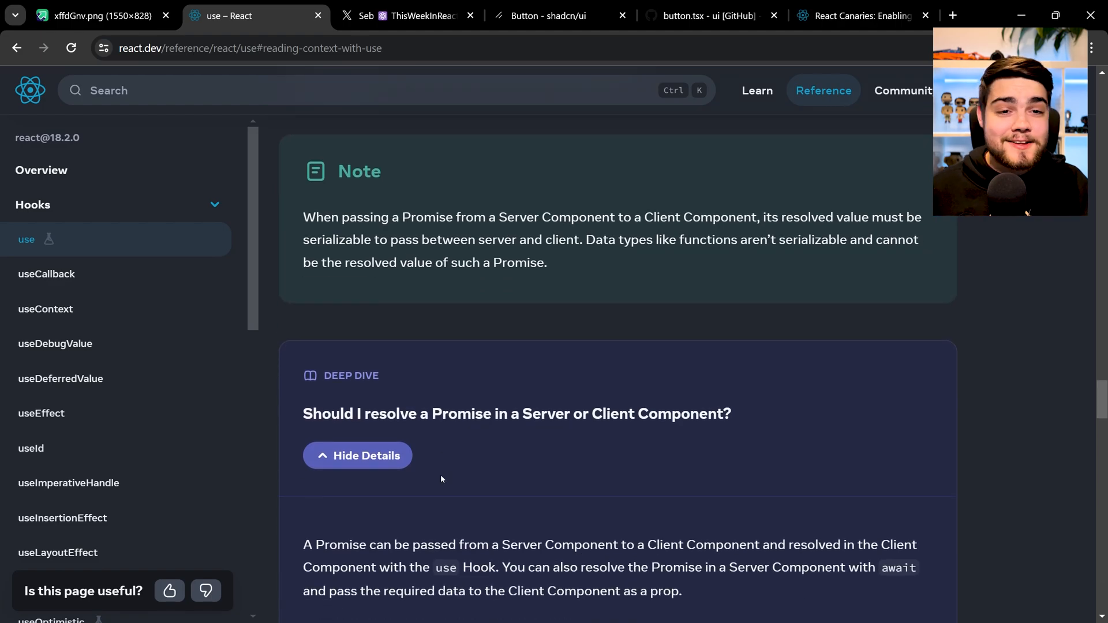
- Read the deep dive, clearing the messagePromise highlight and highlighting messageContent
scroll("down", 3)
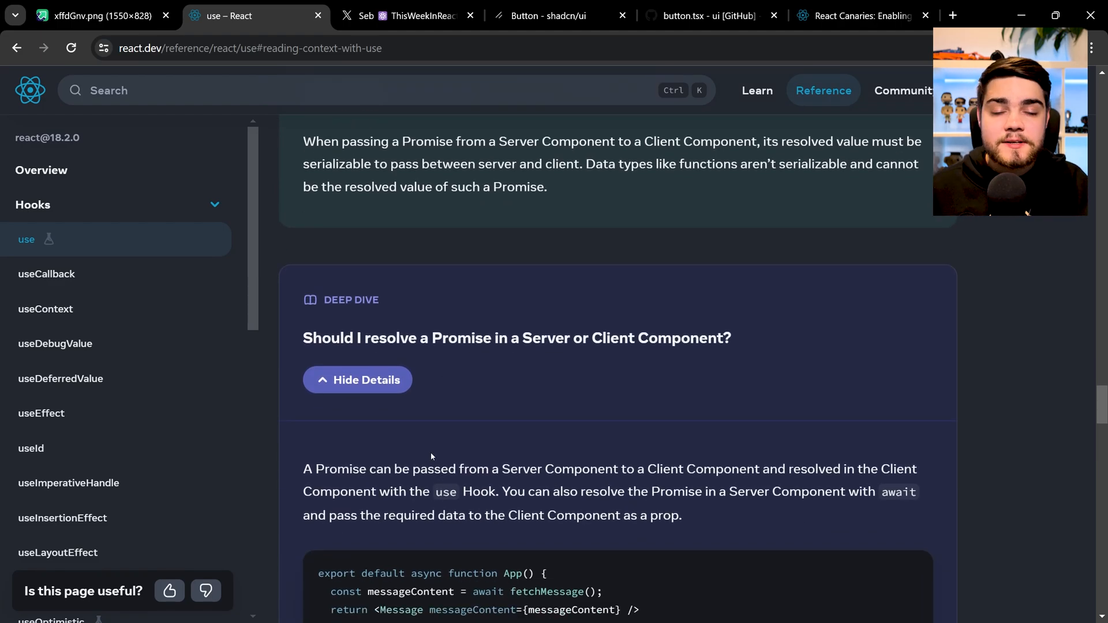
scroll("down", 3)
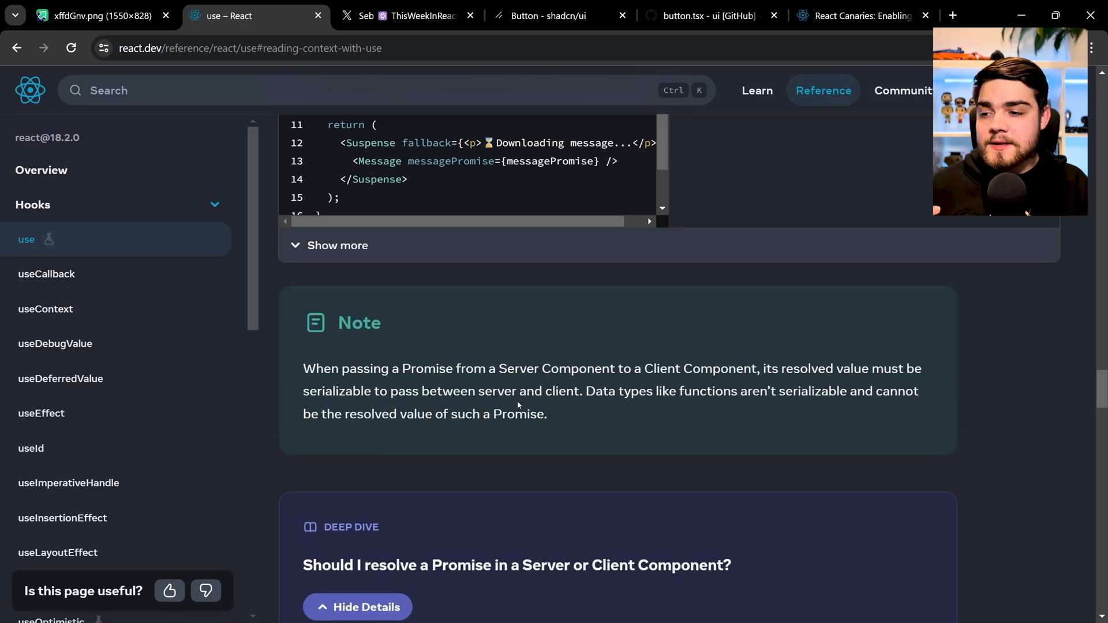
scroll("up", 3)
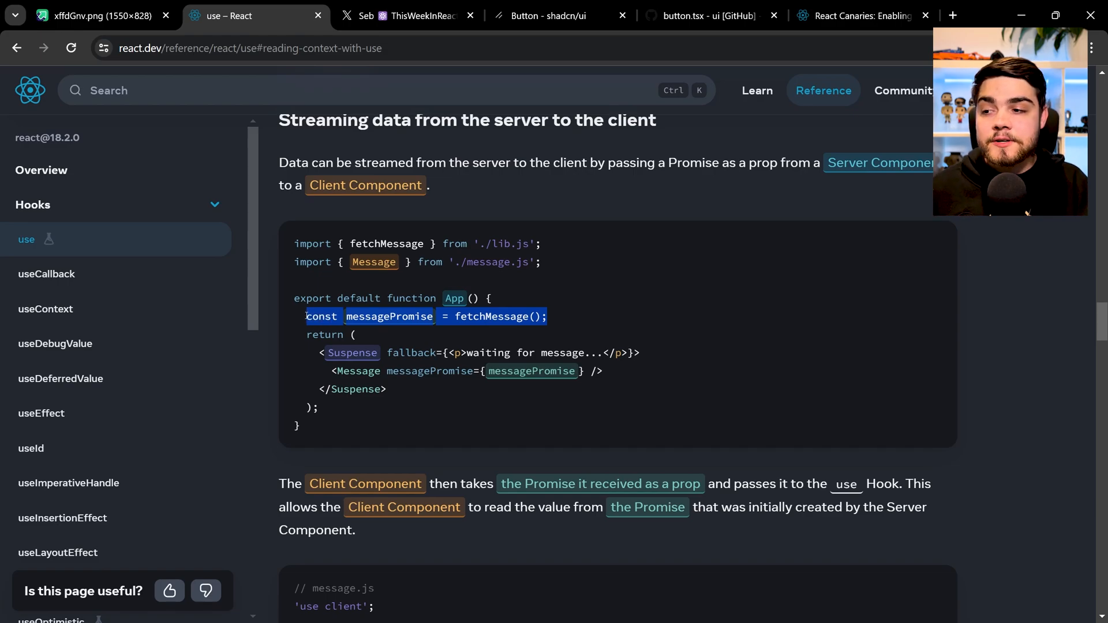
mouse_move(554, 317)
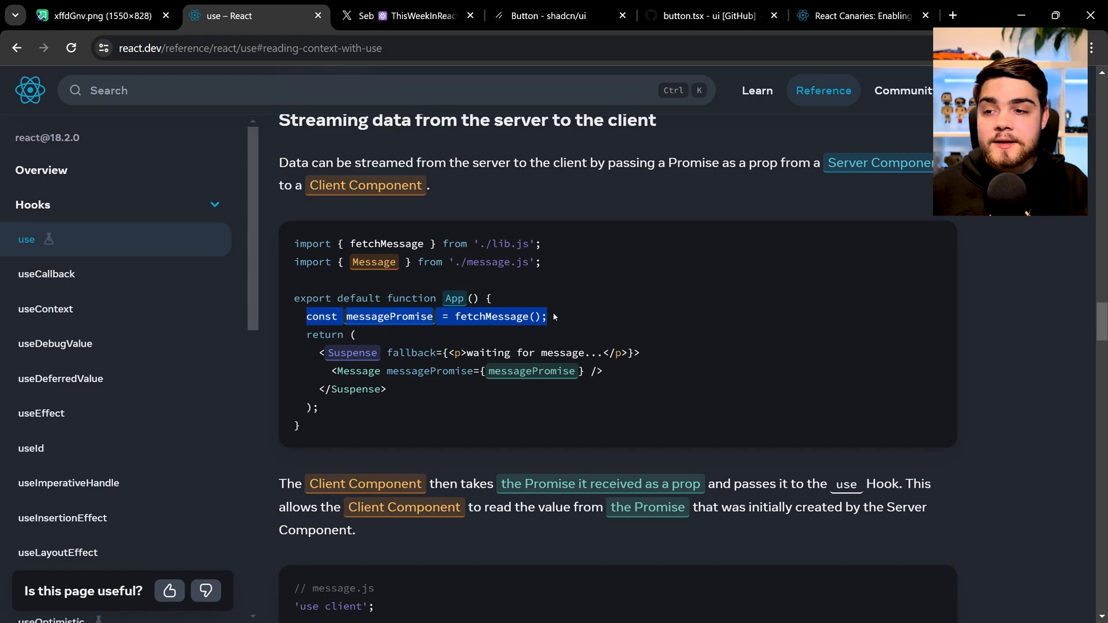
left_click(331, 352)
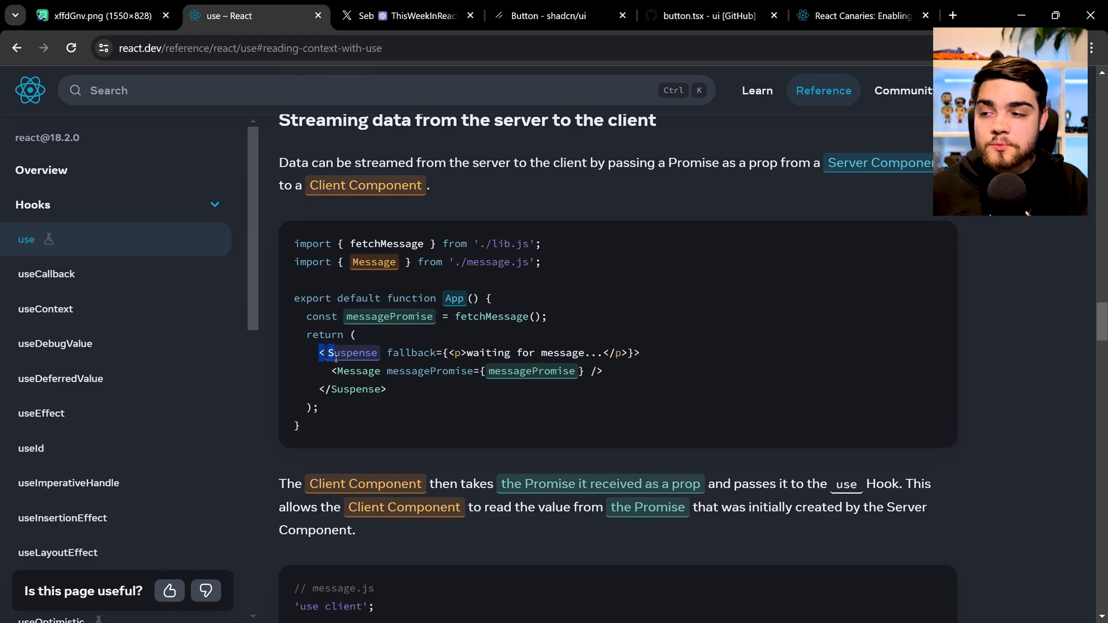
scroll("down", 3)
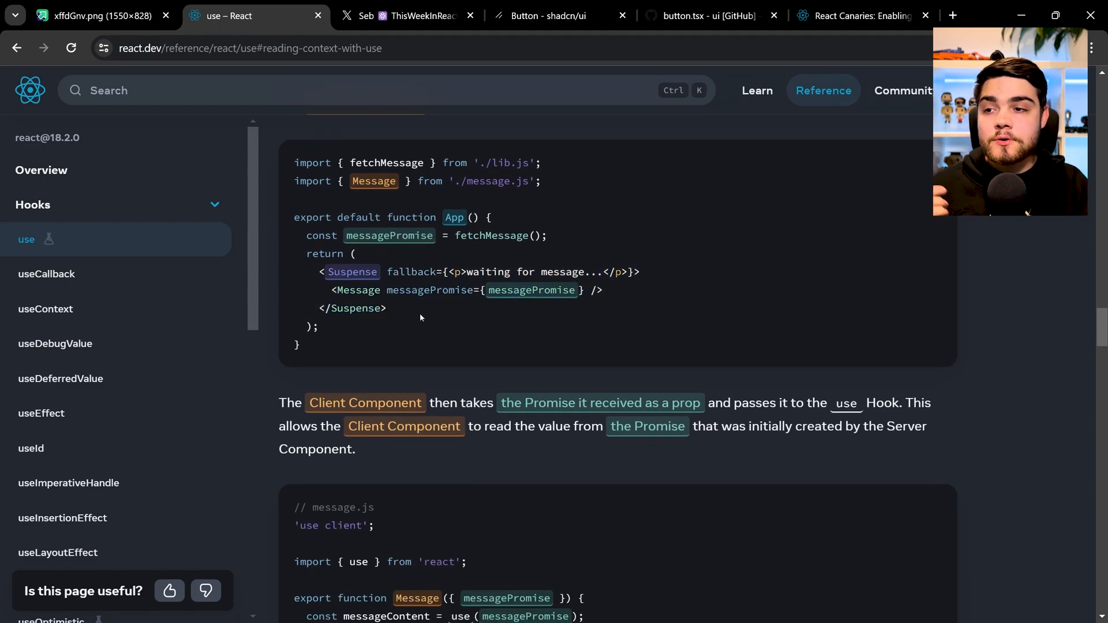
scroll("down", 3)
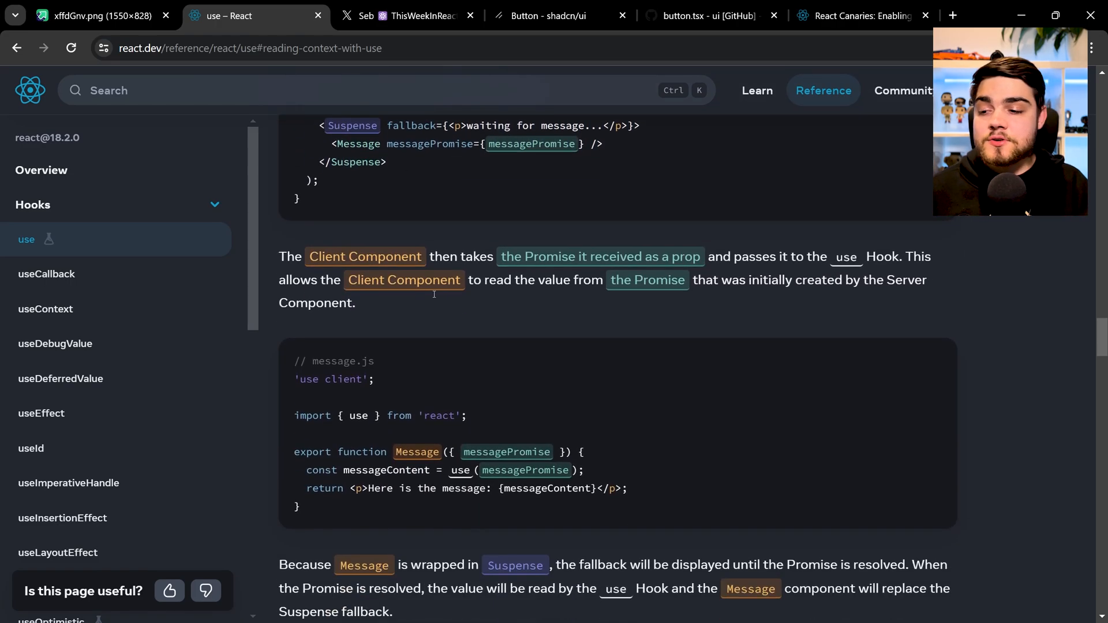
scroll("down", 3)
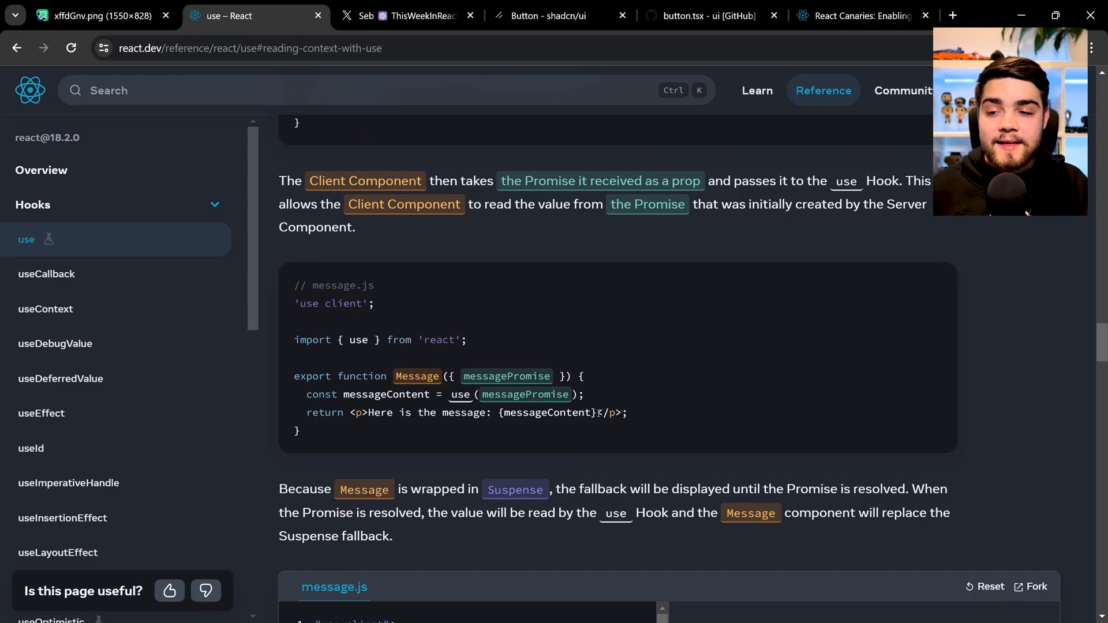
double_click(547, 412)
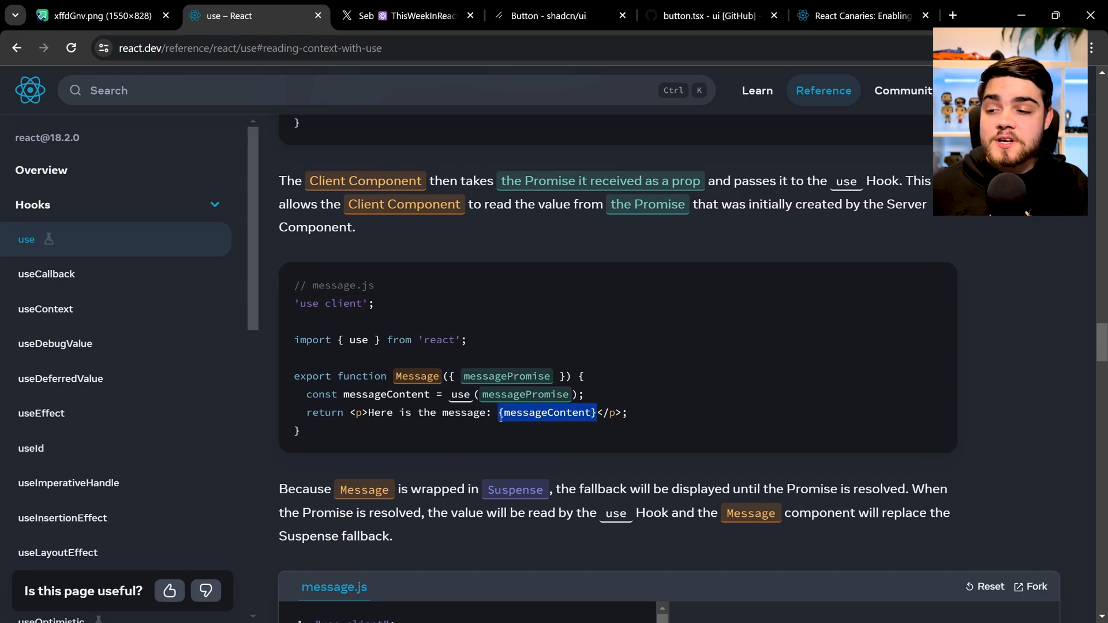
- Scroll to the message.js sandbox, then switch to Andrew Clark's tweet screenshot
scroll("down", 3)
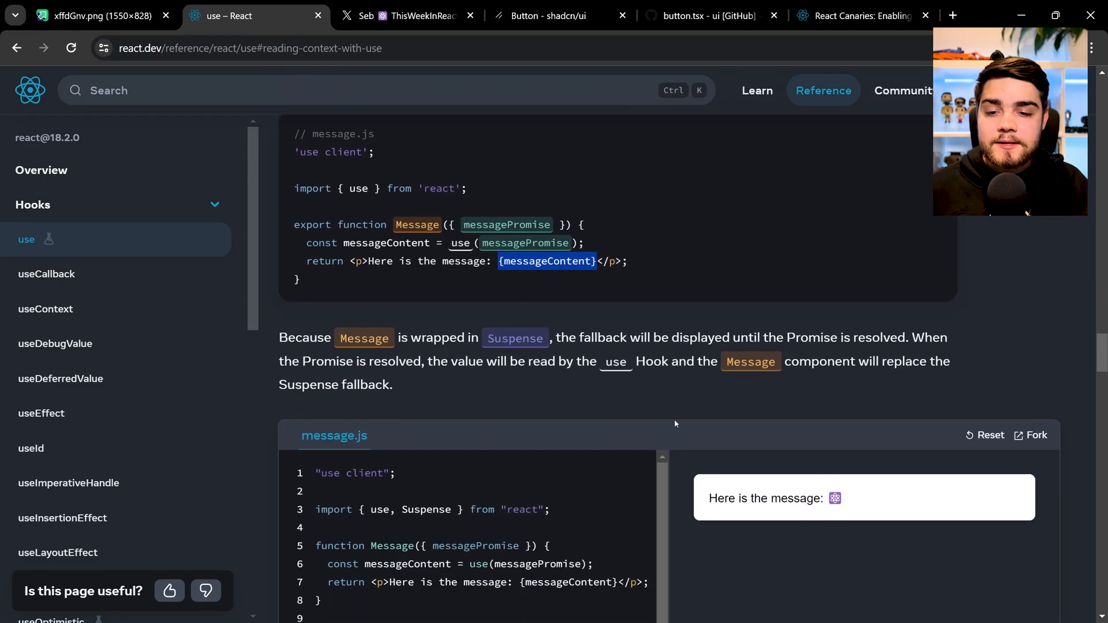
scroll("down", 3)
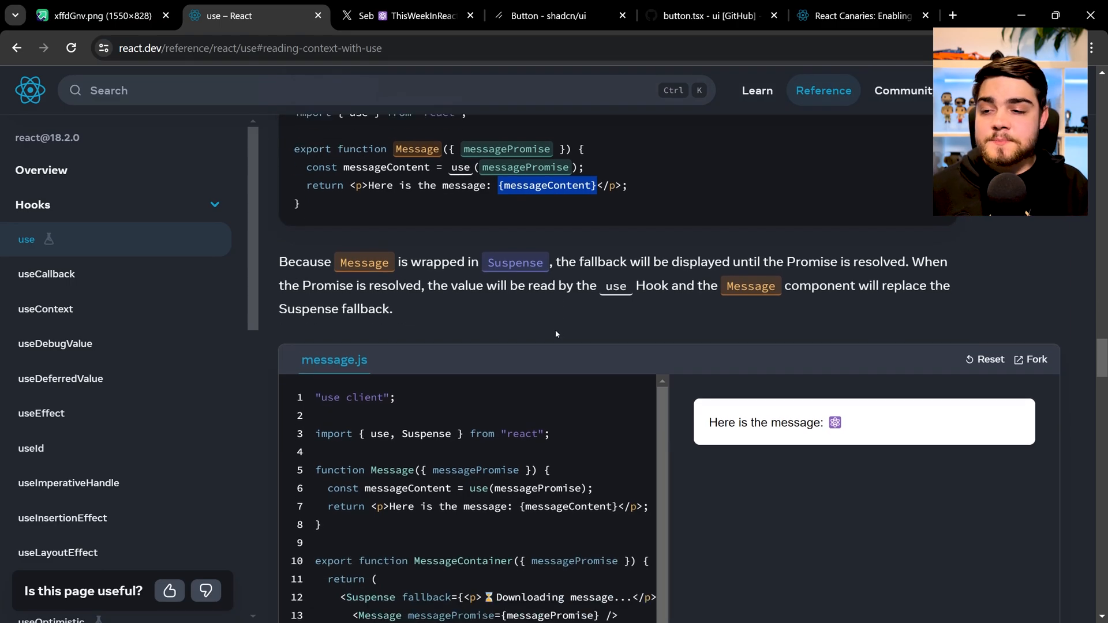
scroll("down", 3)
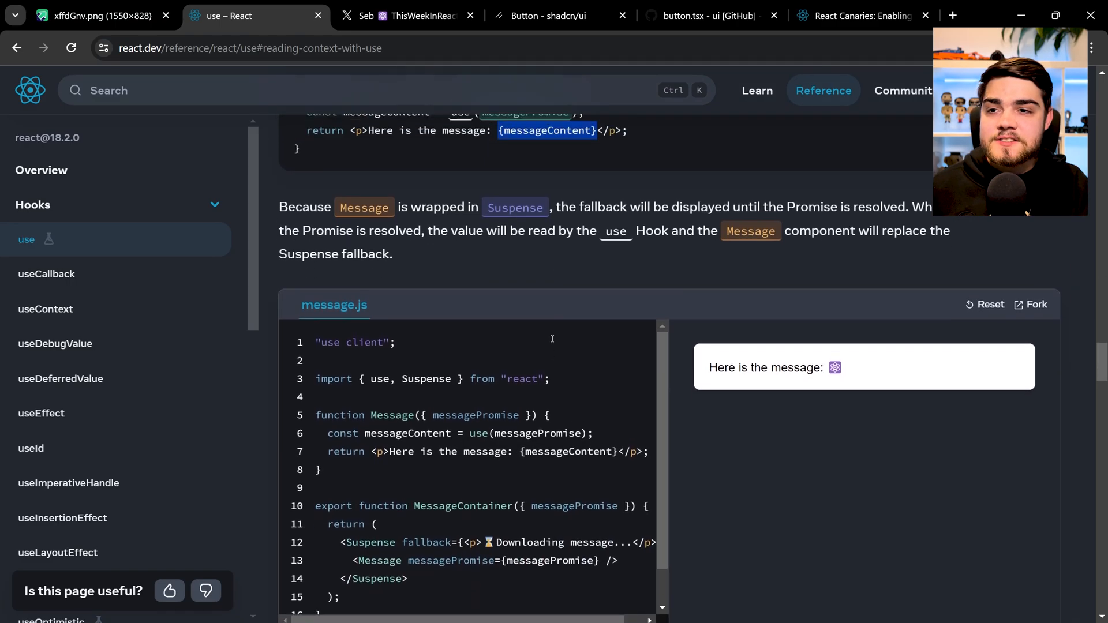
left_click(99, 16)
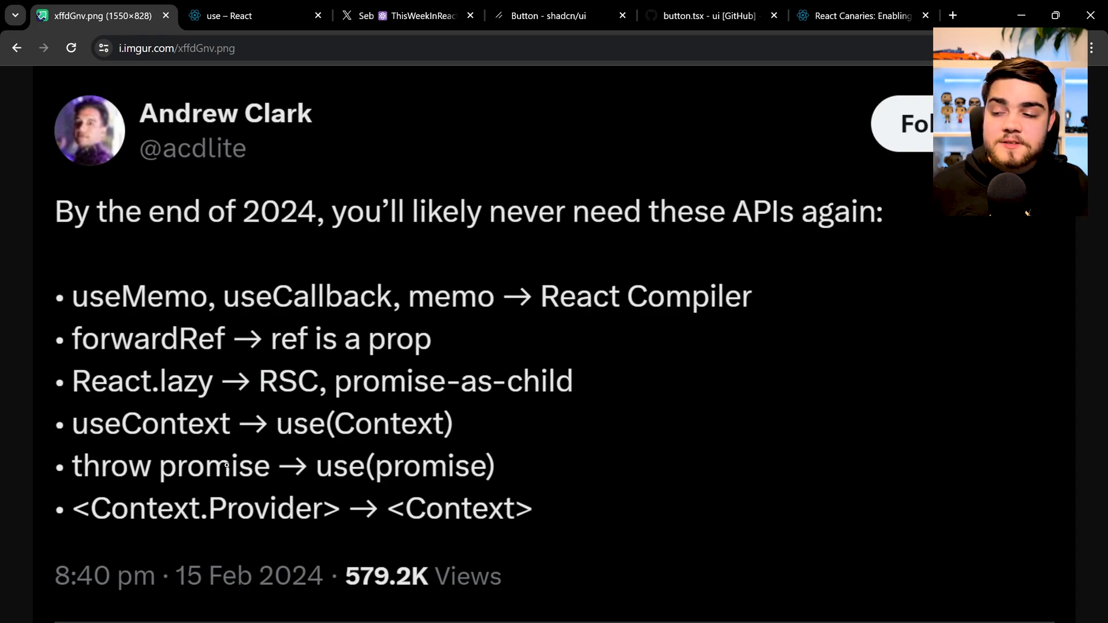
mouse_move(488, 340)
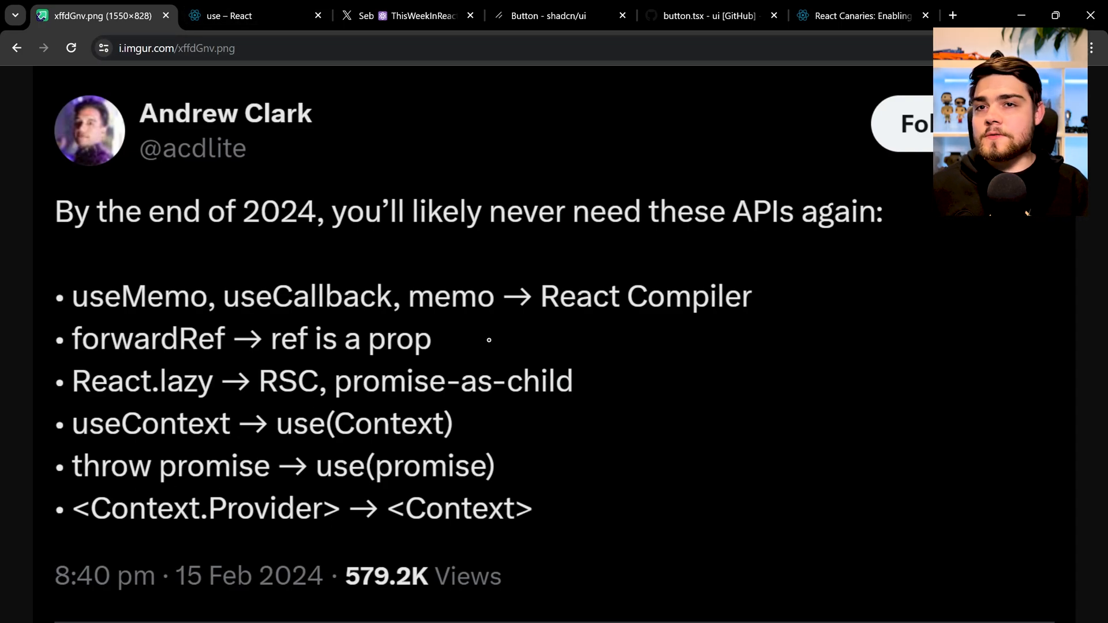
mouse_move(236, 16)
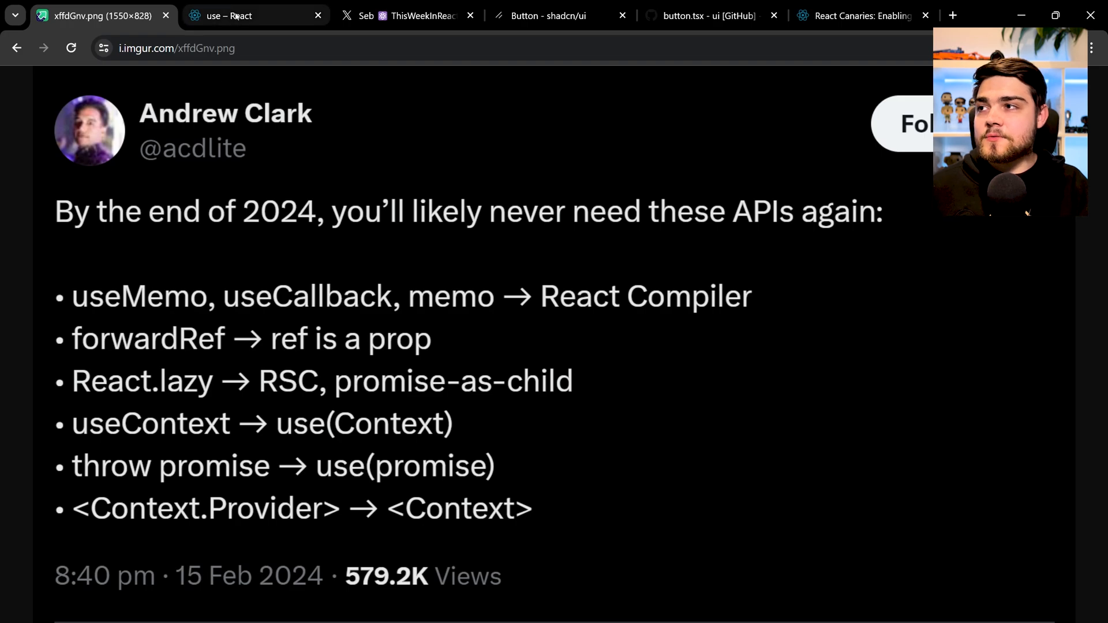
- Cycle through the use docs, tweet image and shadcn Button docs tabs, ending on button.tsx
left_click(247, 15)
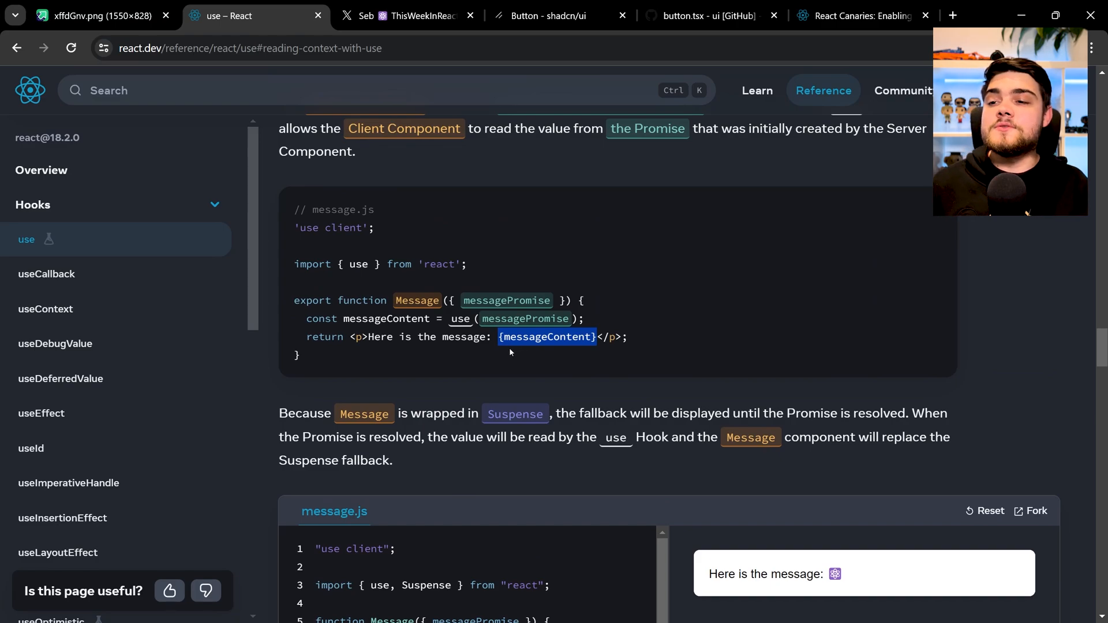
scroll("down", 3)
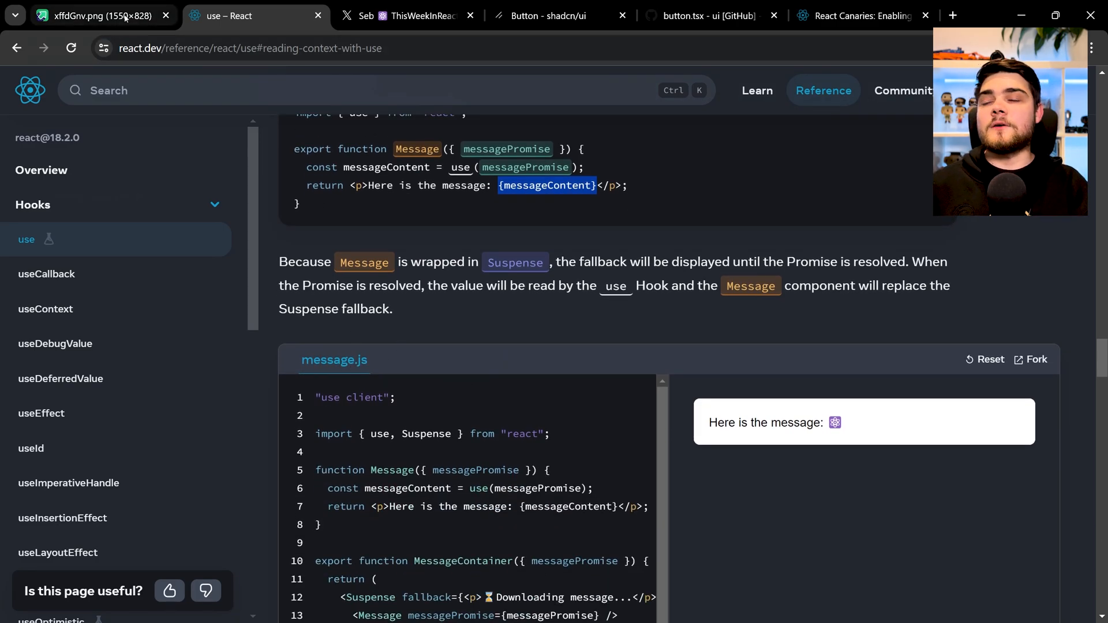
left_click(99, 15)
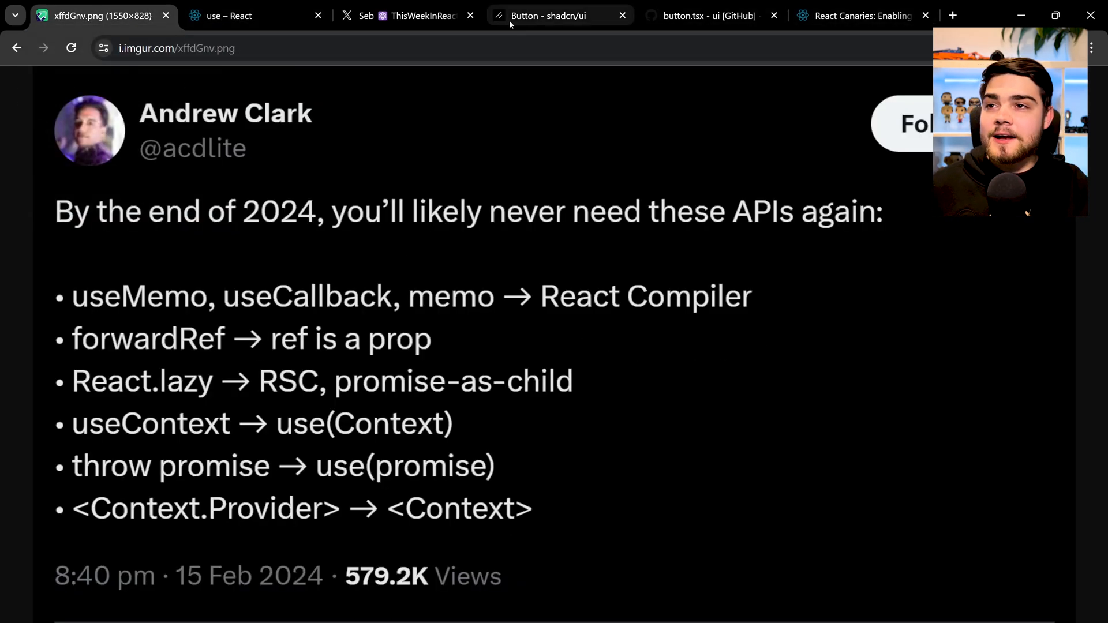
left_click(551, 15)
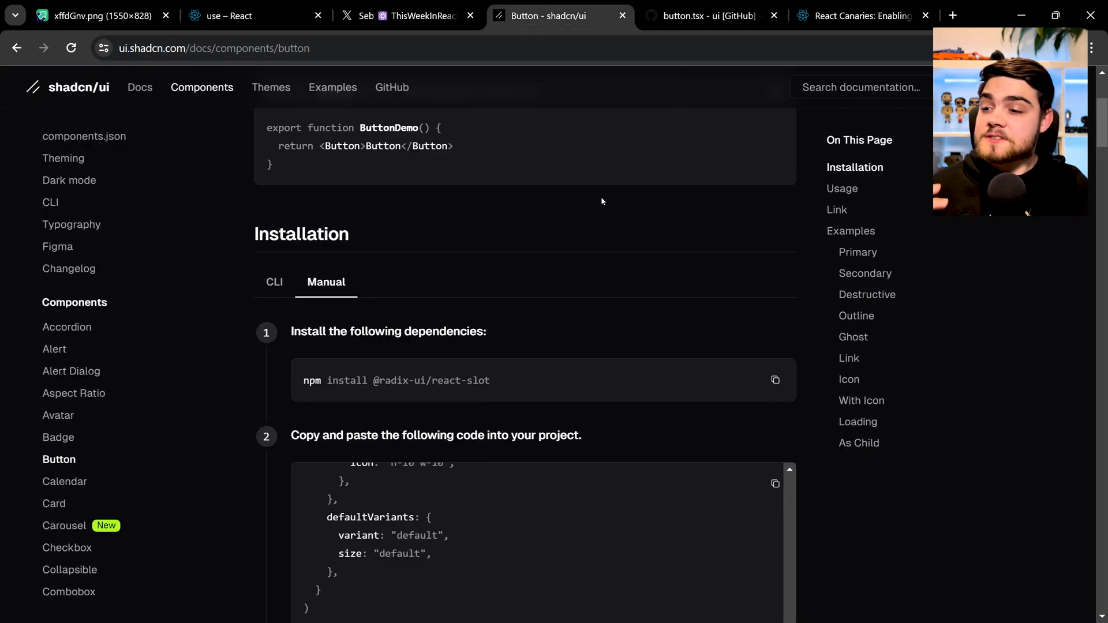
left_click(711, 16)
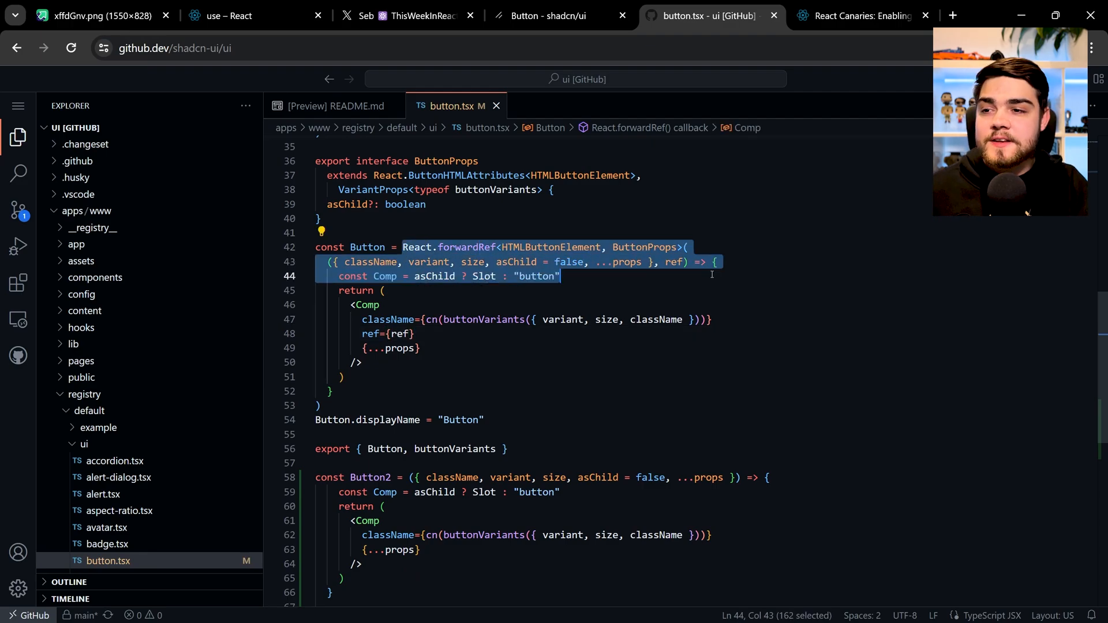
double_click(675, 262)
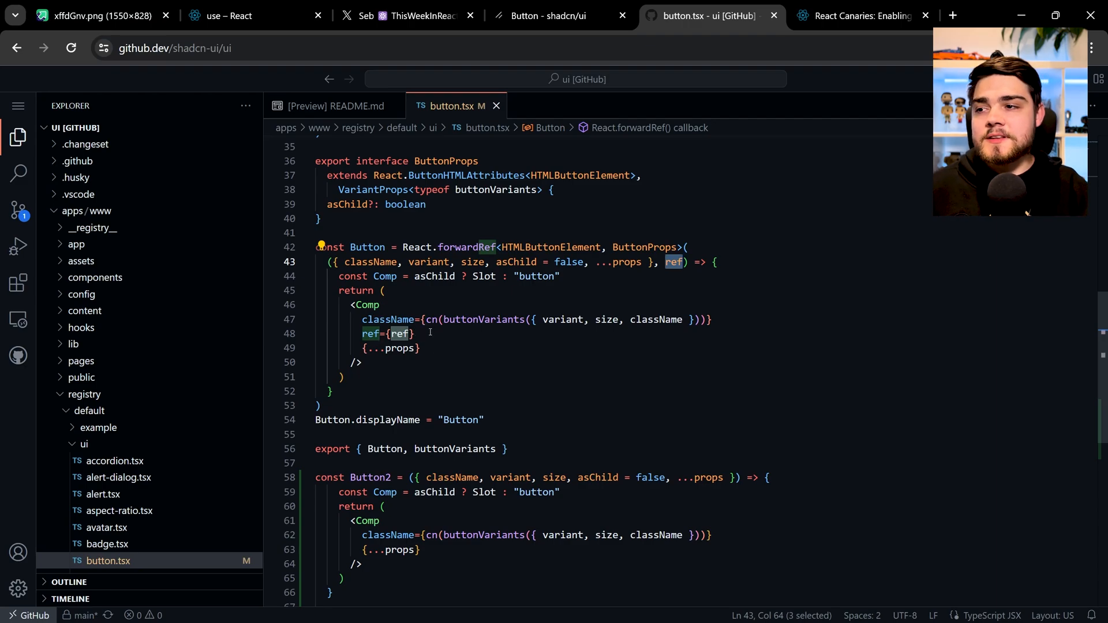
left_click(421, 247)
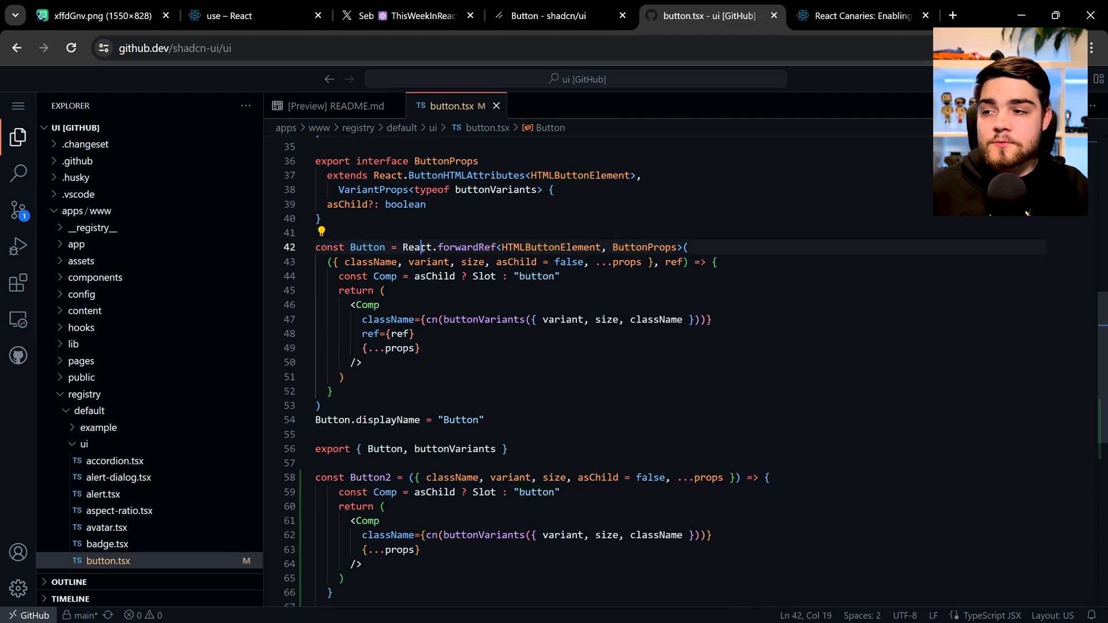
double_click(416, 247)
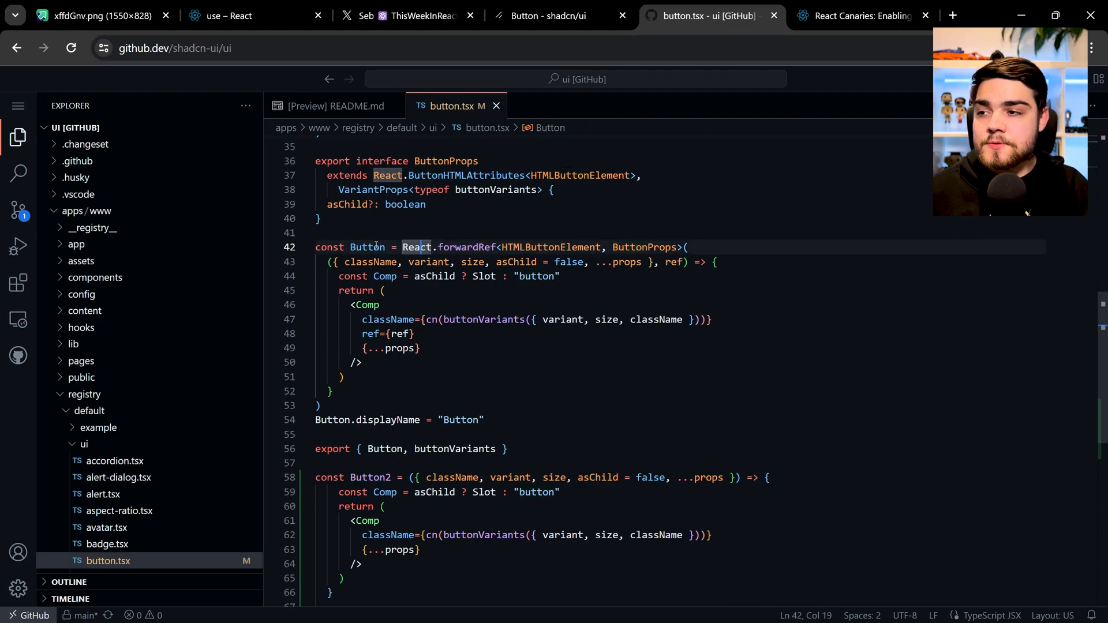
double_click(366, 246)
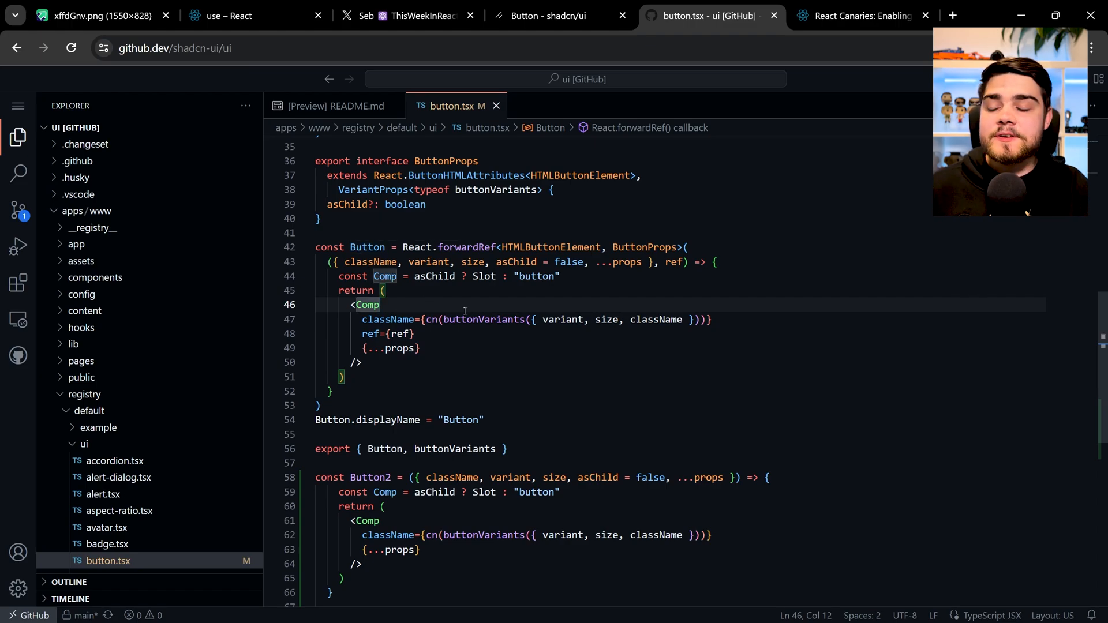
left_click(415, 333)
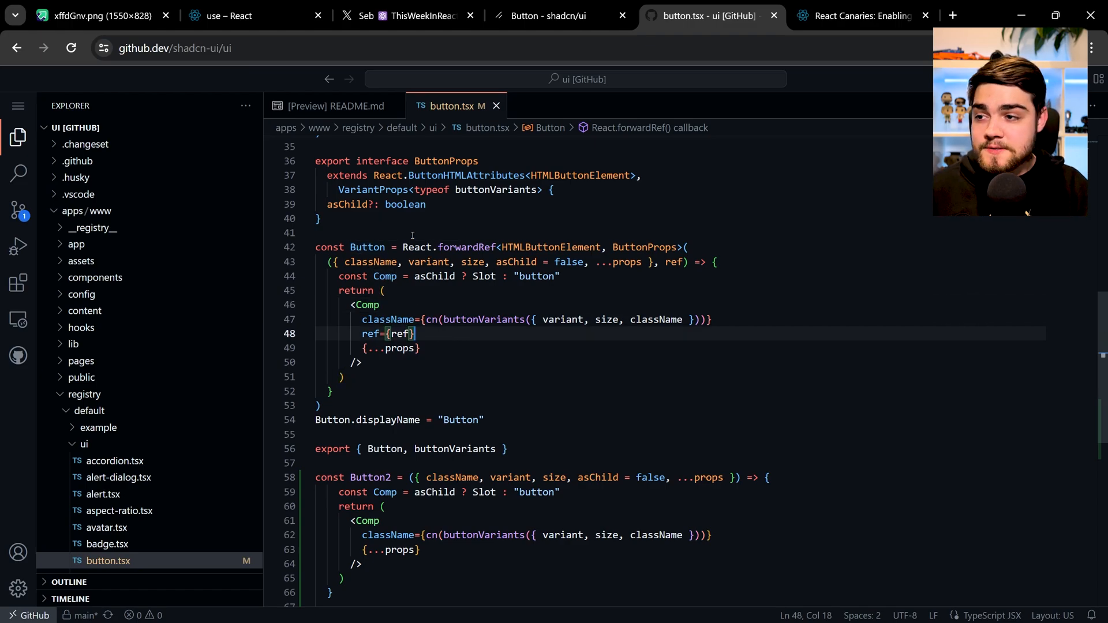
double_click(367, 248)
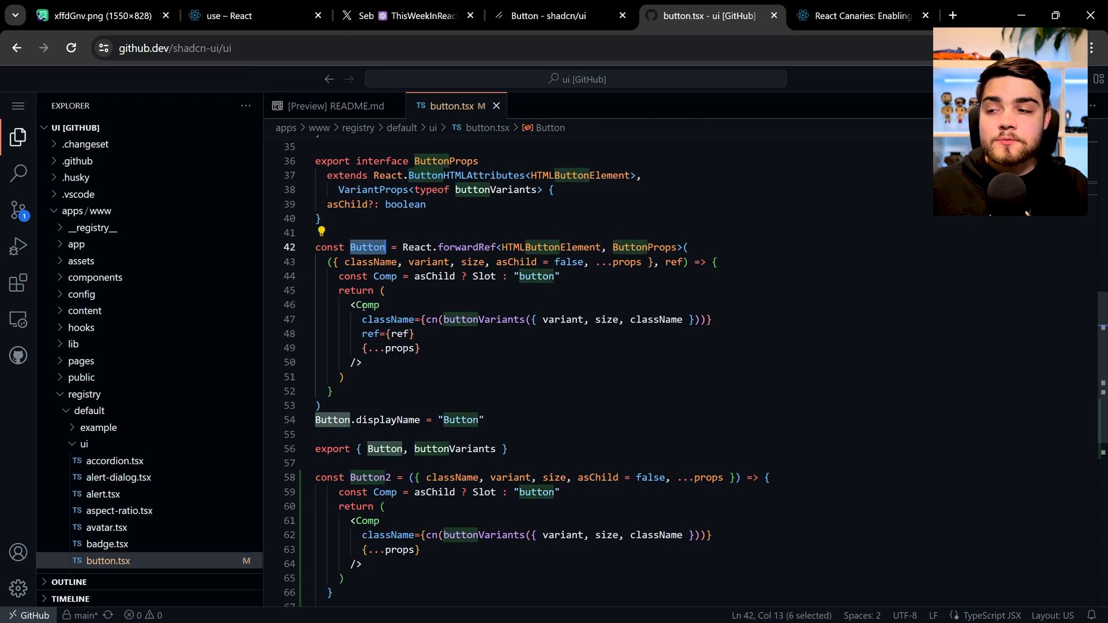
mouse_move(385, 277)
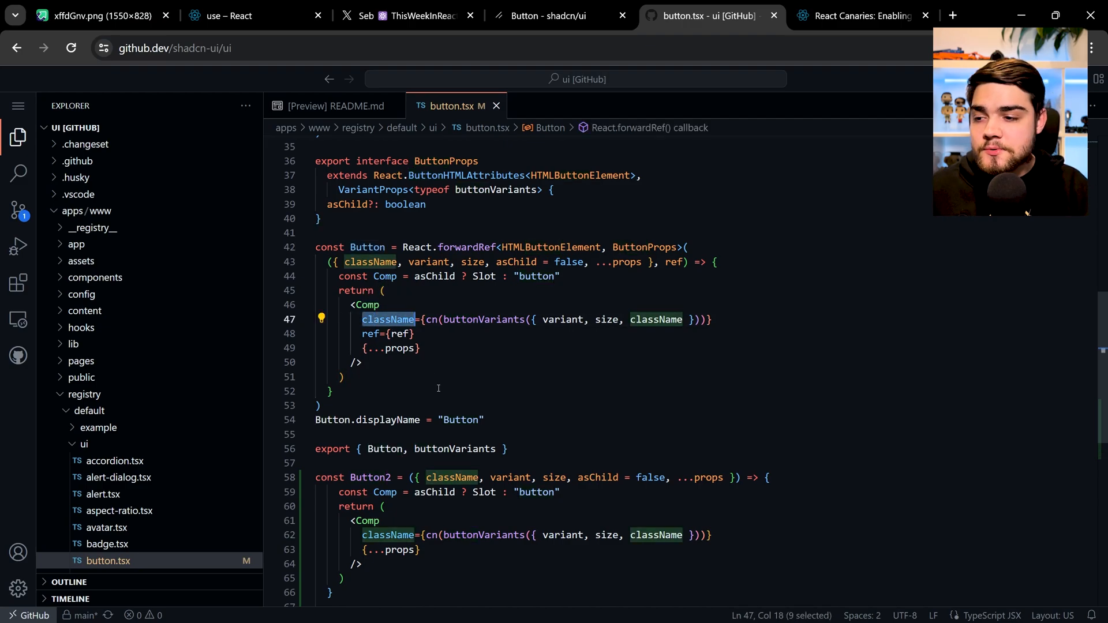
scroll("down", 3)
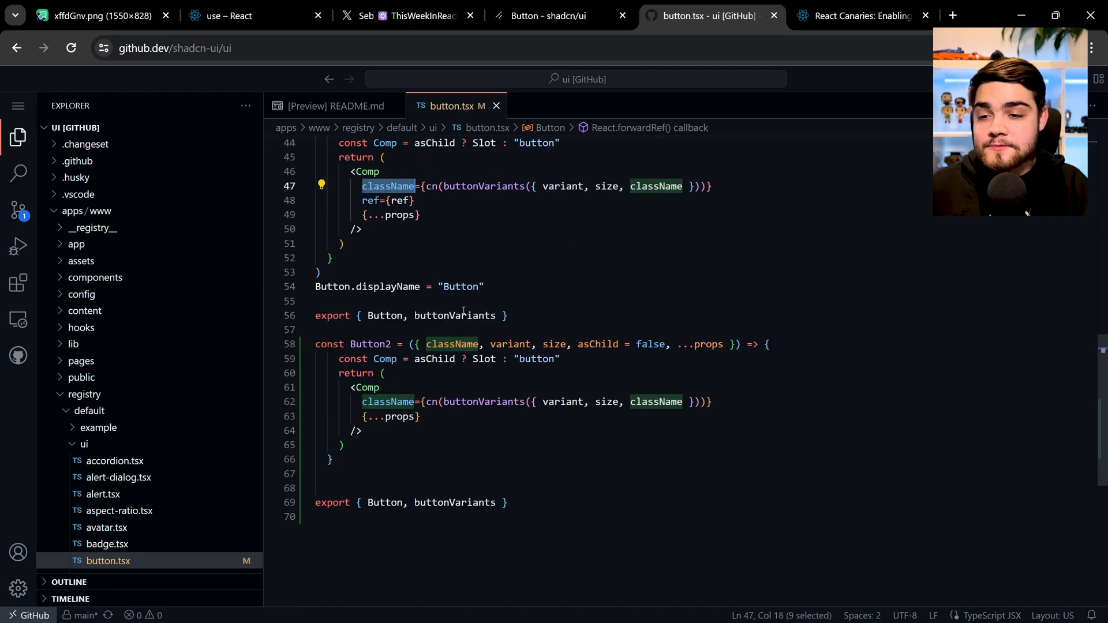
scroll("up", 3)
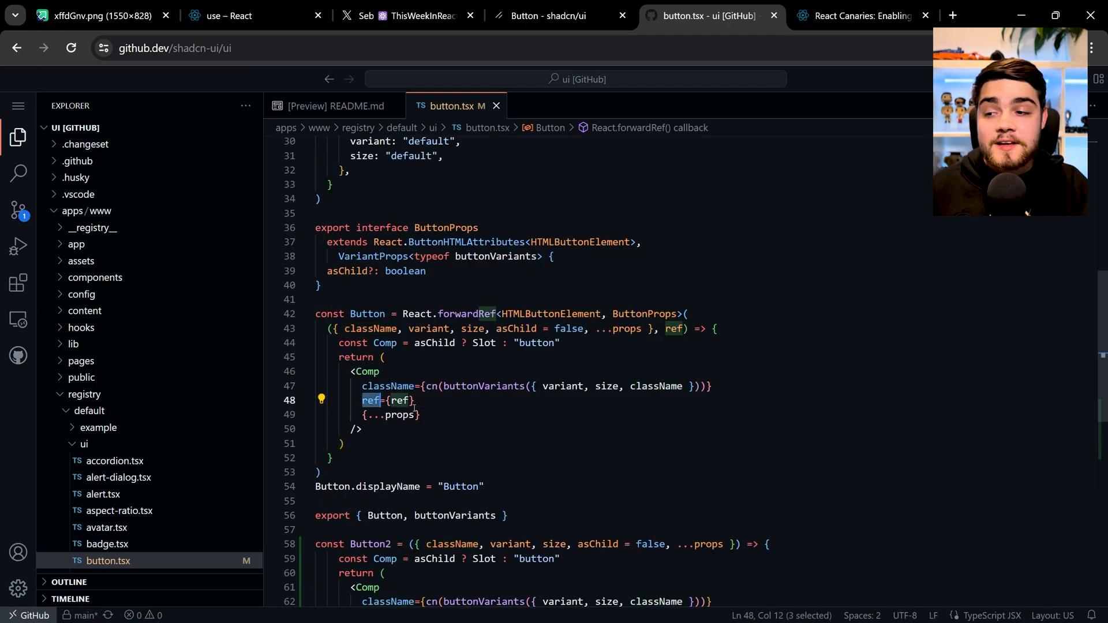
mouse_move(483, 314)
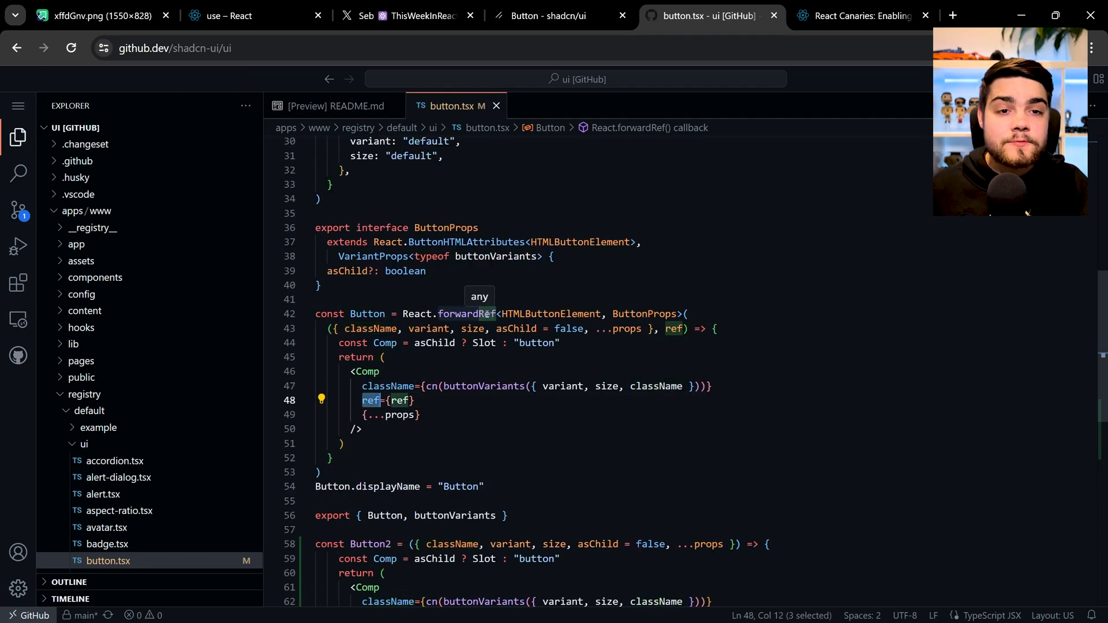
scroll("down", 3)
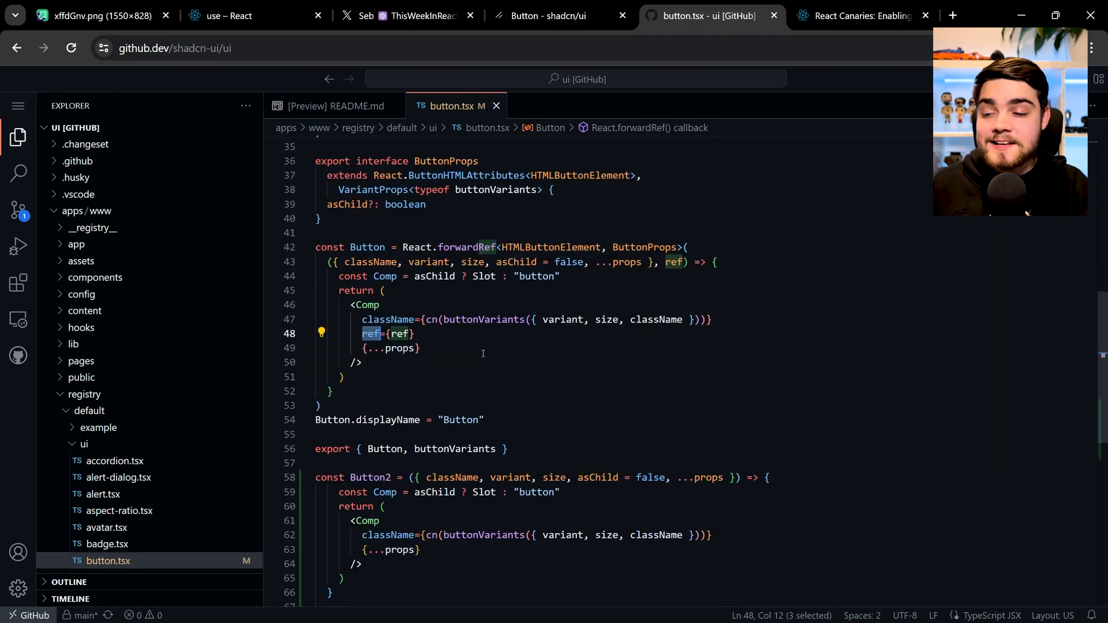
scroll("down", 3)
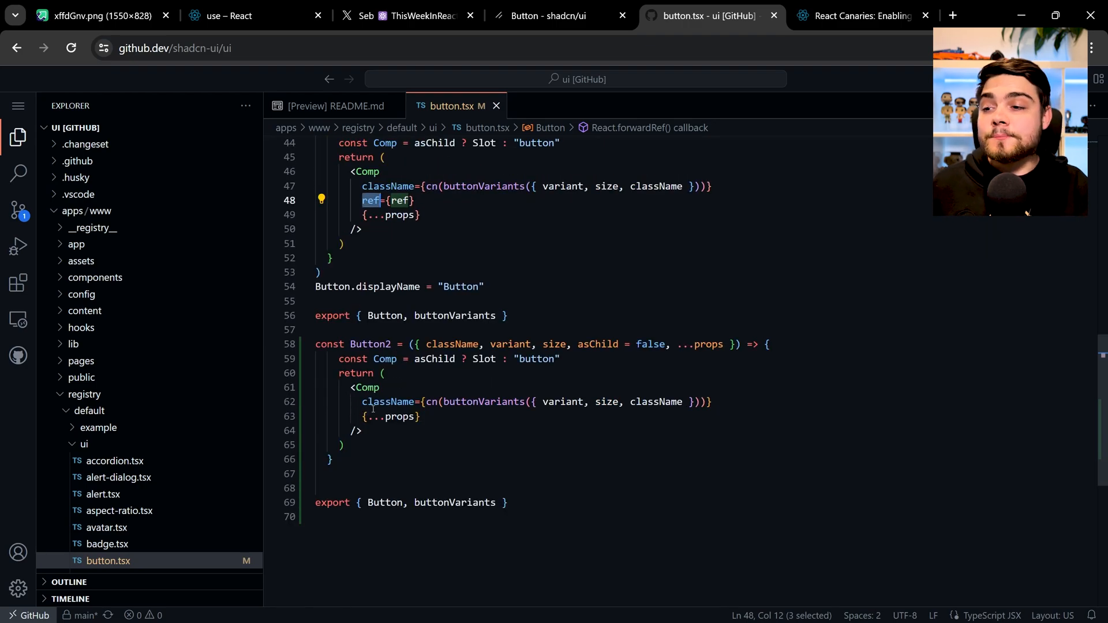
double_click(369, 344)
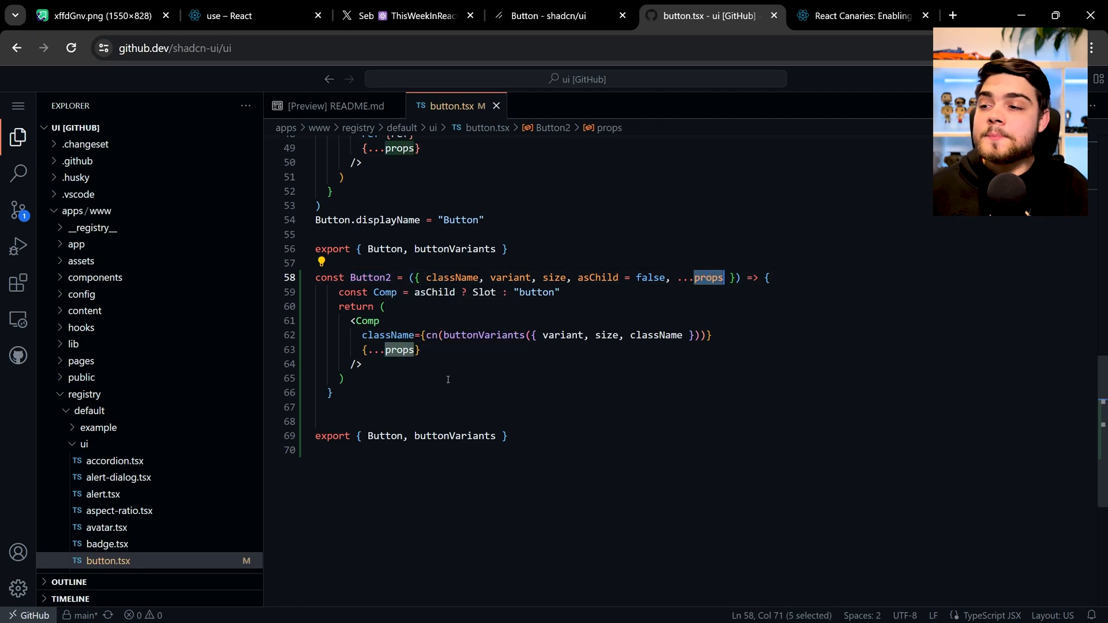
double_click(370, 276)
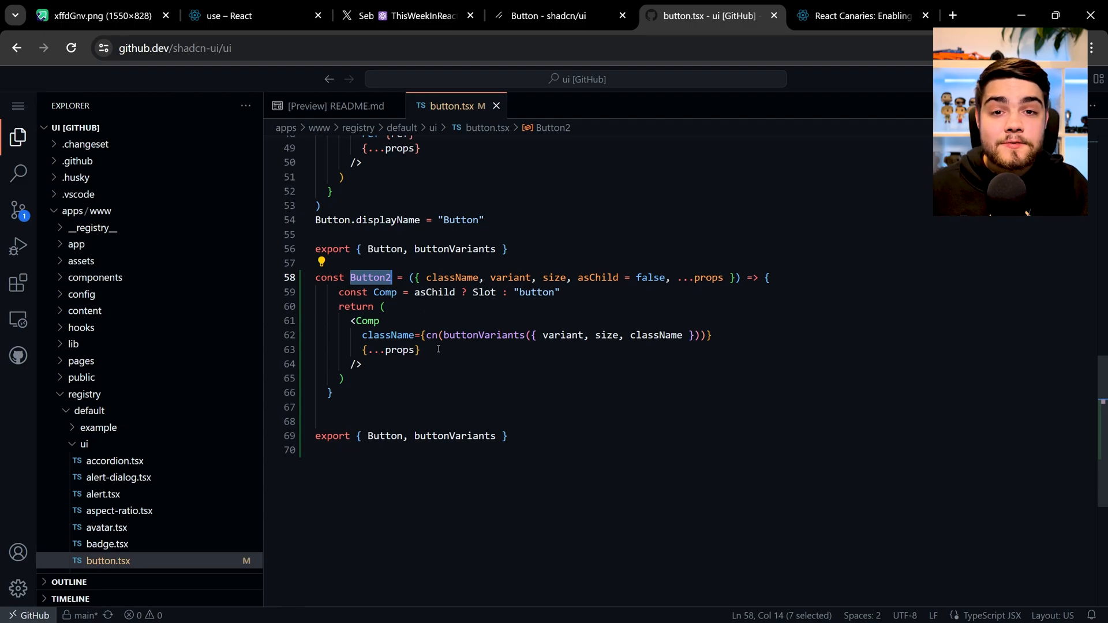
scroll("up", 3)
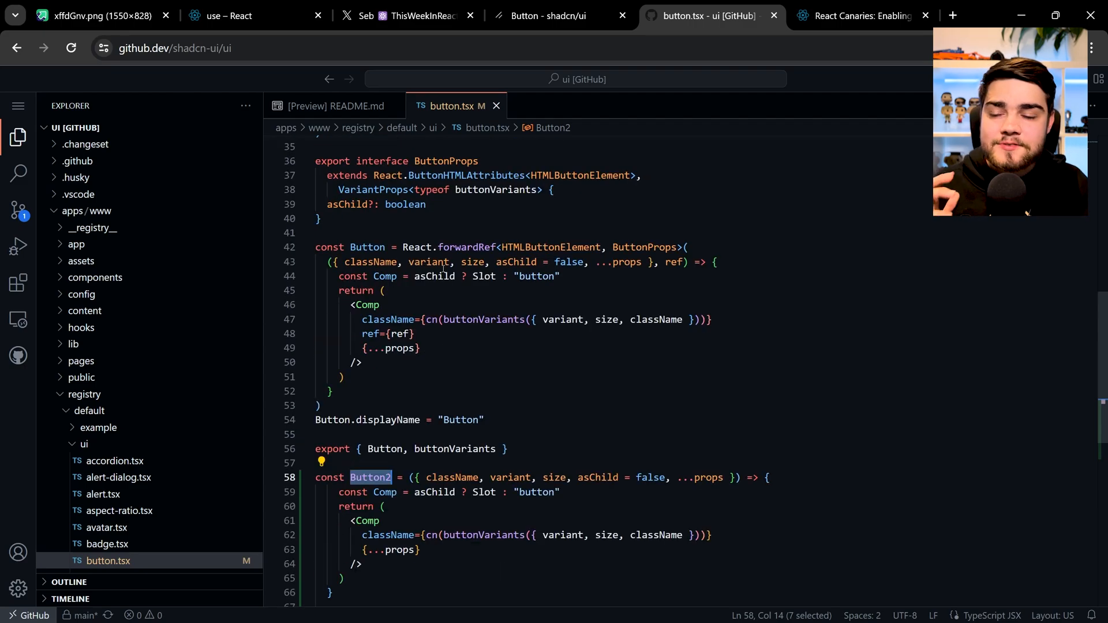
mouse_move(443, 262)
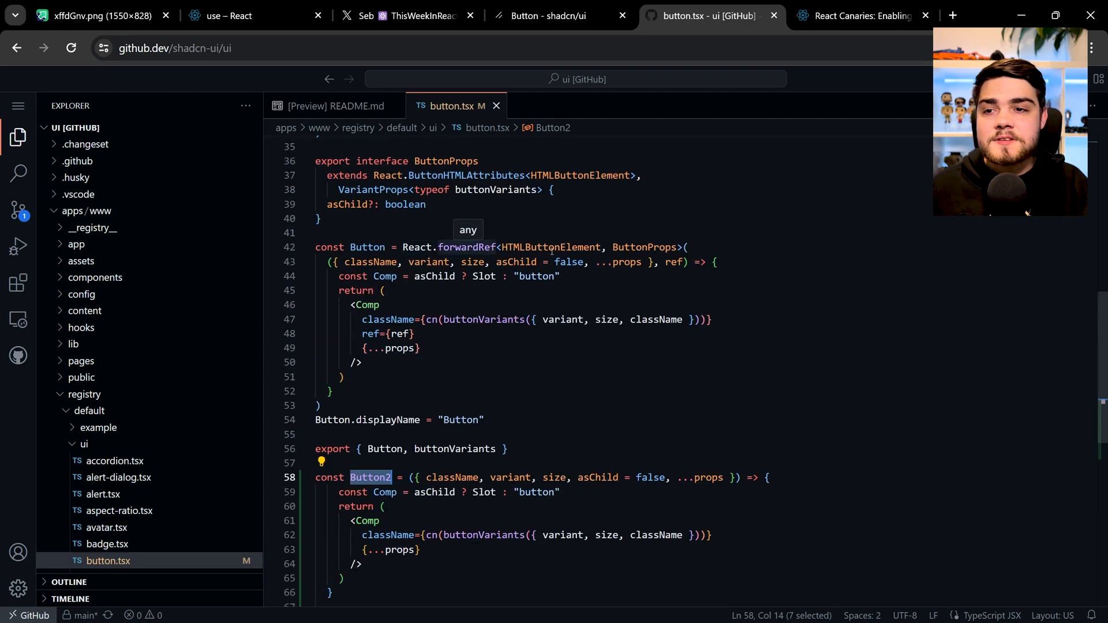
mouse_move(492, 261)
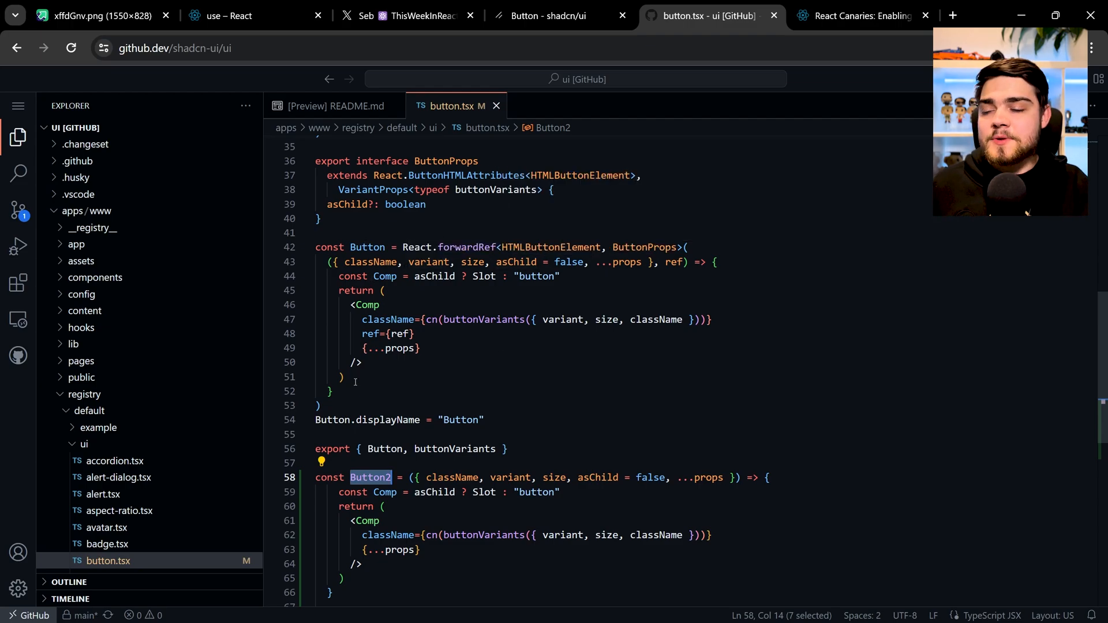
double_click(387, 419)
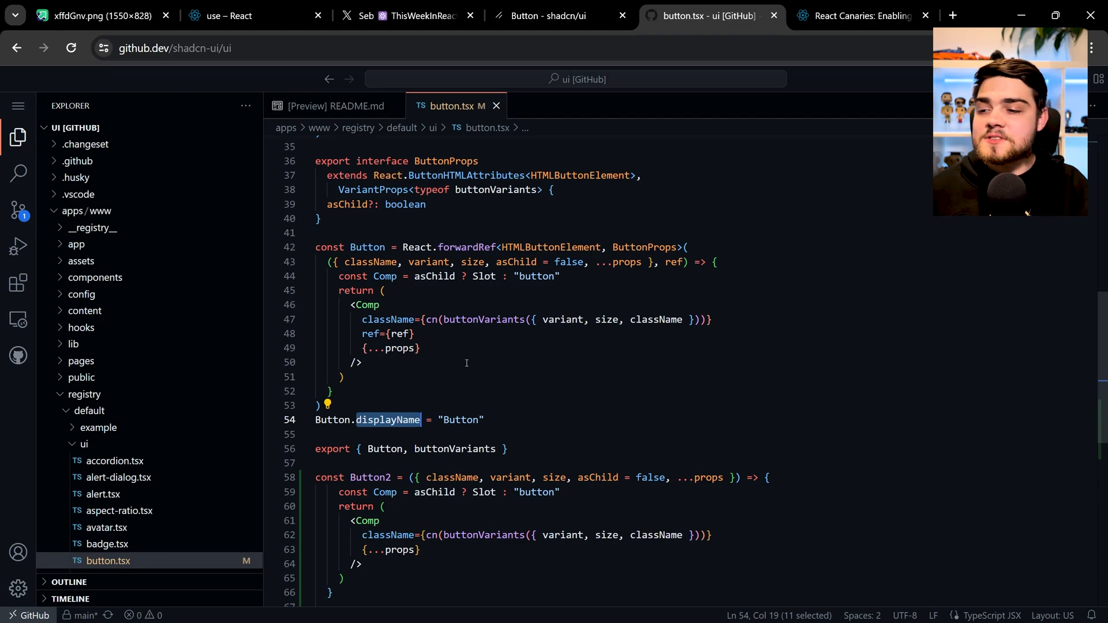
scroll("down", 3)
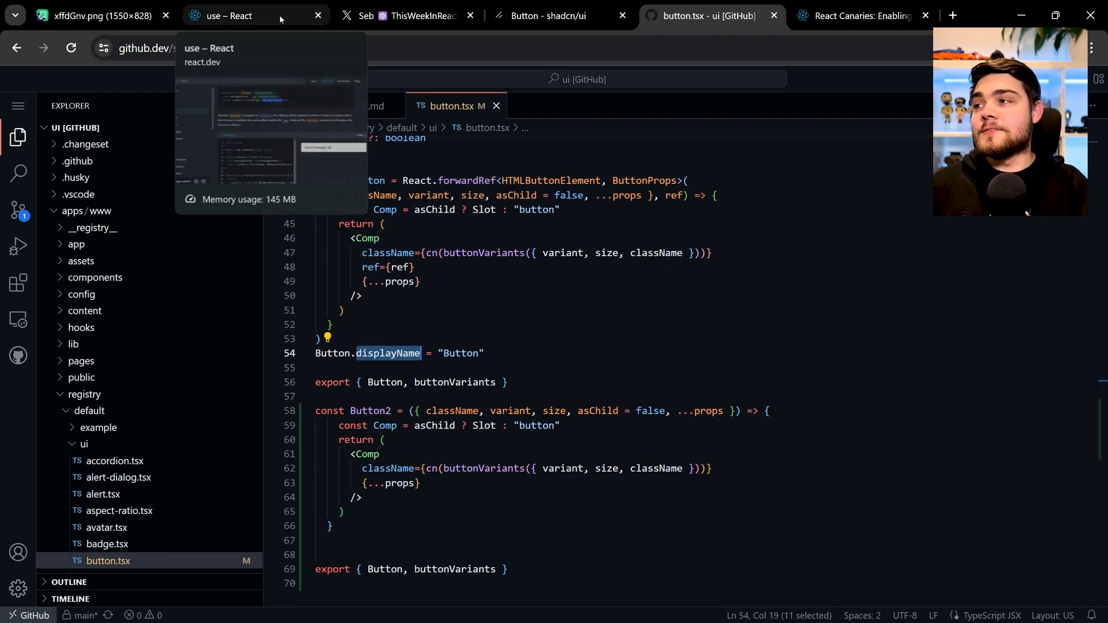
left_click(98, 15)
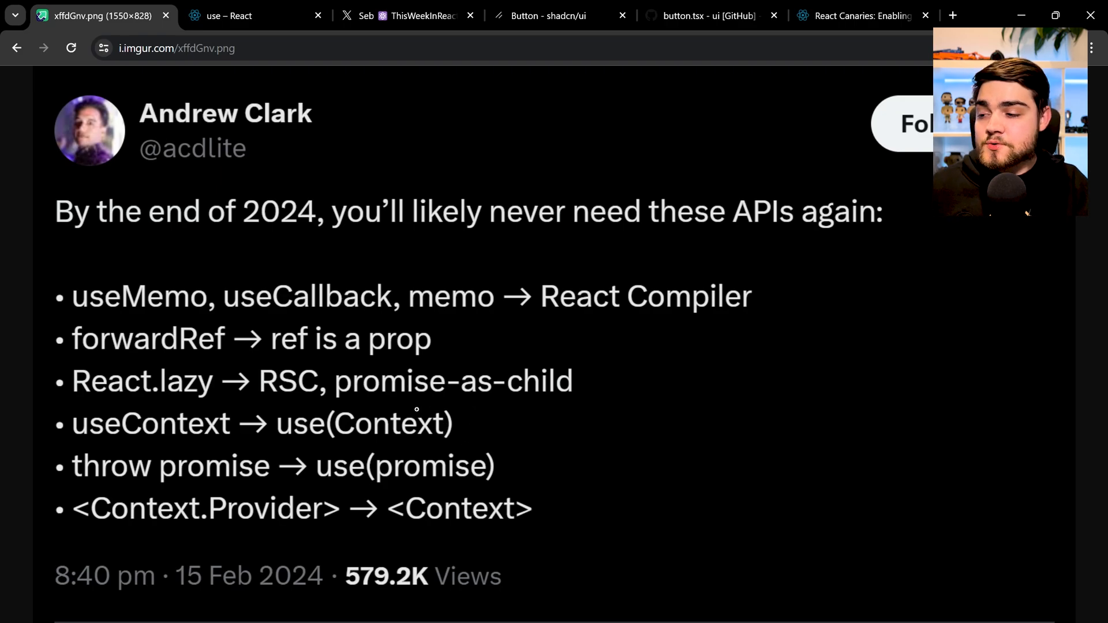
mouse_move(462, 364)
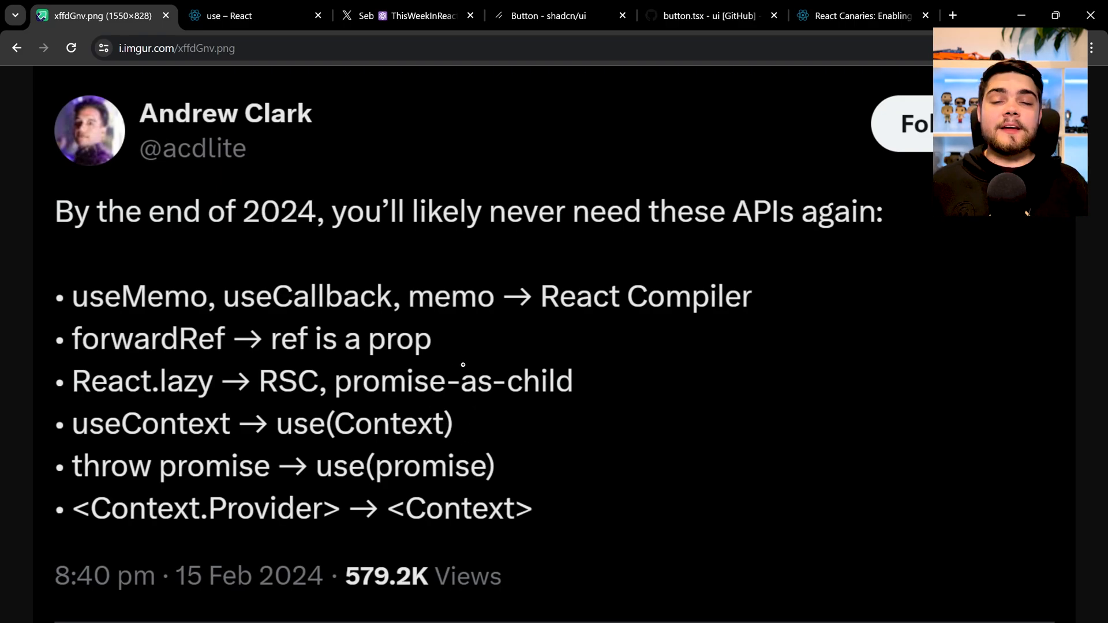